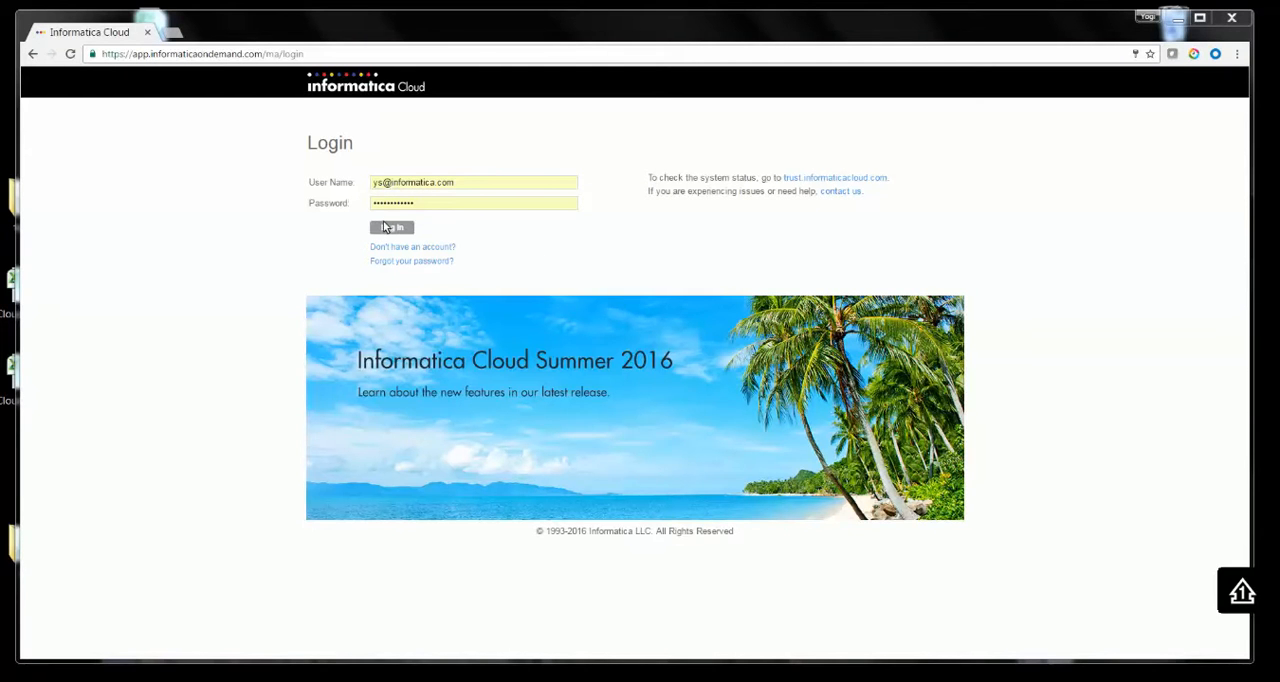
Log in to Informatica Cloud and land on the Monitor activity log of completed jobs
click(391, 227)
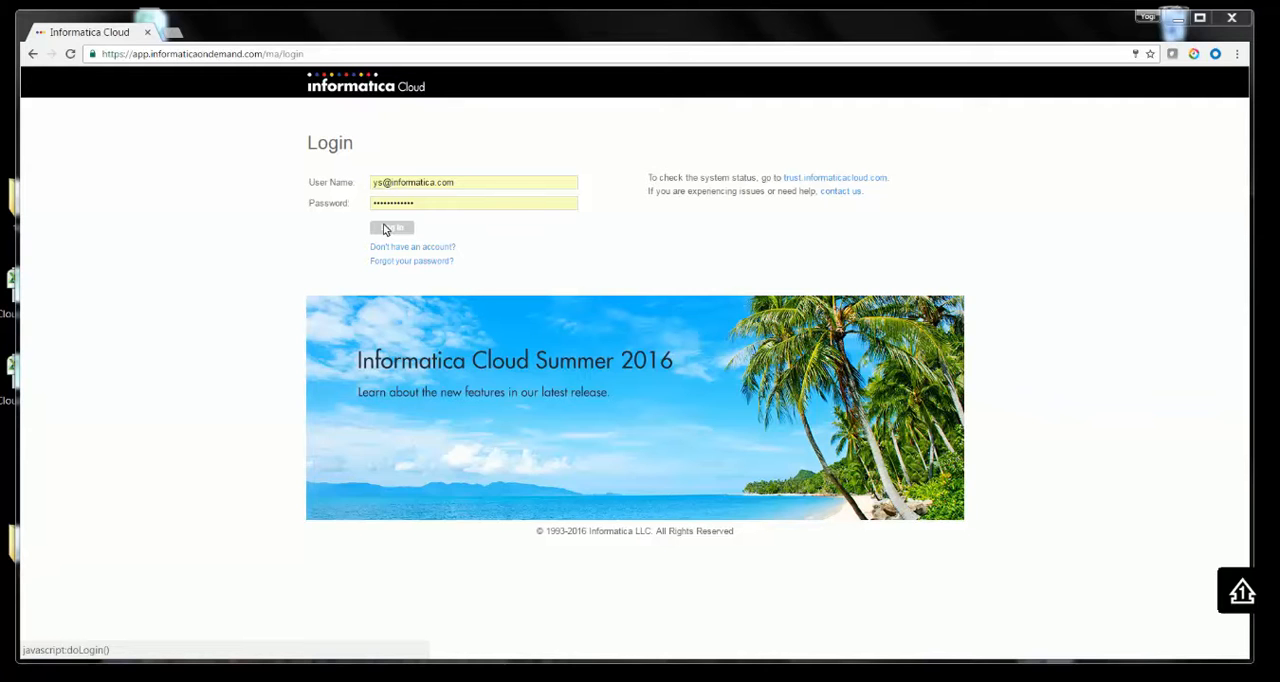
click(391, 227)
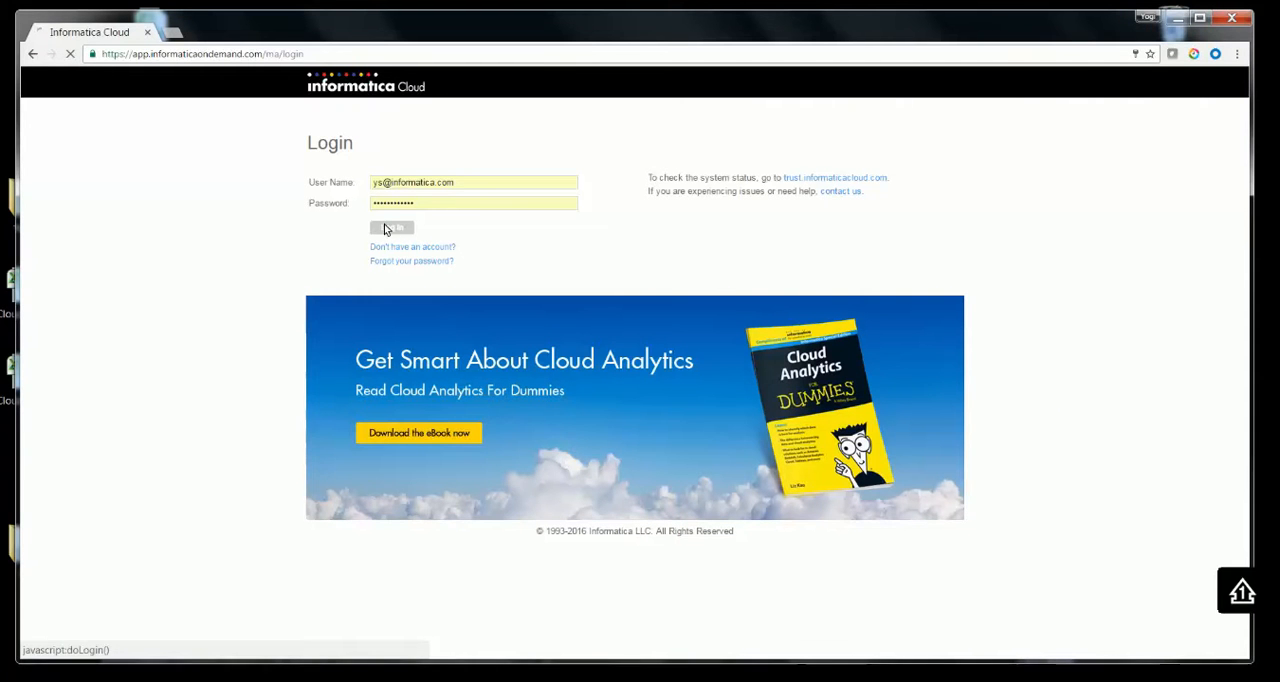
click(391, 227)
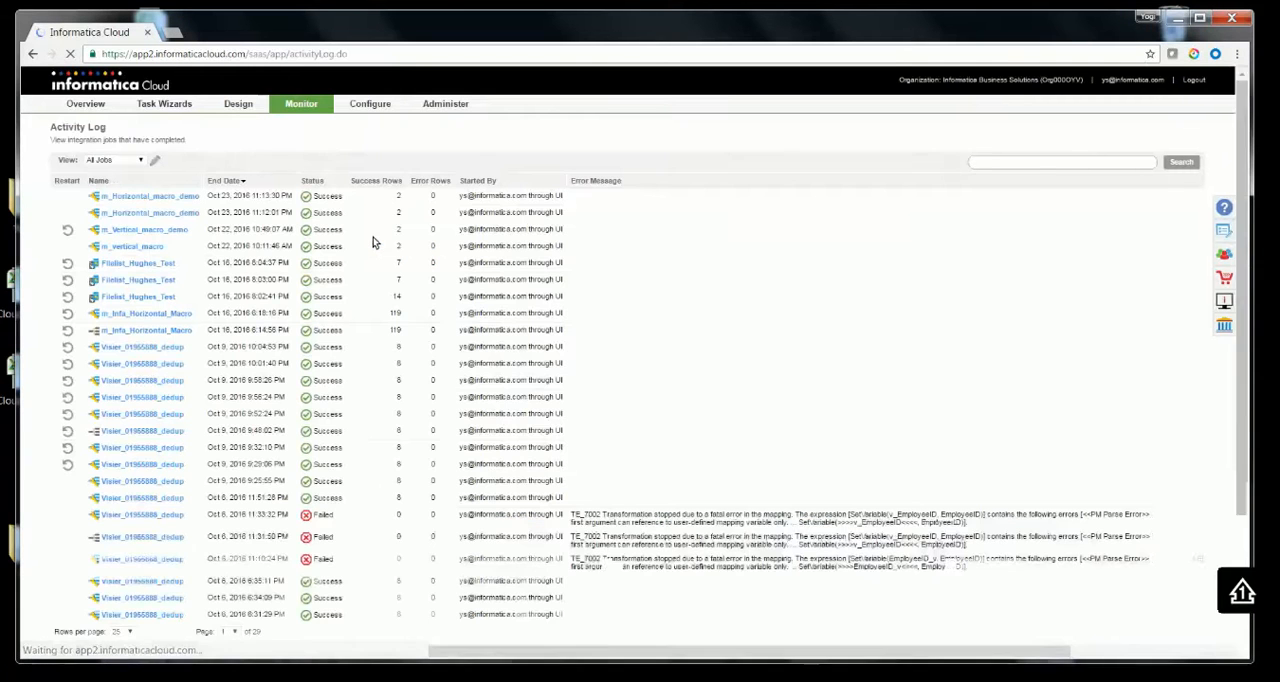
Create a new mapping named and described m_Horizontal_macro_demo from Design > Mappings
click(238, 103)
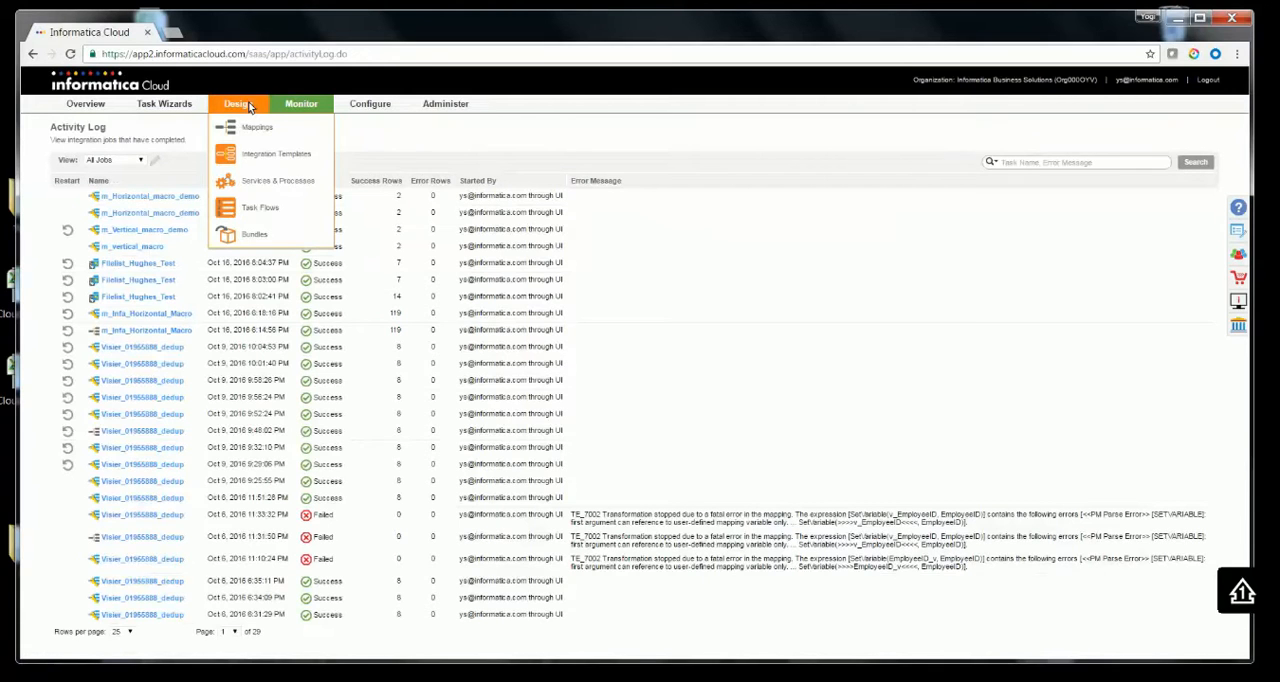
mouse_move(257, 127)
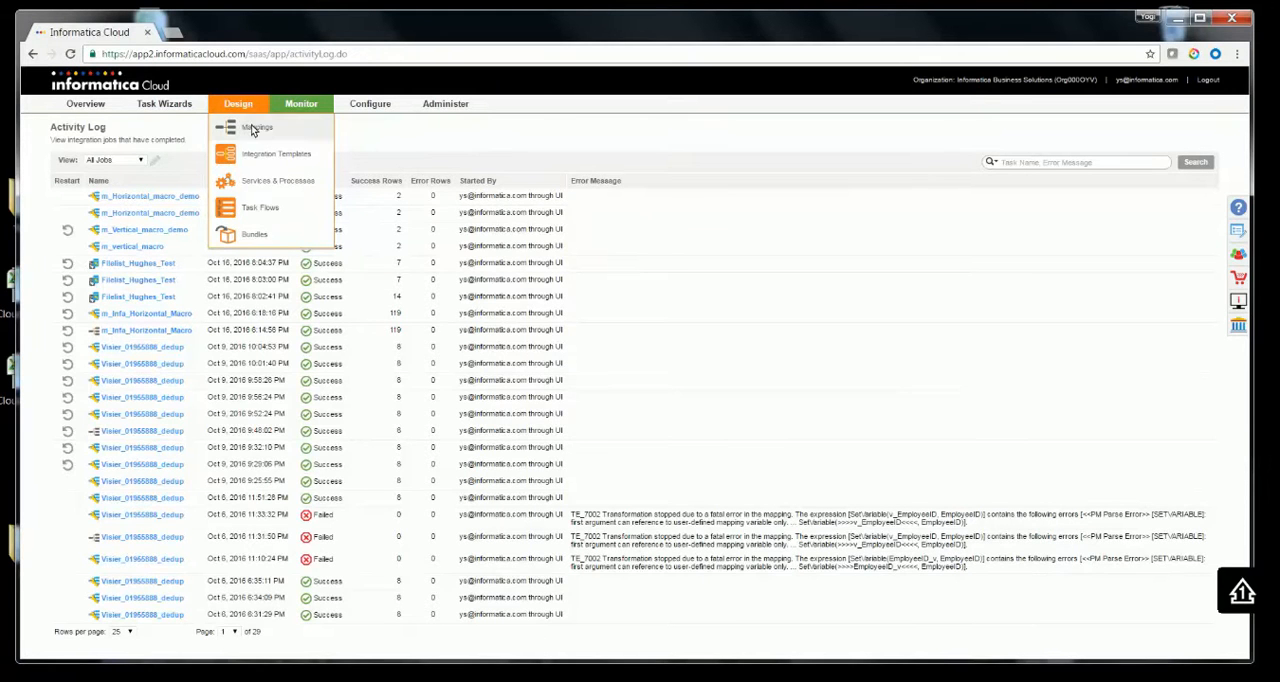
click(256, 127)
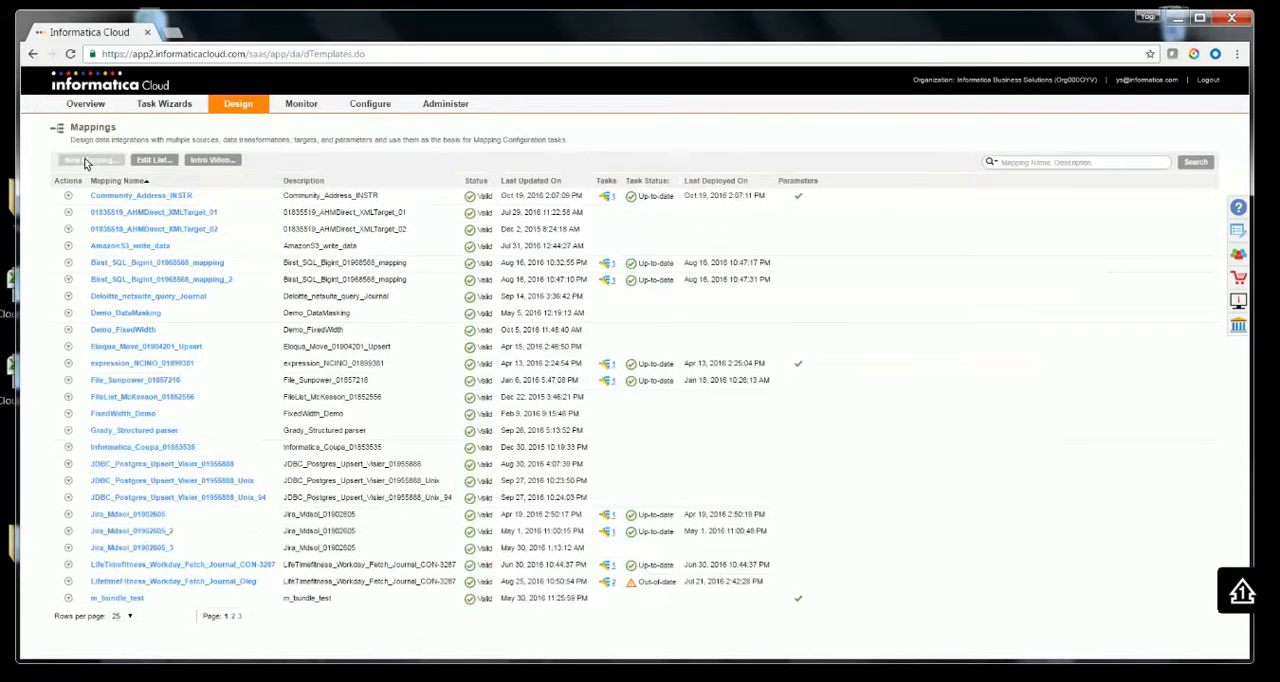
click(89, 160)
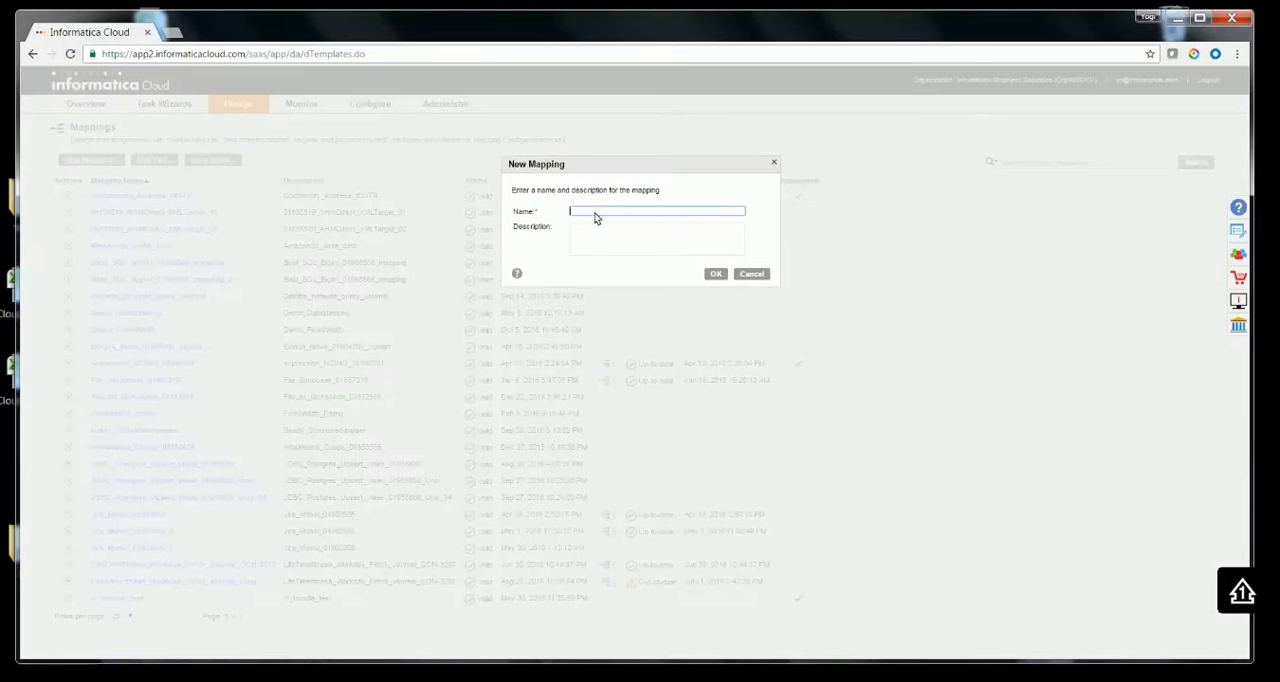
text(m_Horizontal_macro_demo)
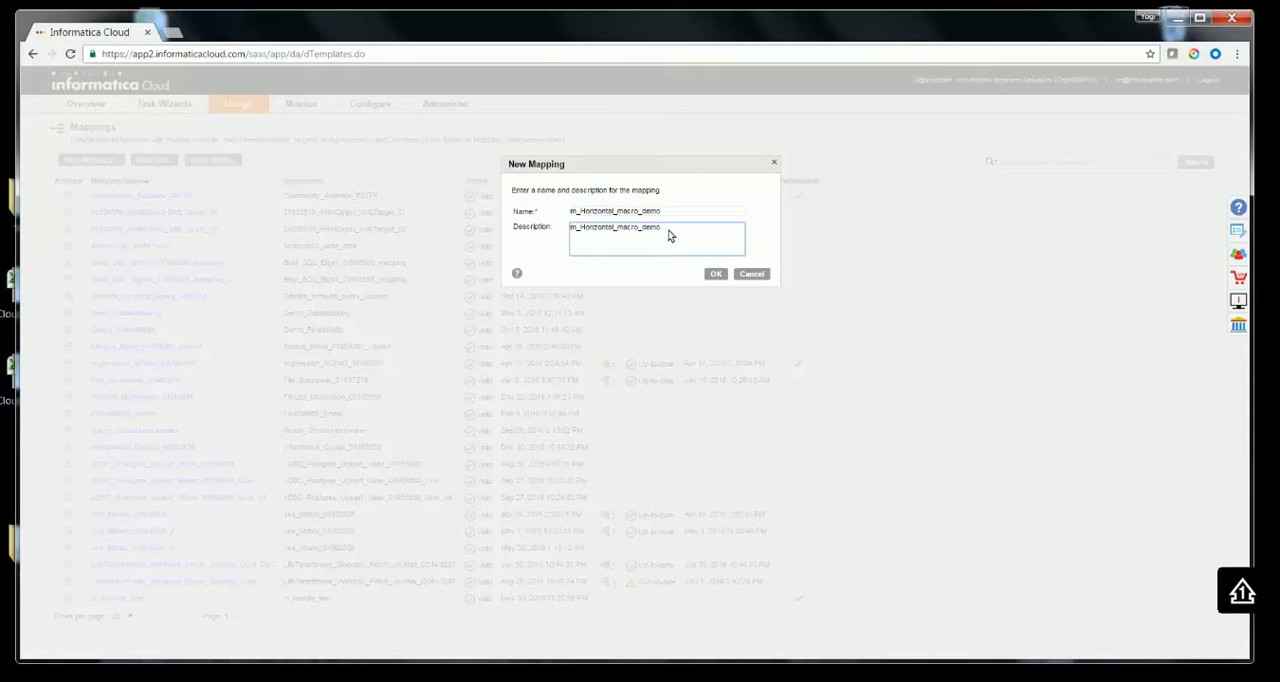
click(716, 273)
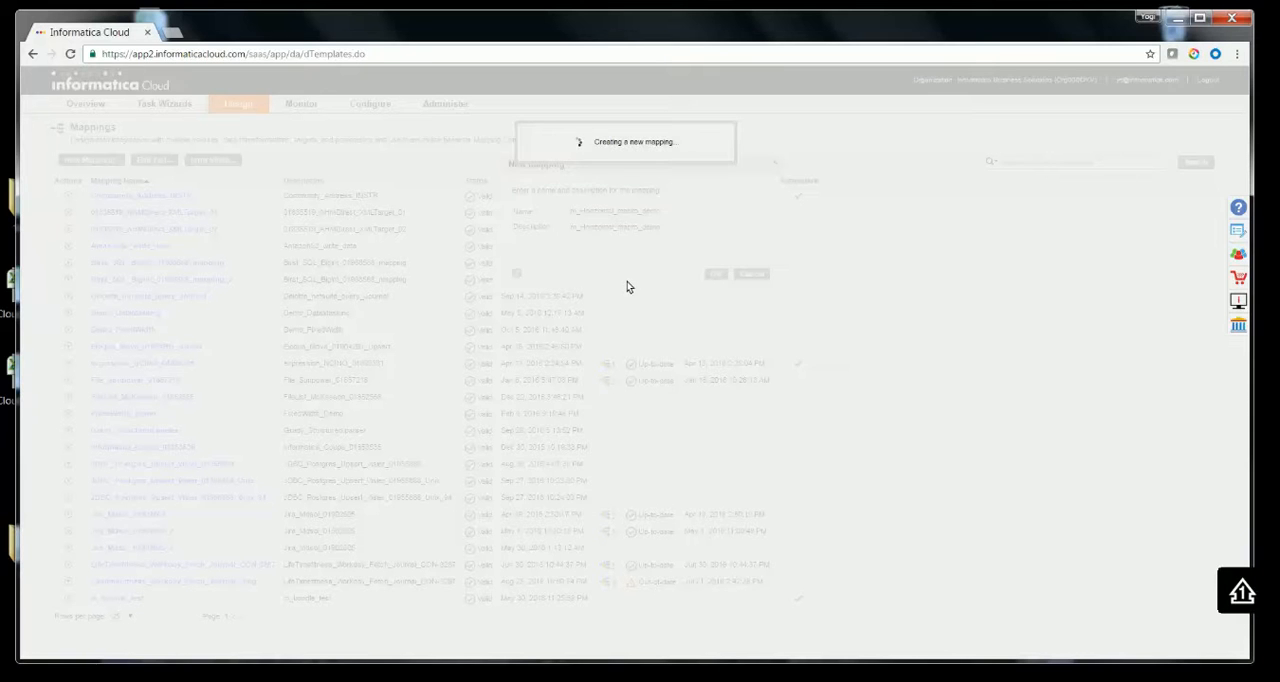
click(716, 274)
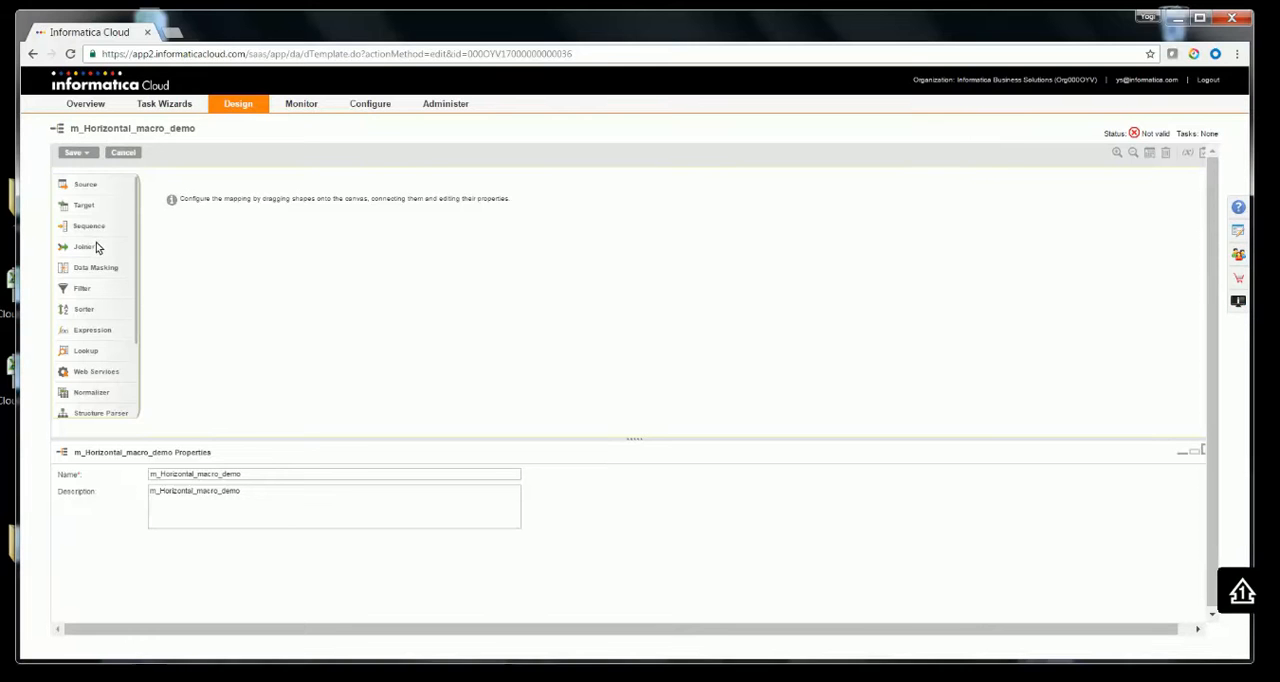
mouse_move(103, 273)
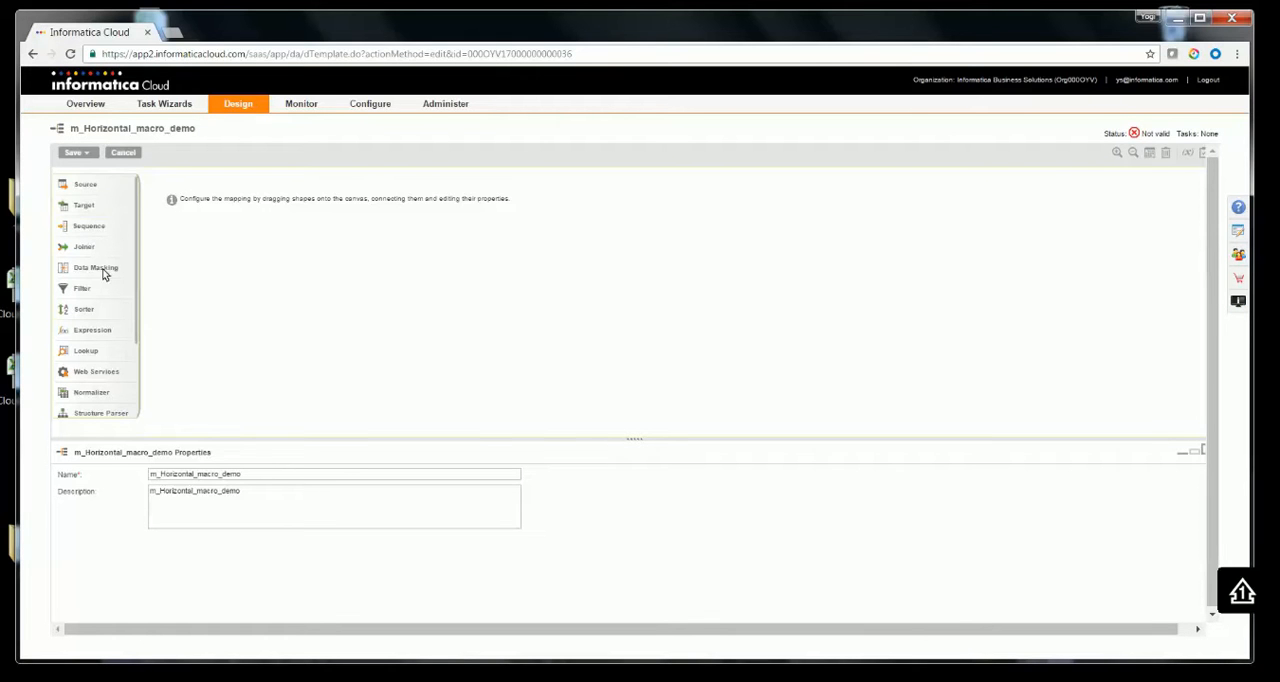
mouse_move(258, 257)
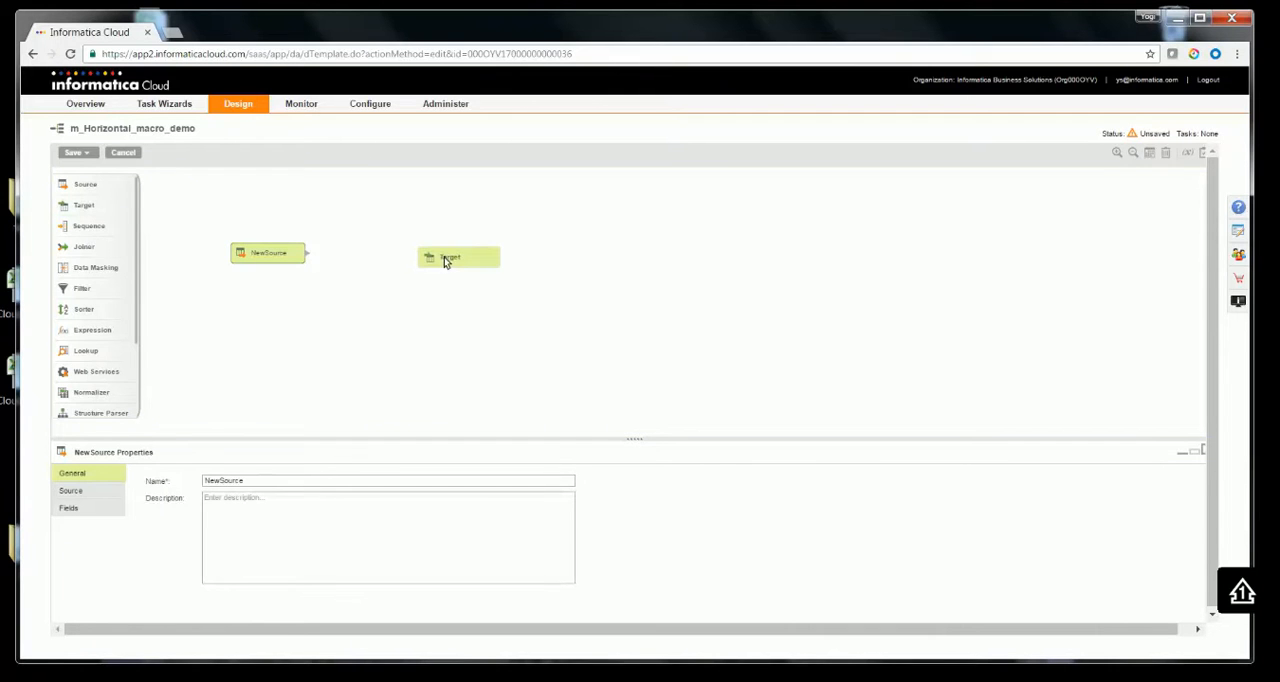
Place NewSource, NewTarget and NewExpression shapes, with the expression positioned above the others
click(458, 256)
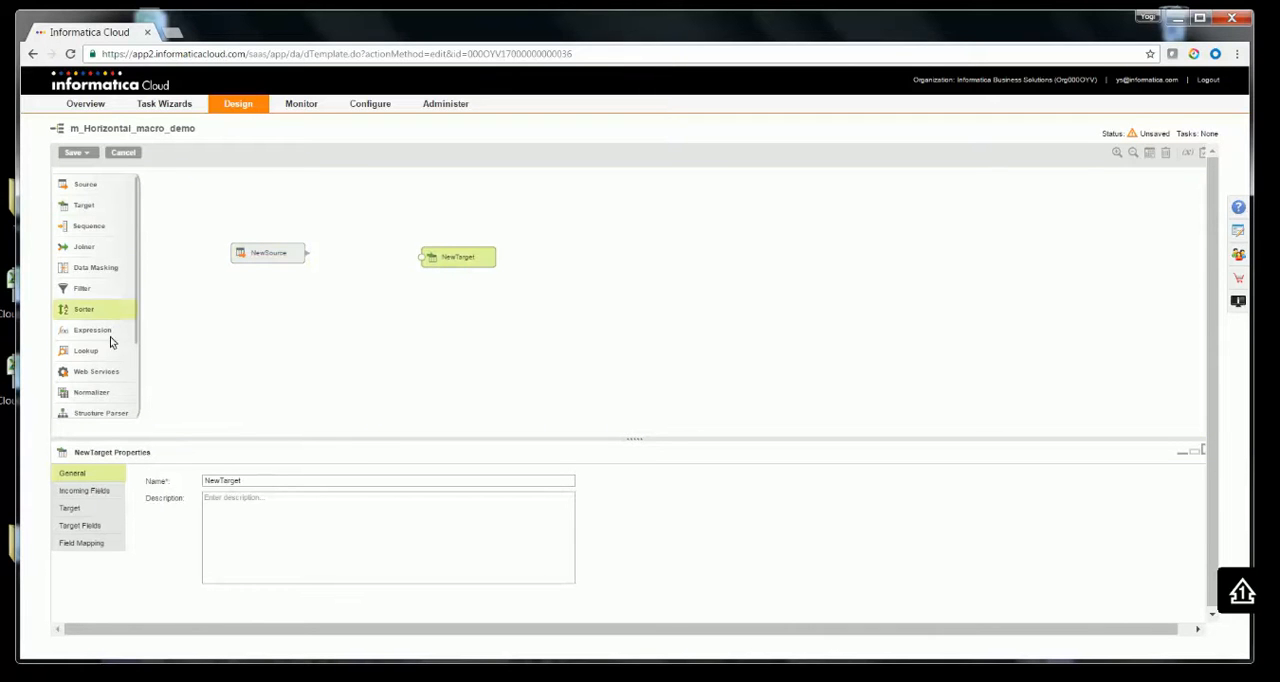
drag(92, 330, 388, 252)
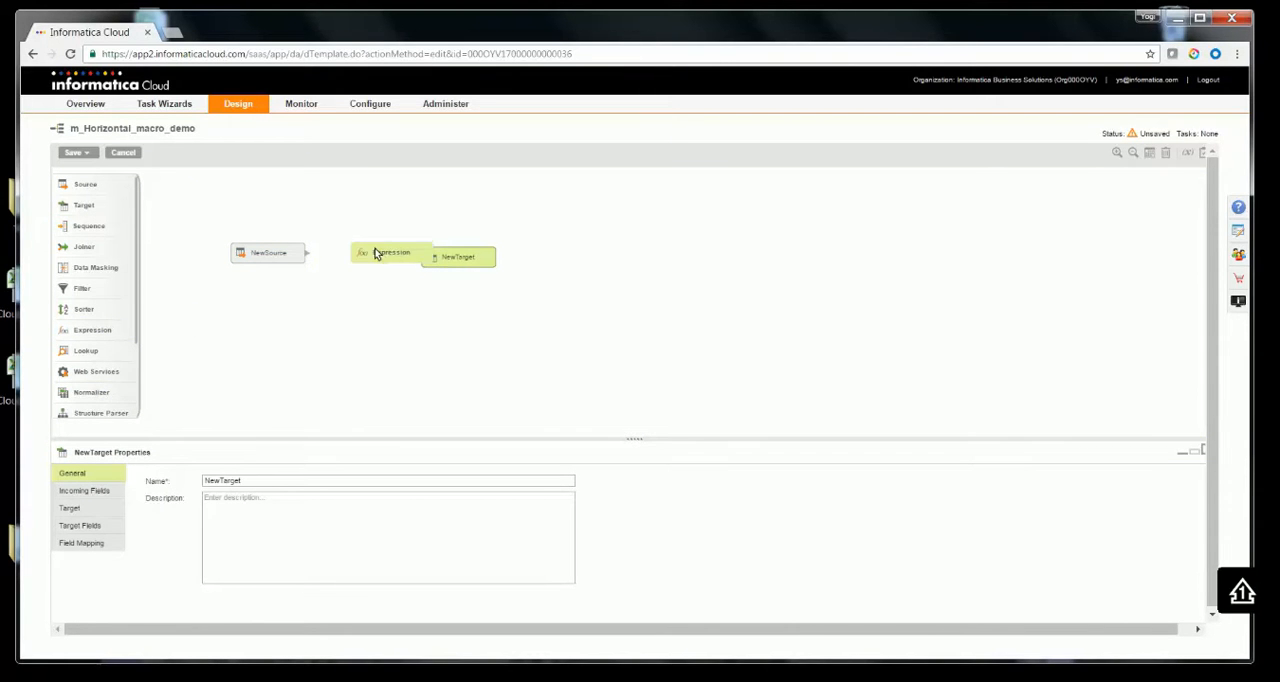
drag(388, 252, 368, 207)
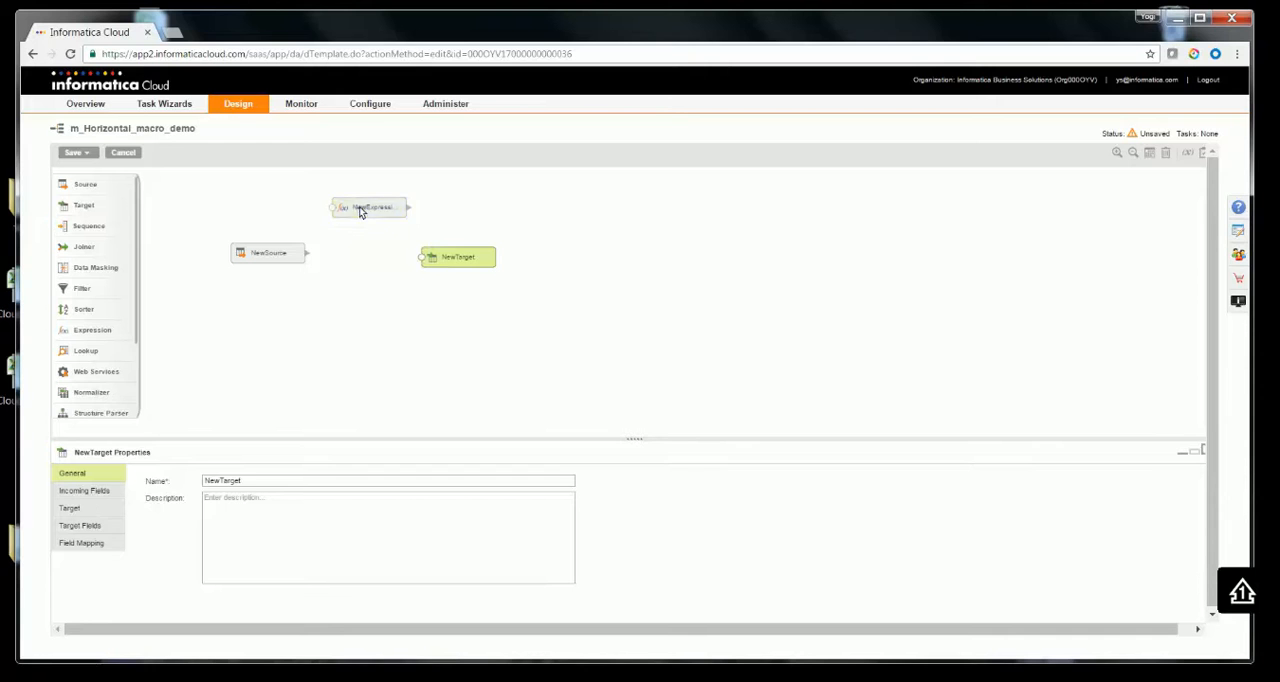
click(267, 252)
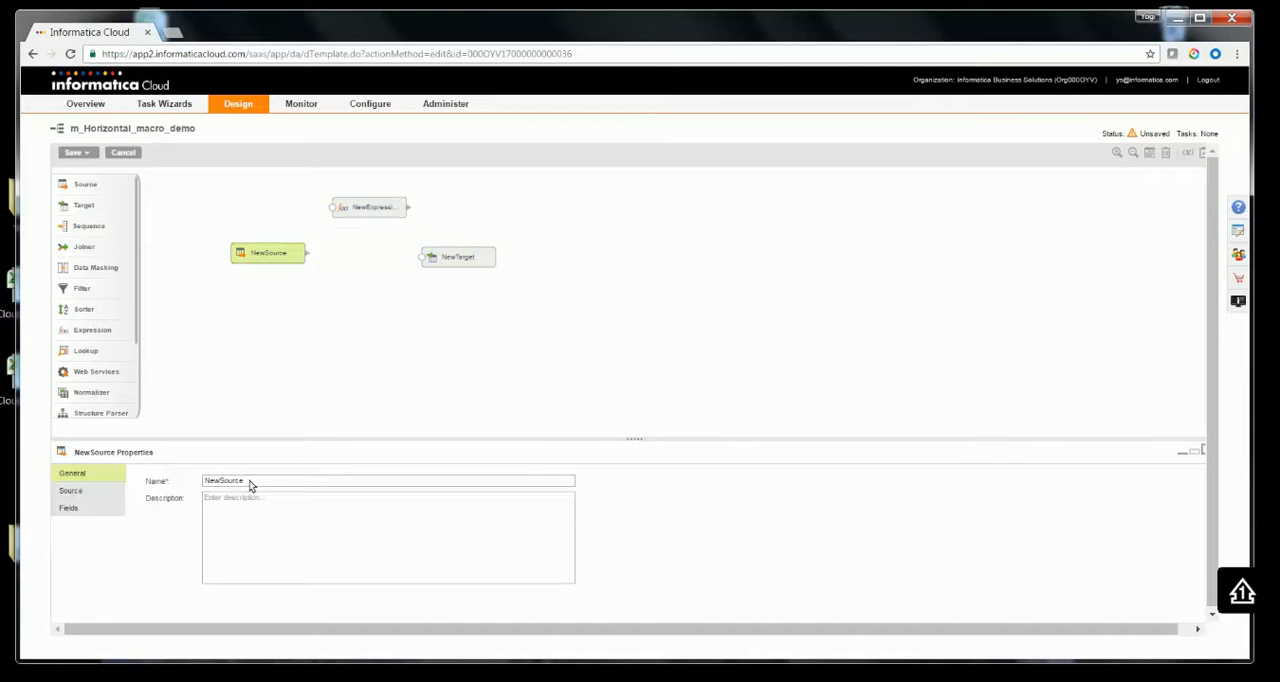
Rename the source to flatfile, reading single object macro.csv from connection Flatfile_FF_Src
text(fiel)
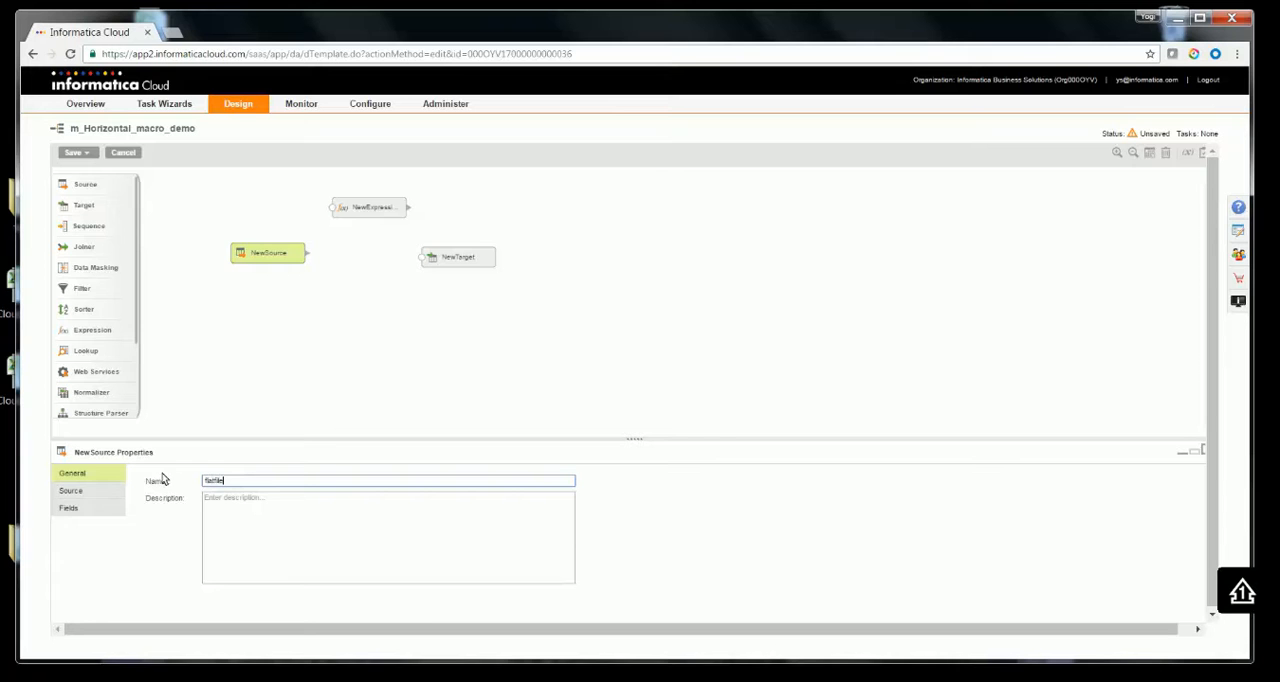
click(70, 490)
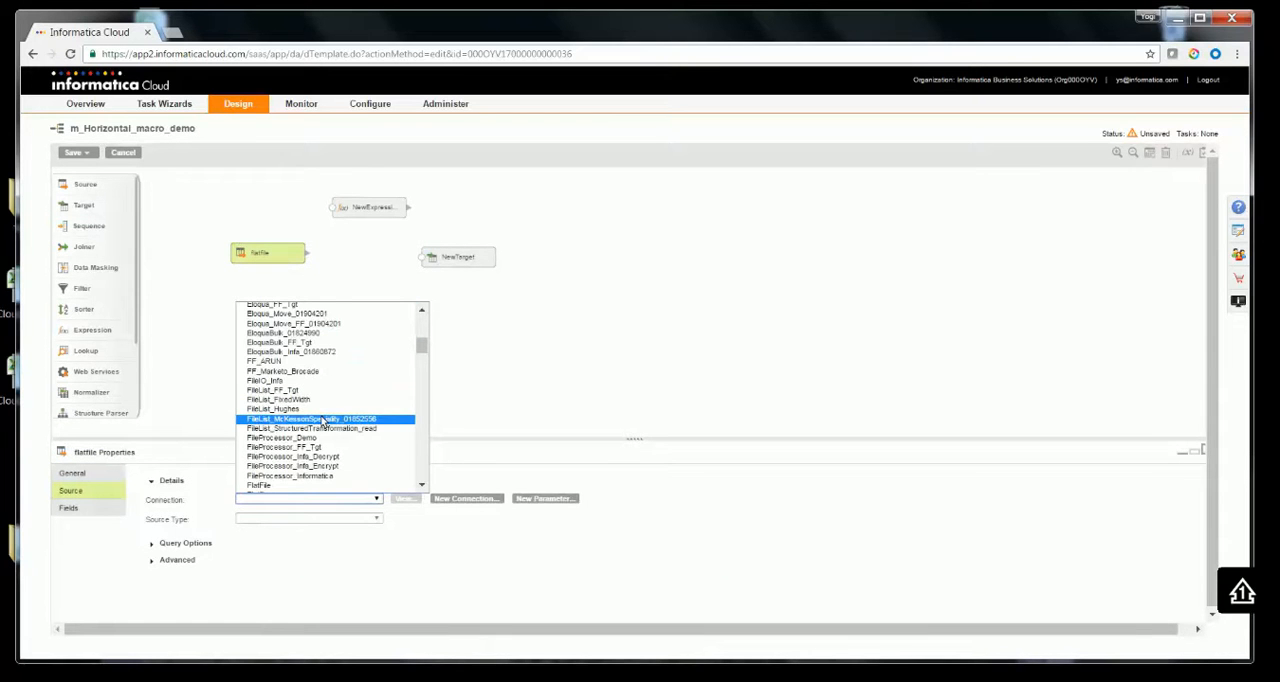
scroll(down, 3)
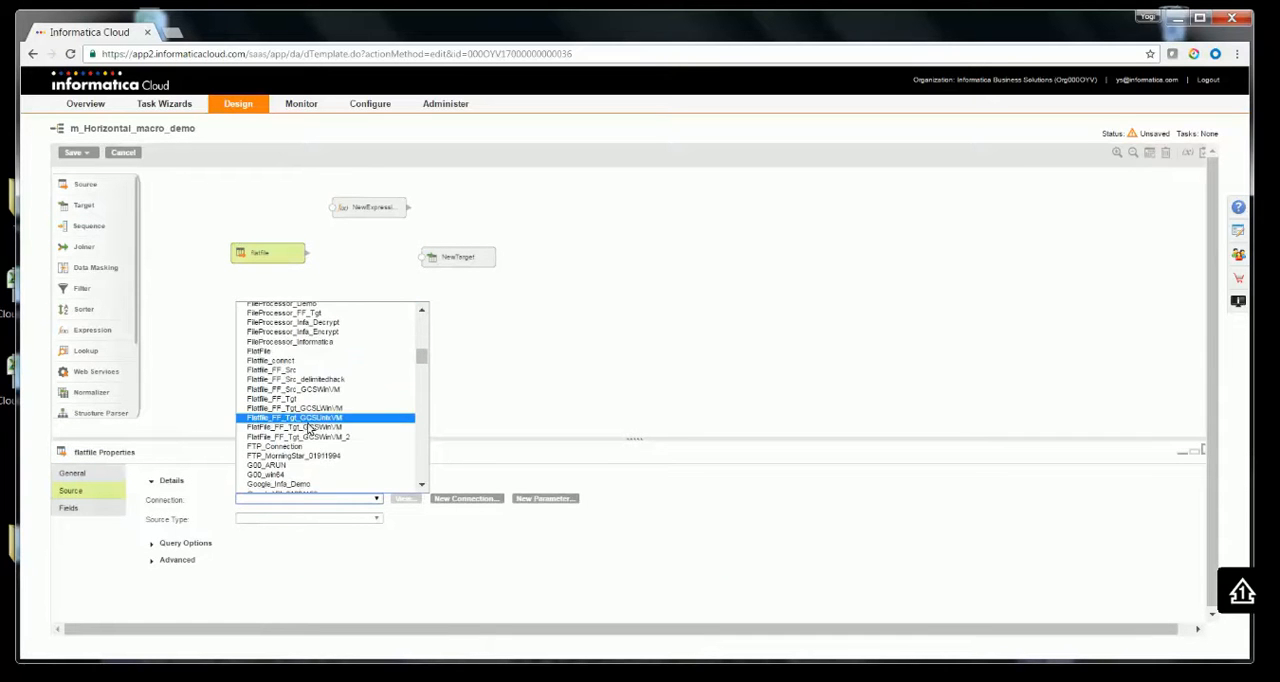
click(272, 369)
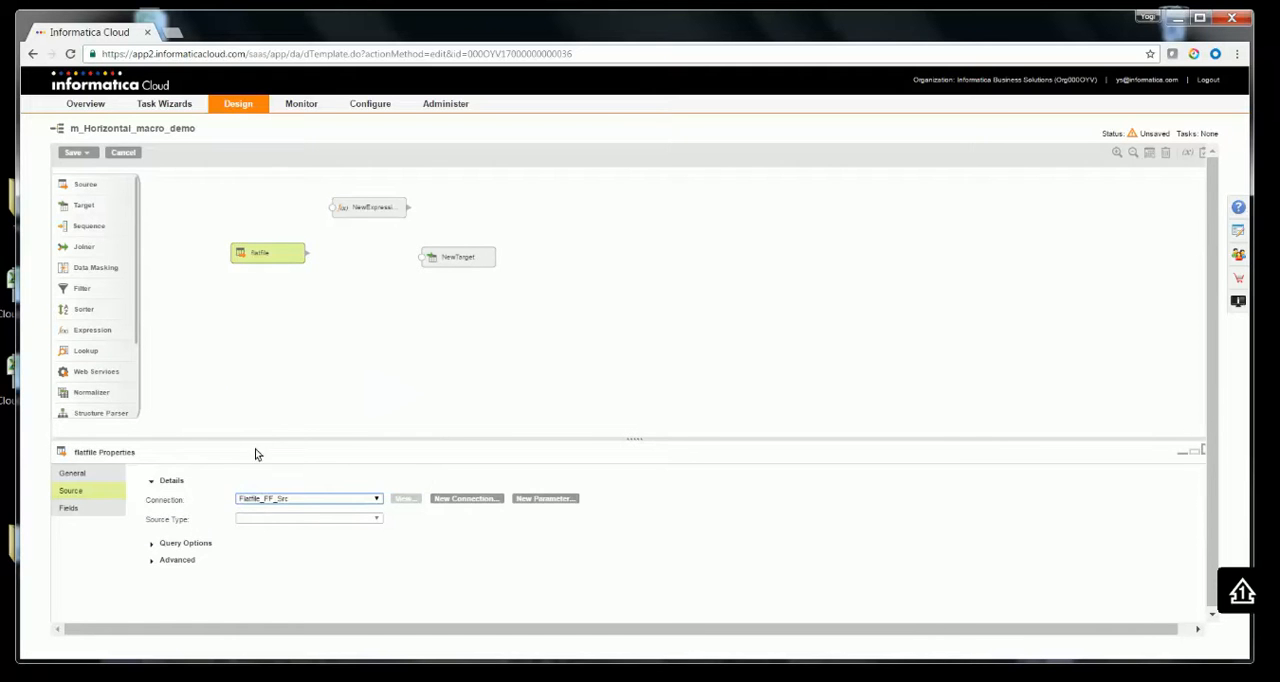
click(307, 518)
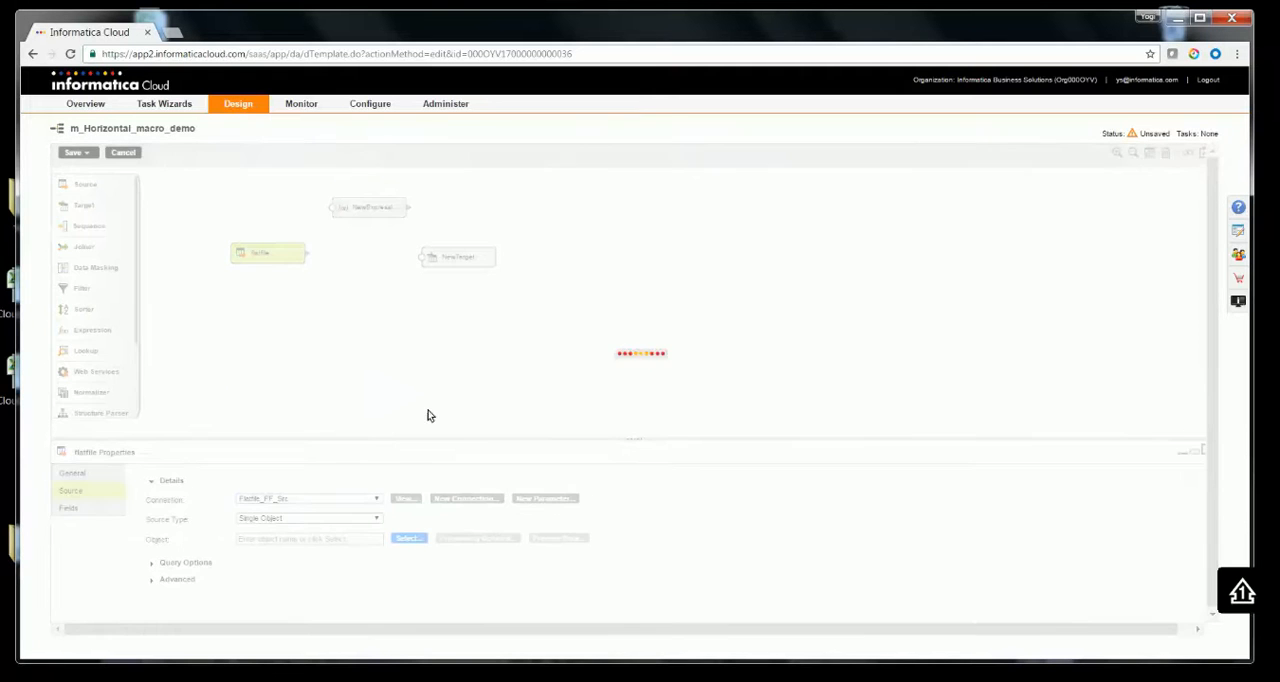
click(407, 538)
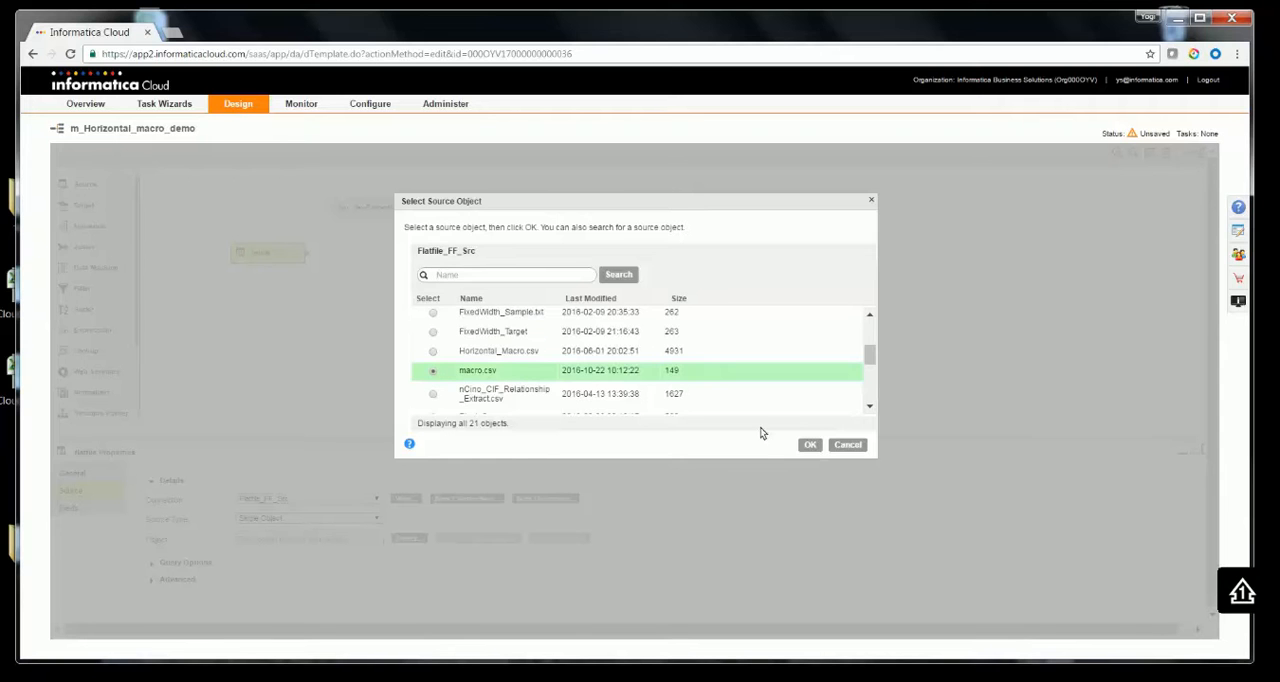
click(810, 444)
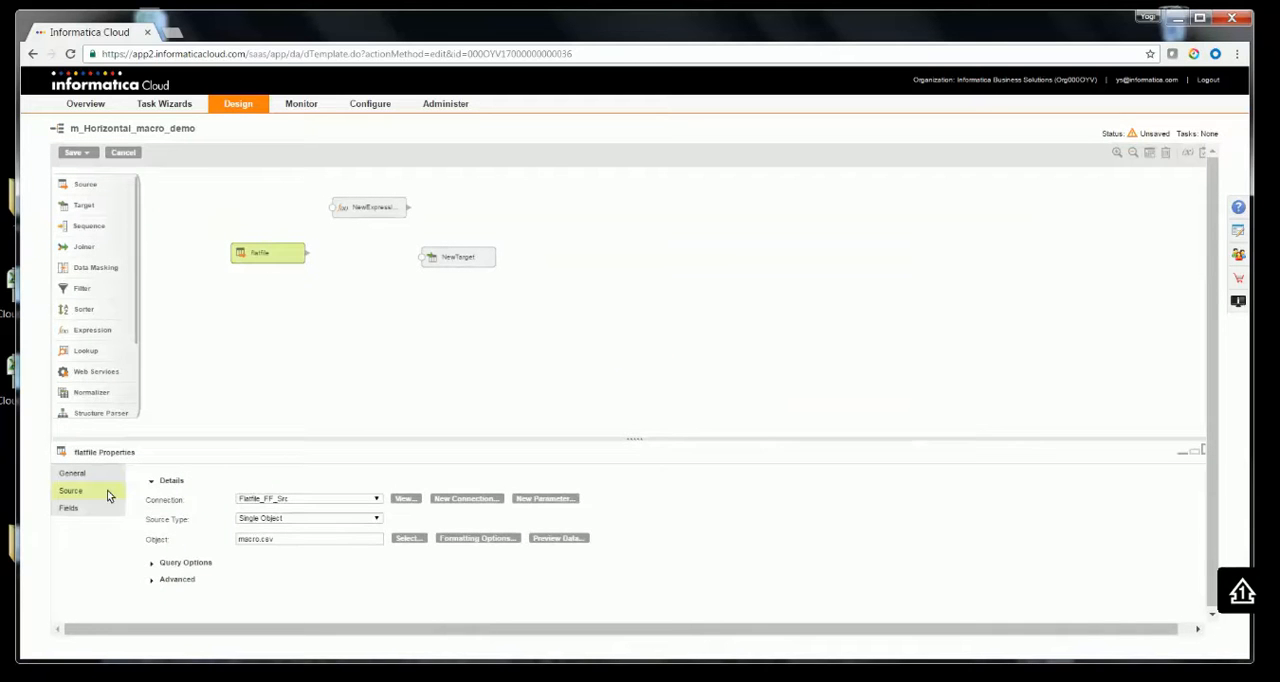
Review the flatfile fields Product, Model1–3 and Price_tier1–3 on the Fields tab
click(68, 507)
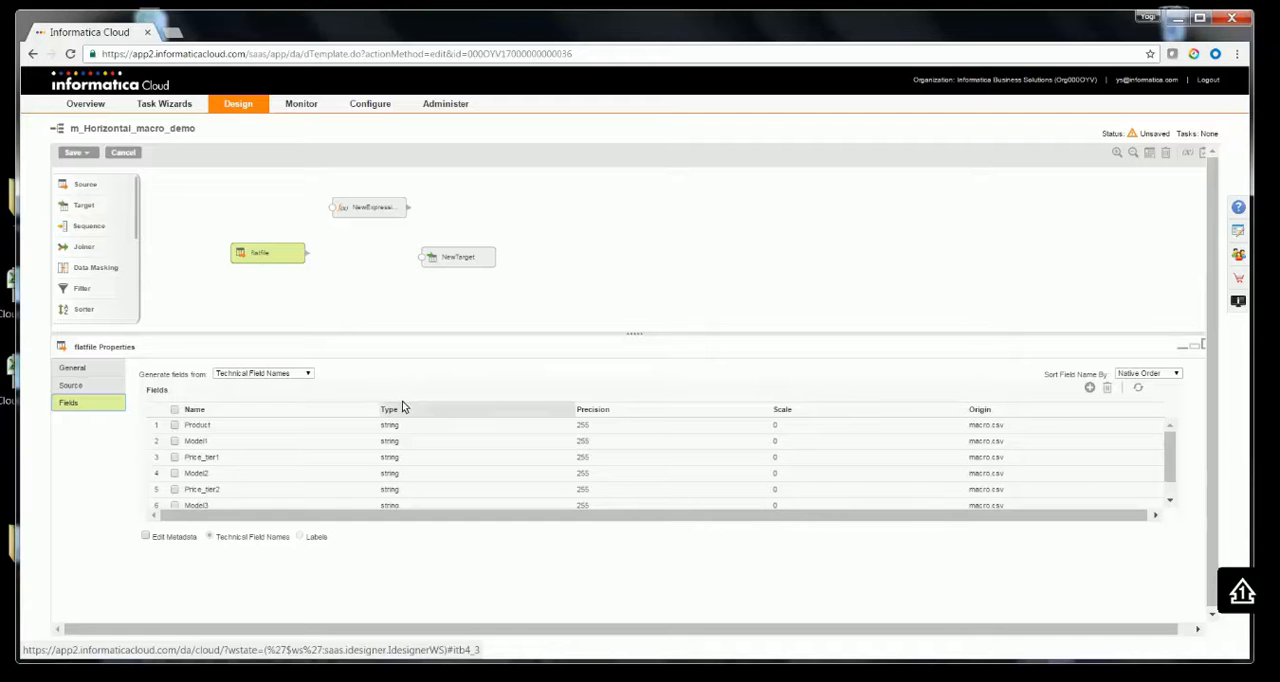
mouse_move(310, 433)
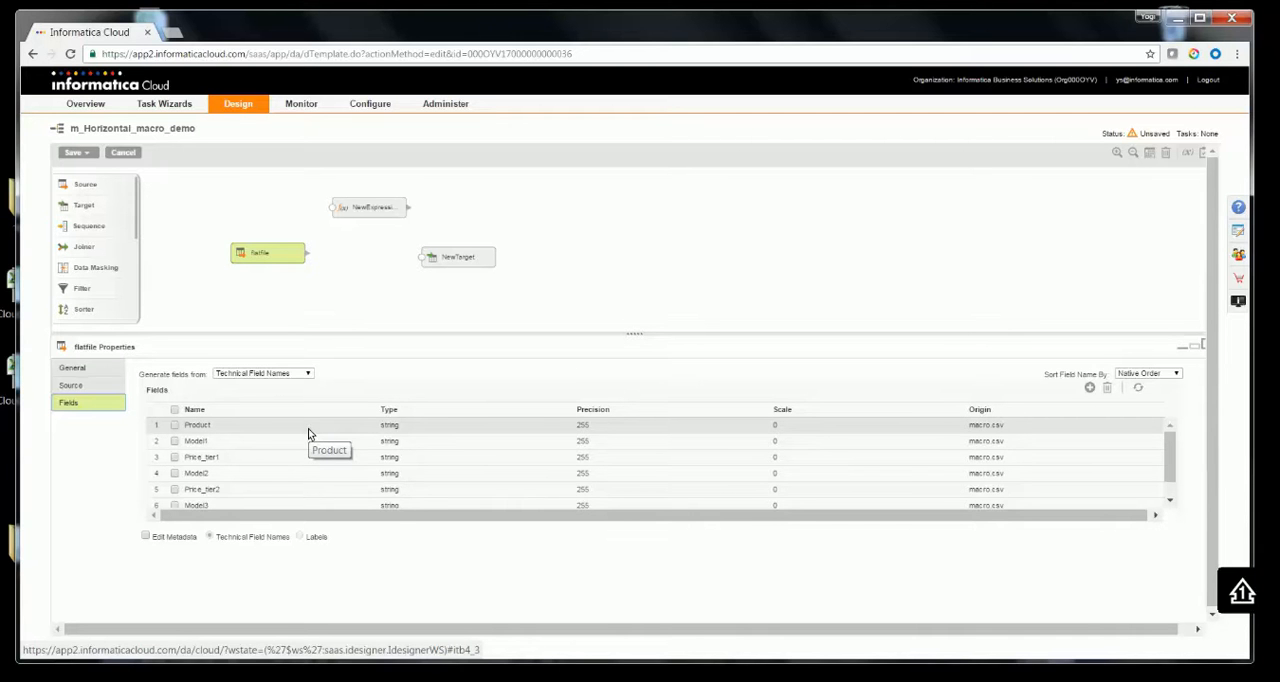
mouse_move(315, 433)
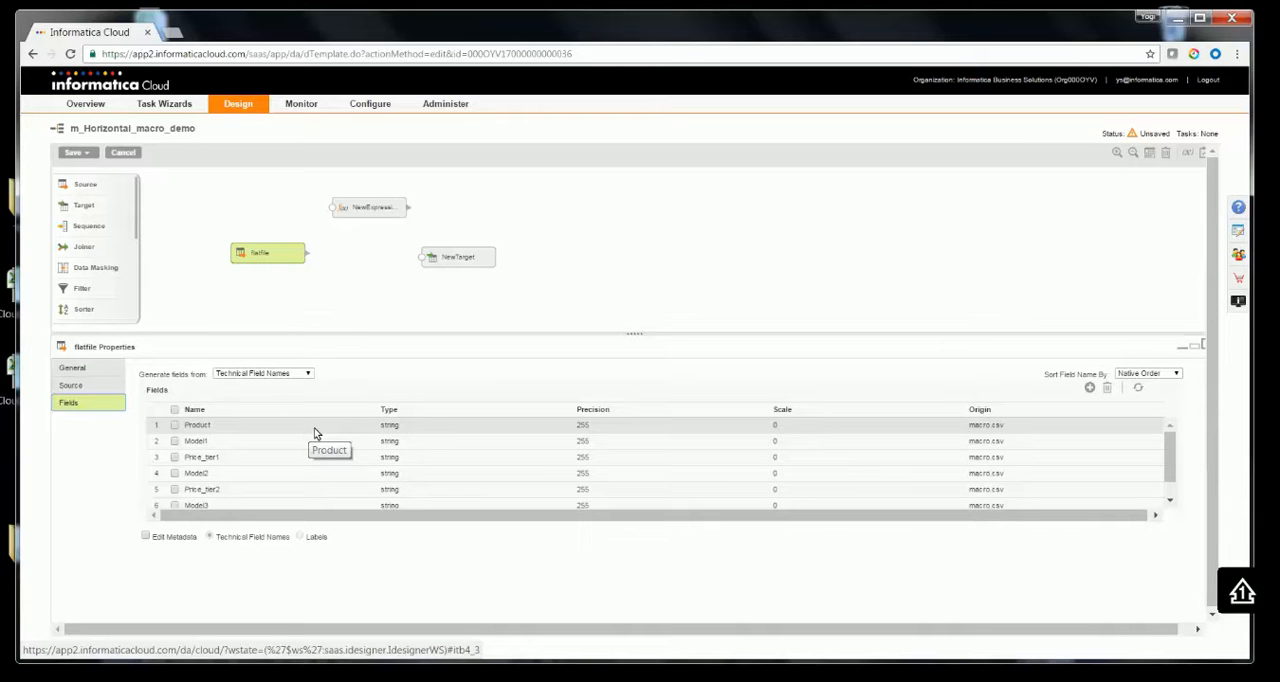
scroll(down, 3)
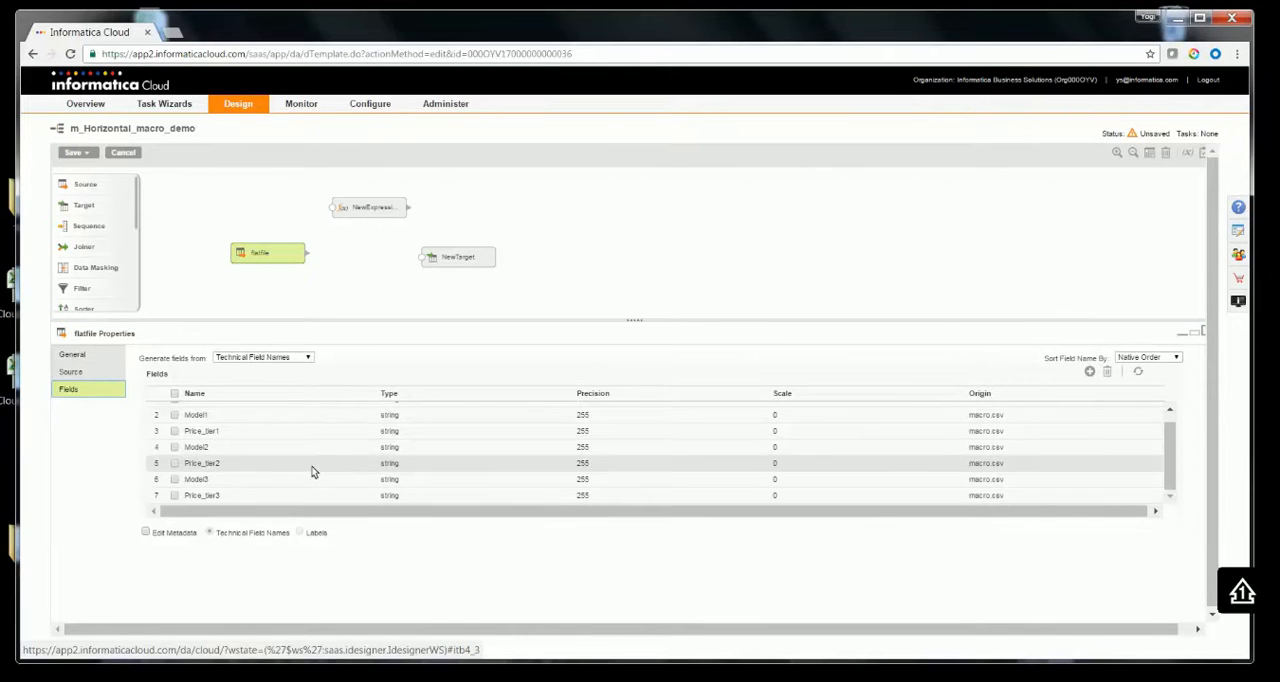
mouse_move(335, 324)
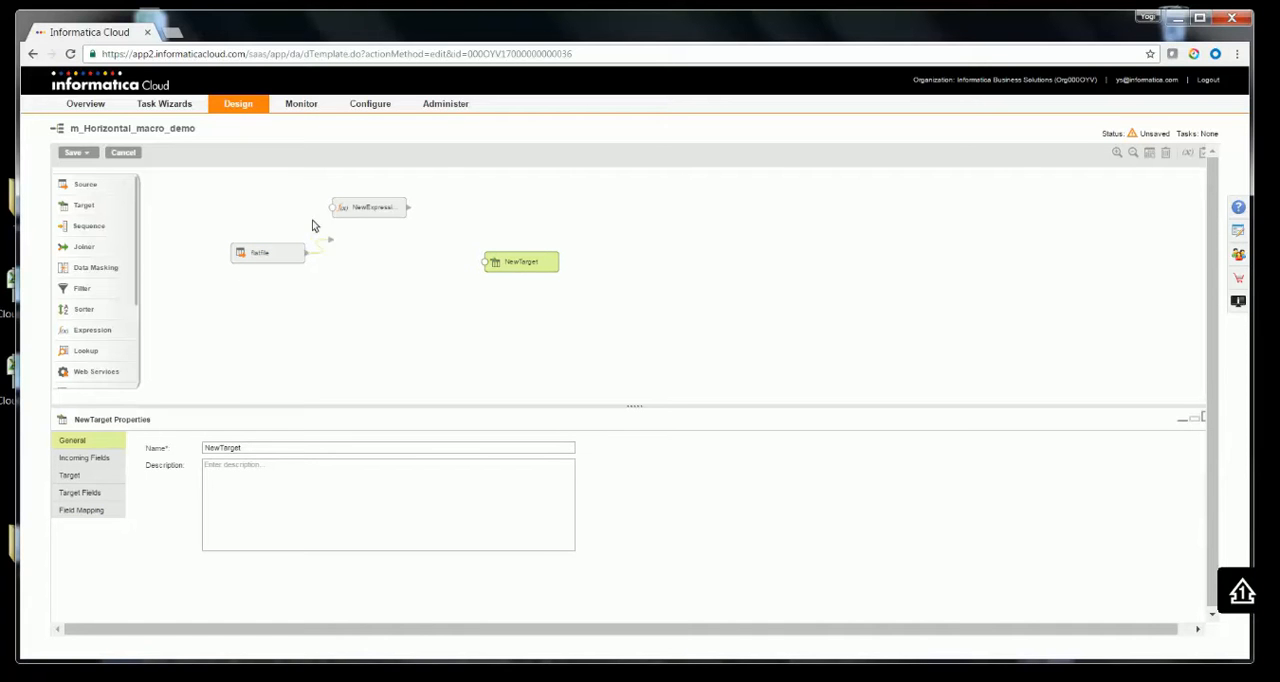
Link flatfile into NewExpression and rename the expression to expression_horizontalmacro
click(267, 252)
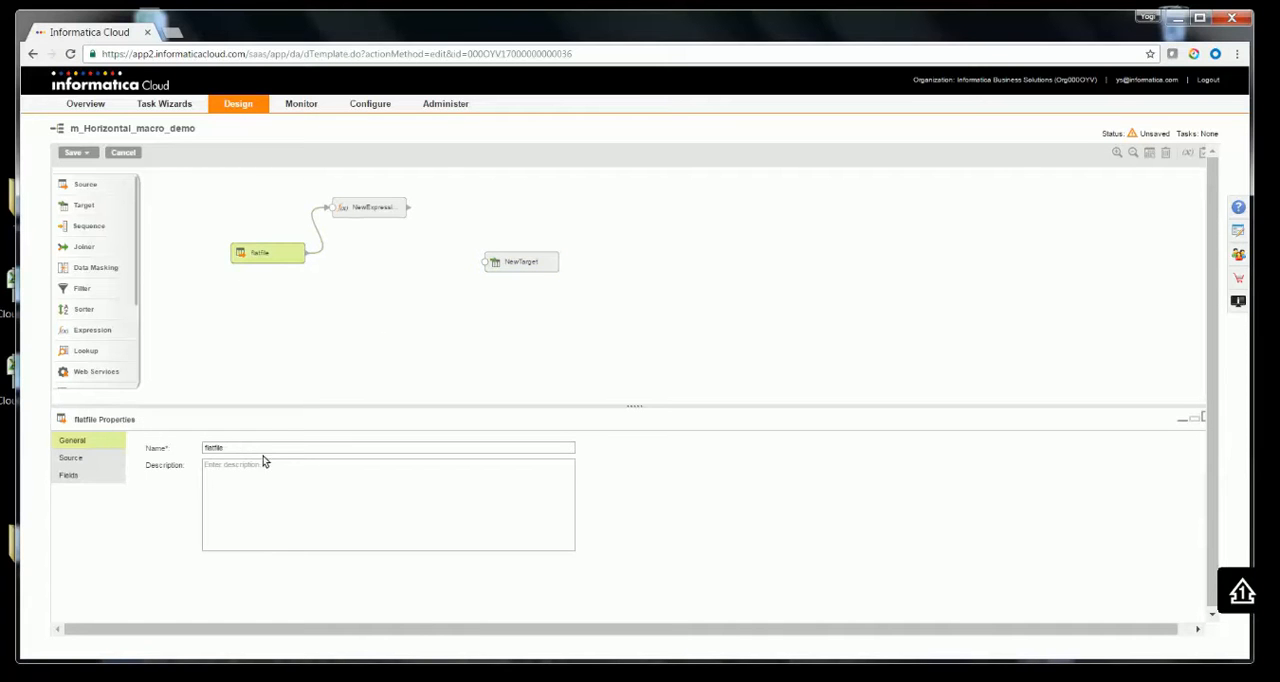
click(370, 207)
text(horizontal)
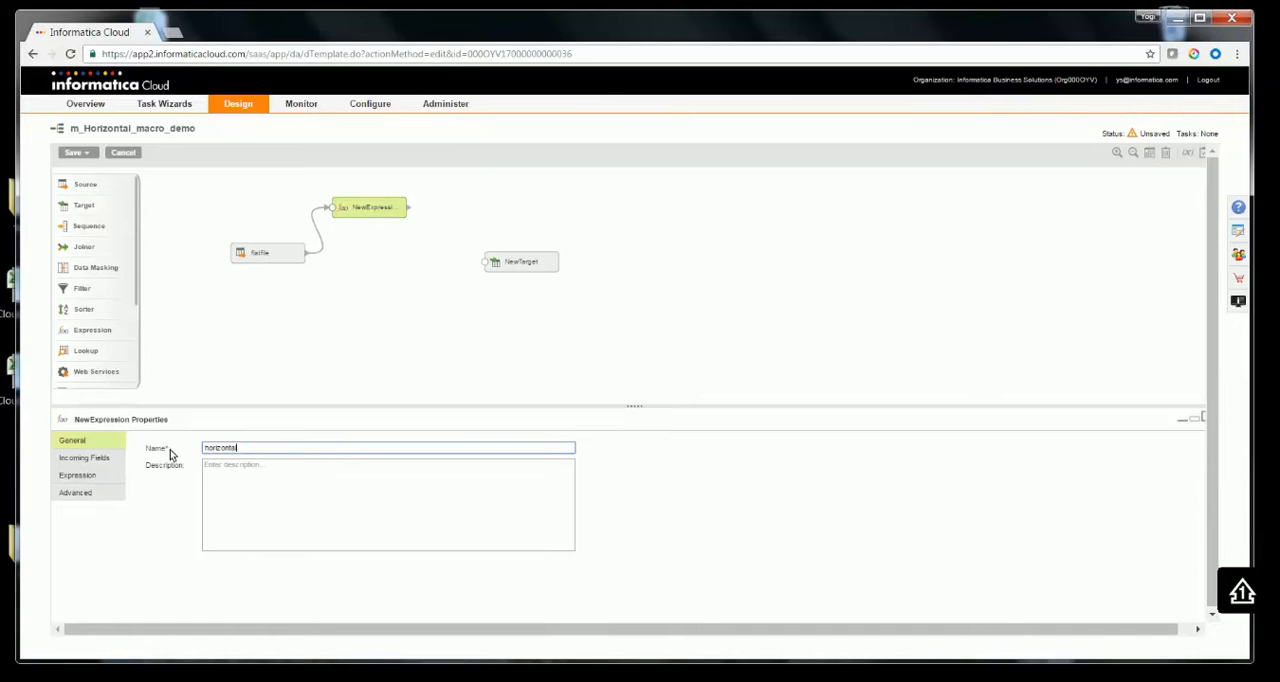
text(exp)
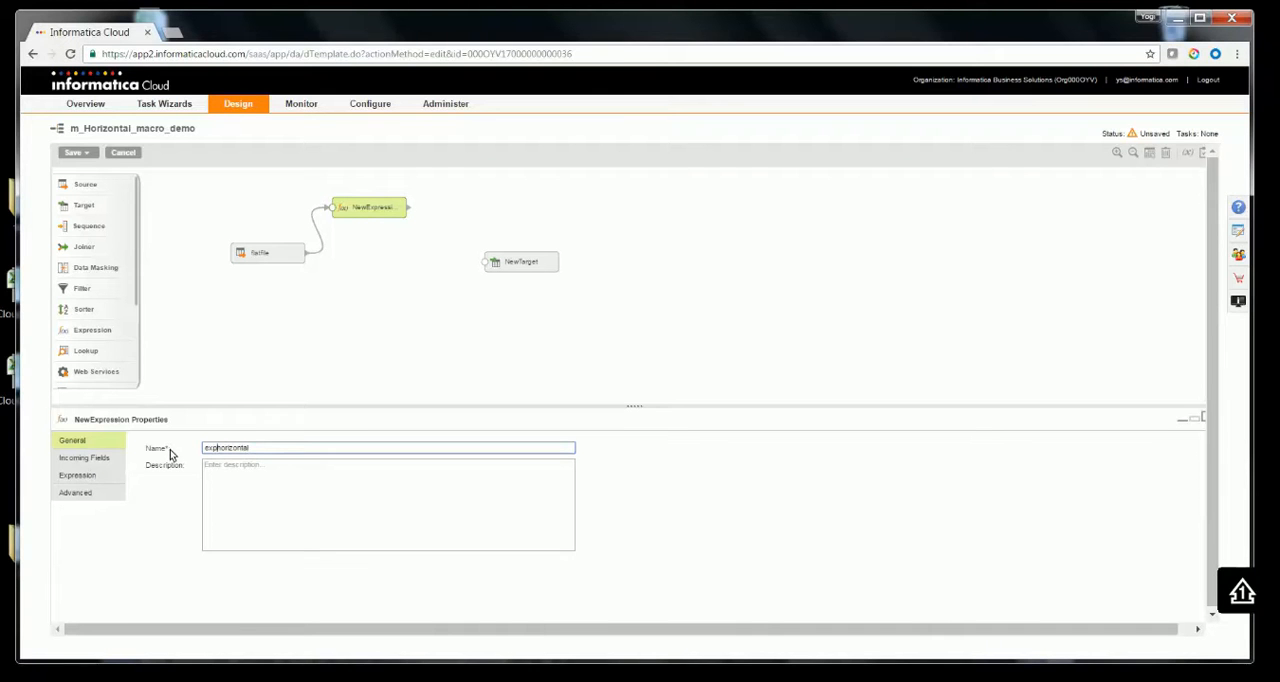
text(expression_horizontal)
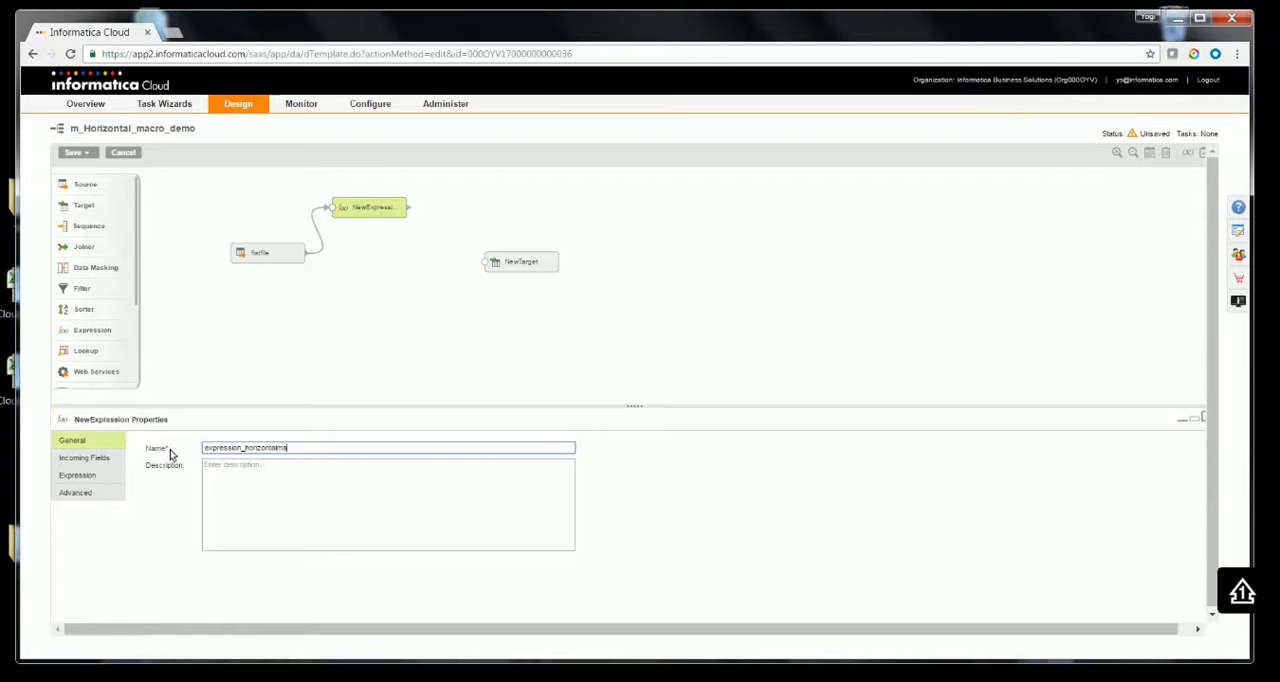
triple_click(388, 447)
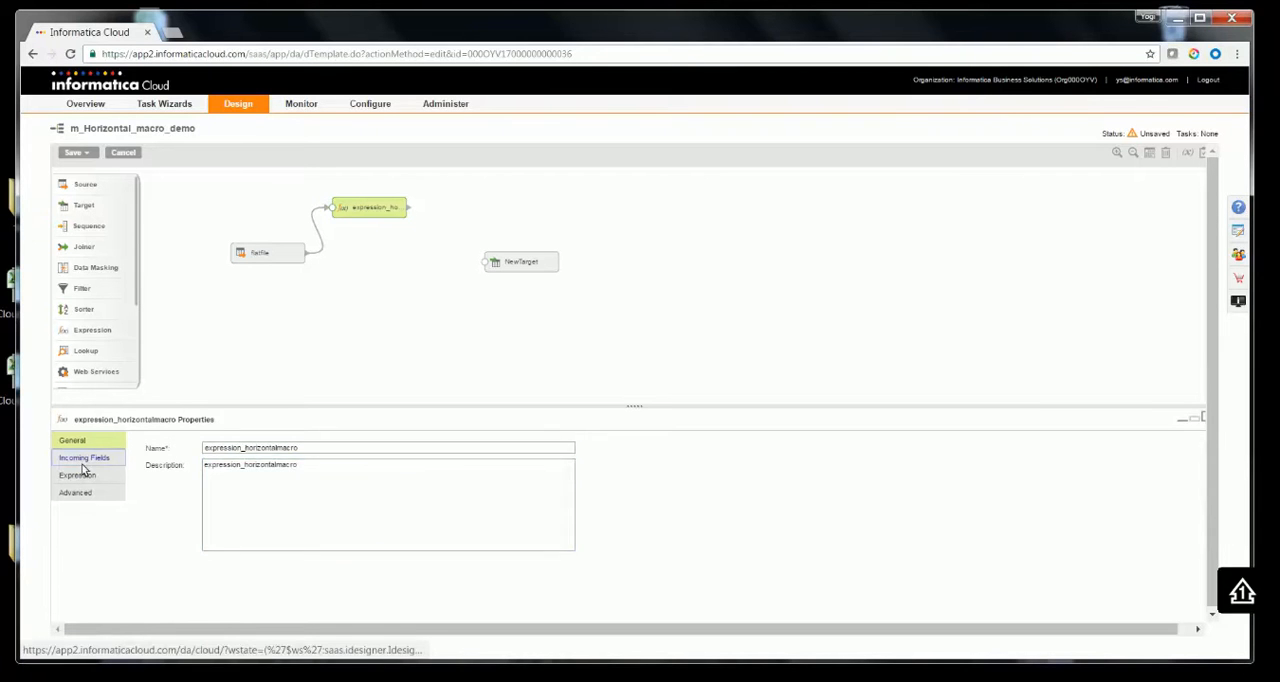
click(77, 474)
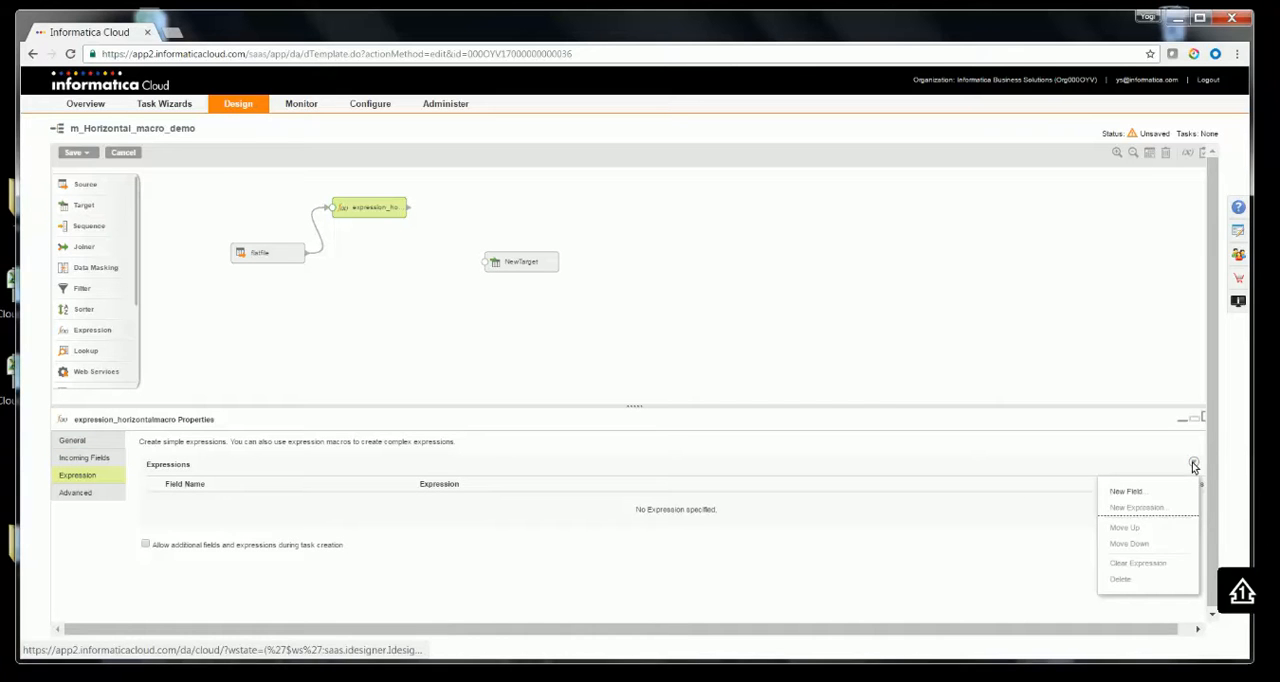
mouse_move(1127, 491)
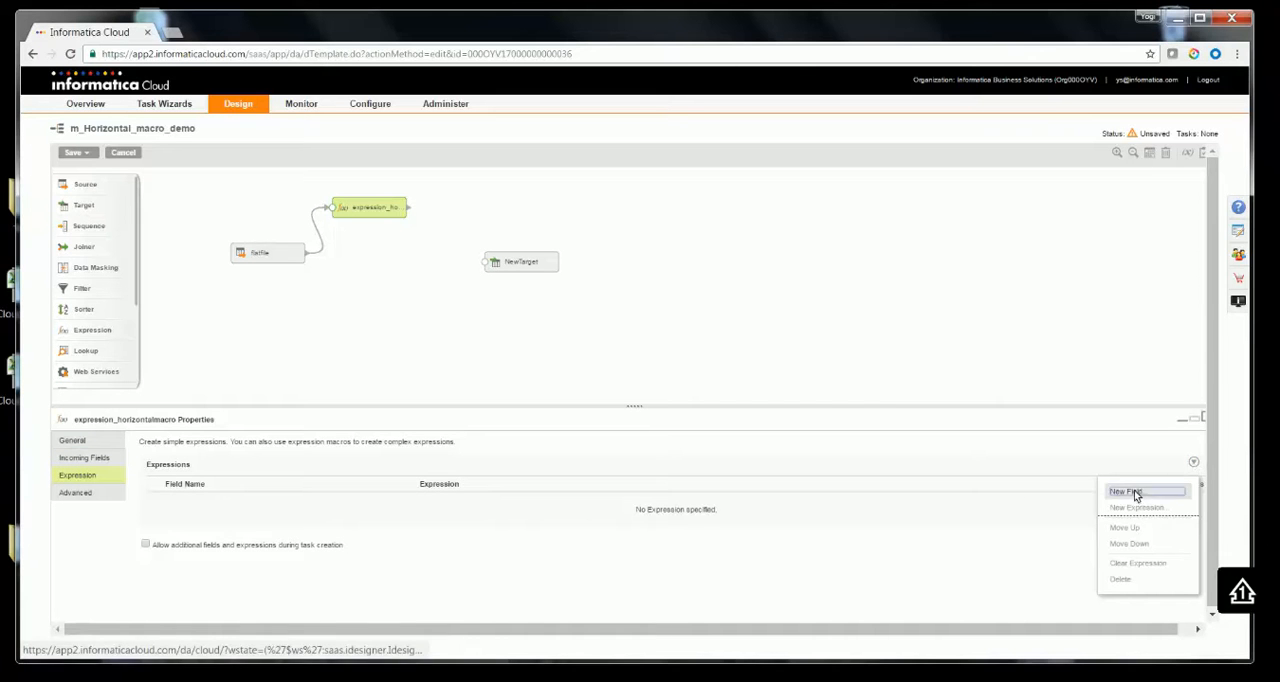
Add an Input Macro Field named price, creating %price% in the expression
click(1126, 491)
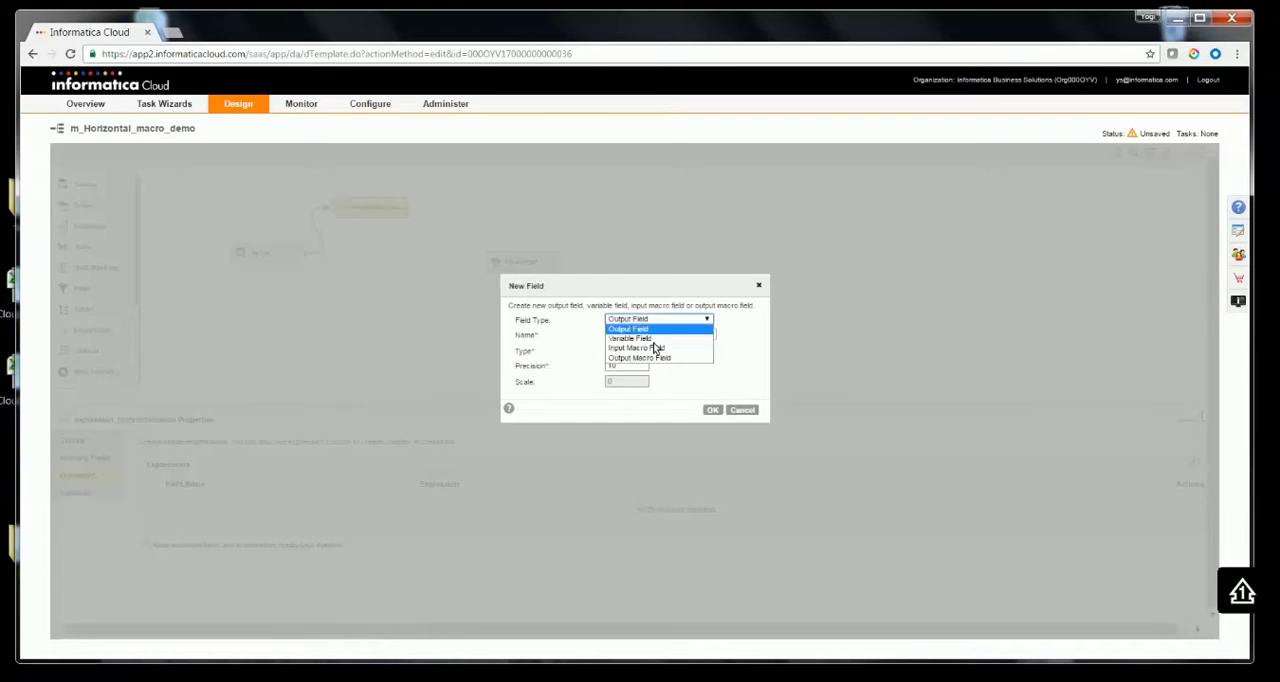
click(638, 348)
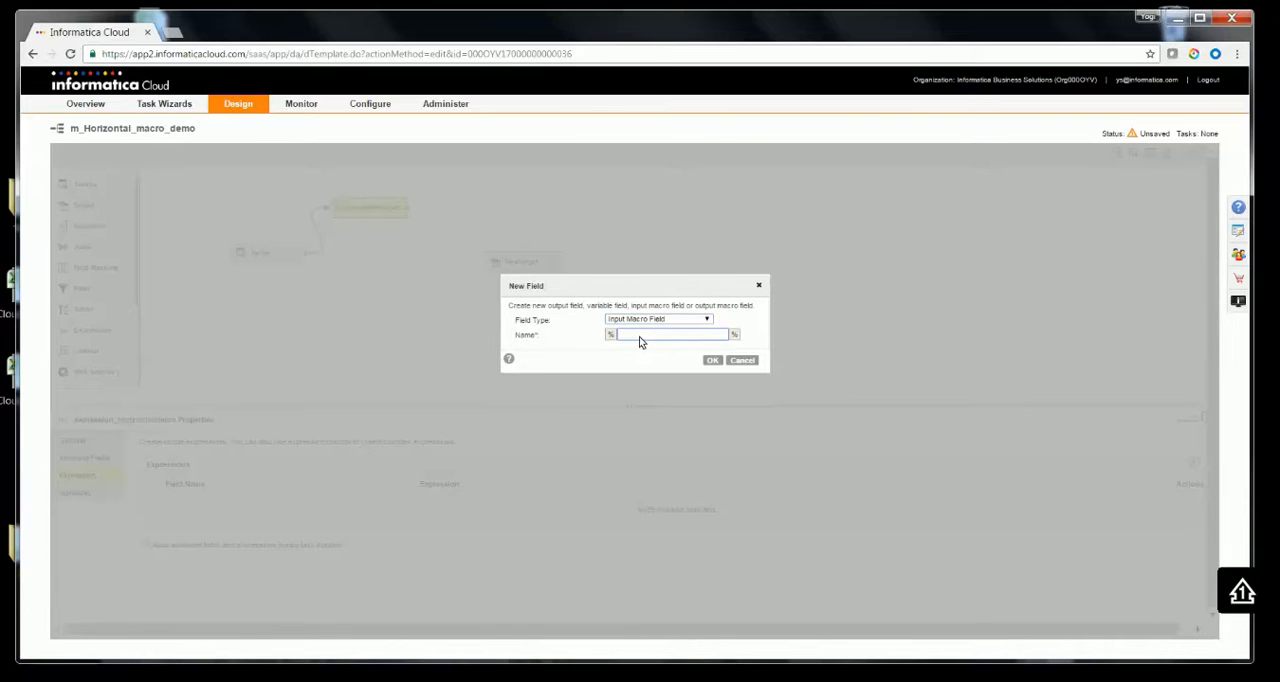
text(price)
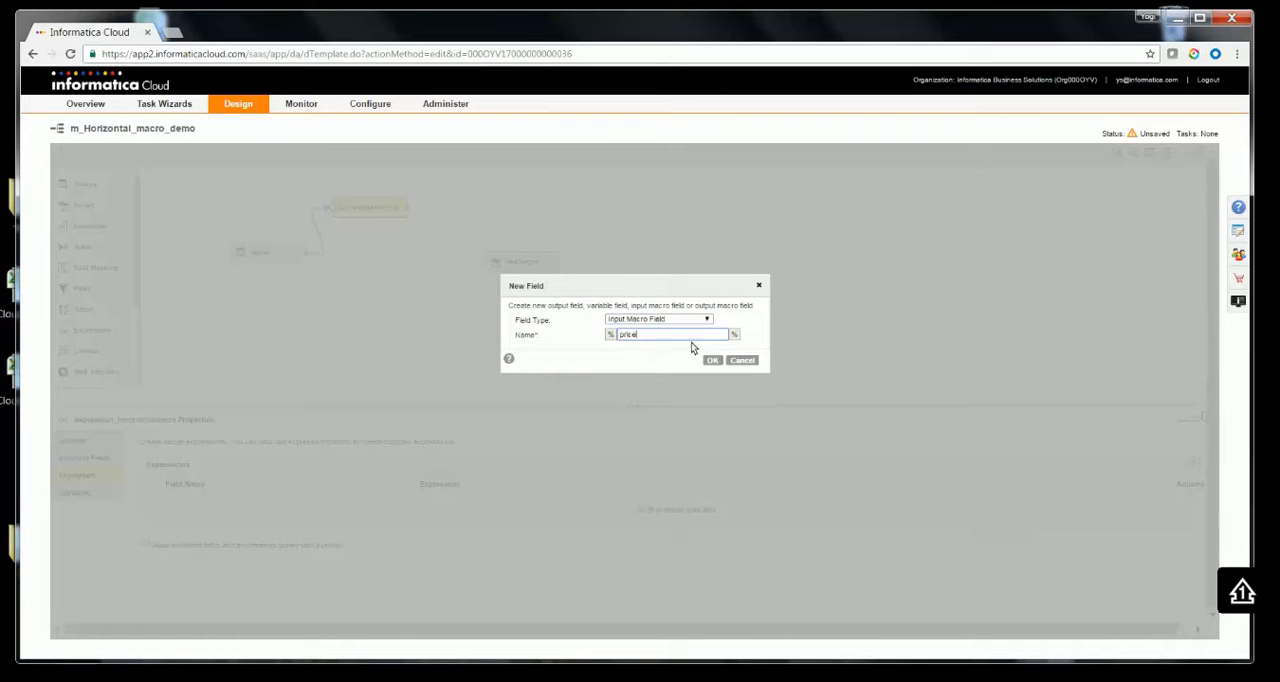
mouse_move(687, 351)
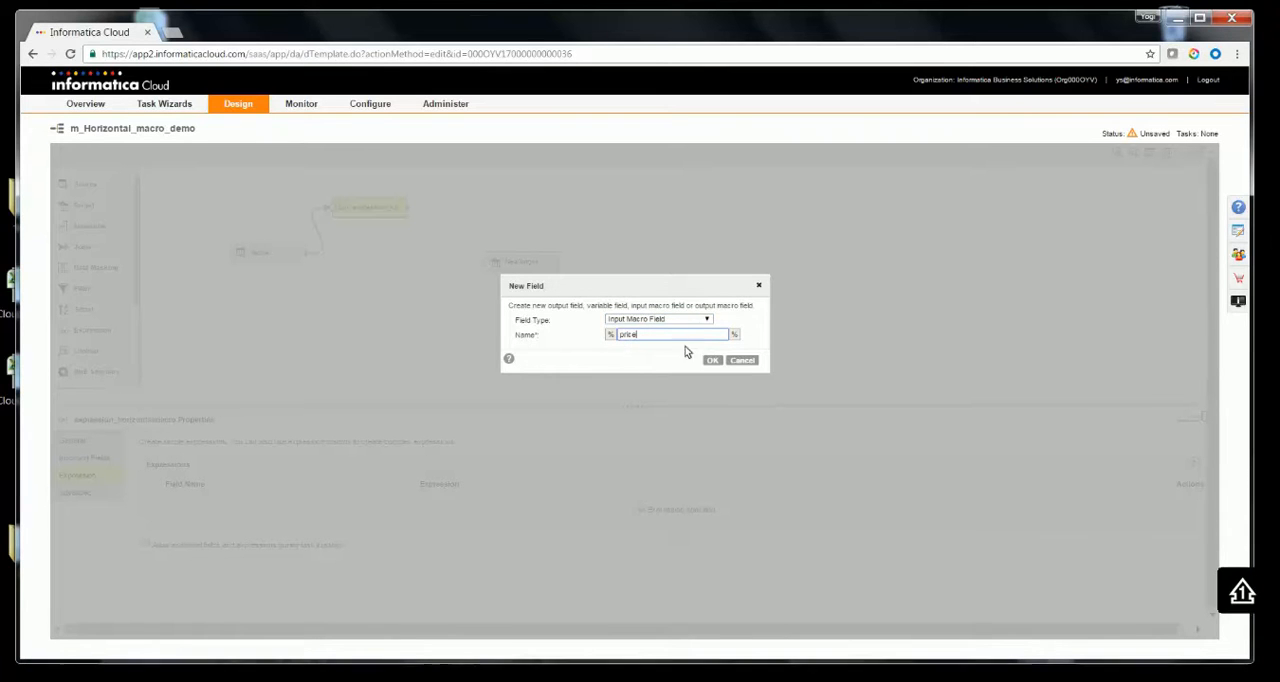
mouse_move(712, 360)
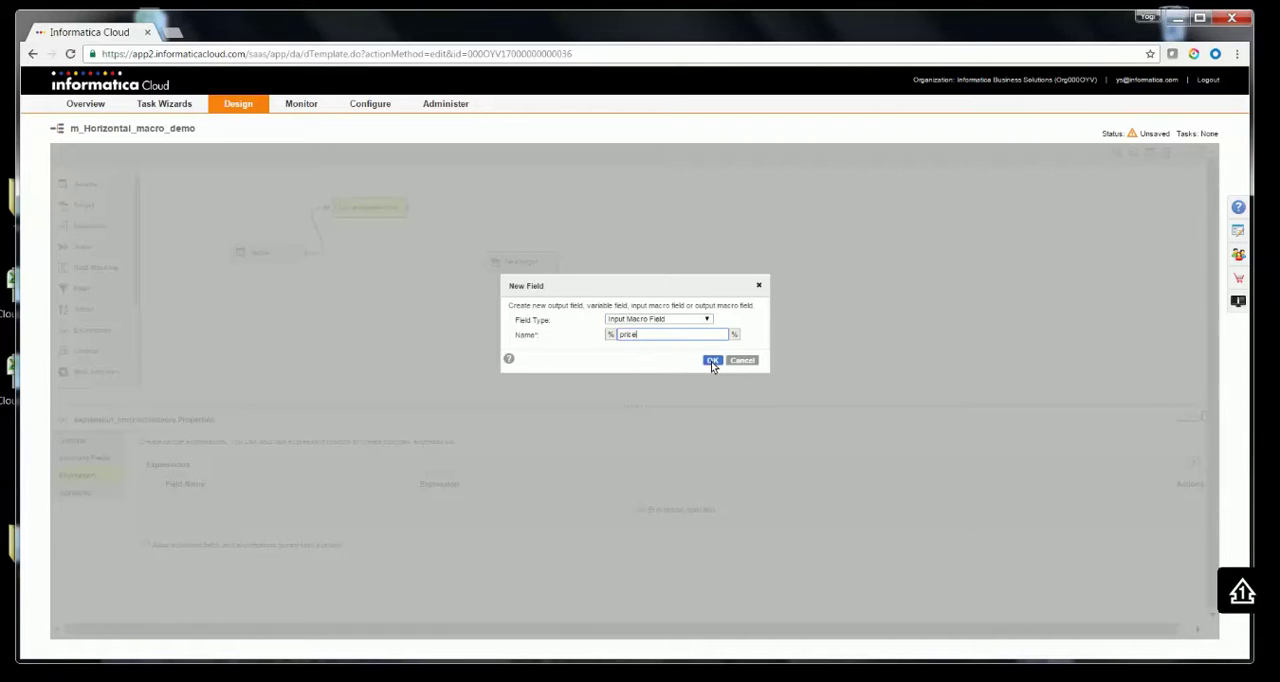
click(712, 360)
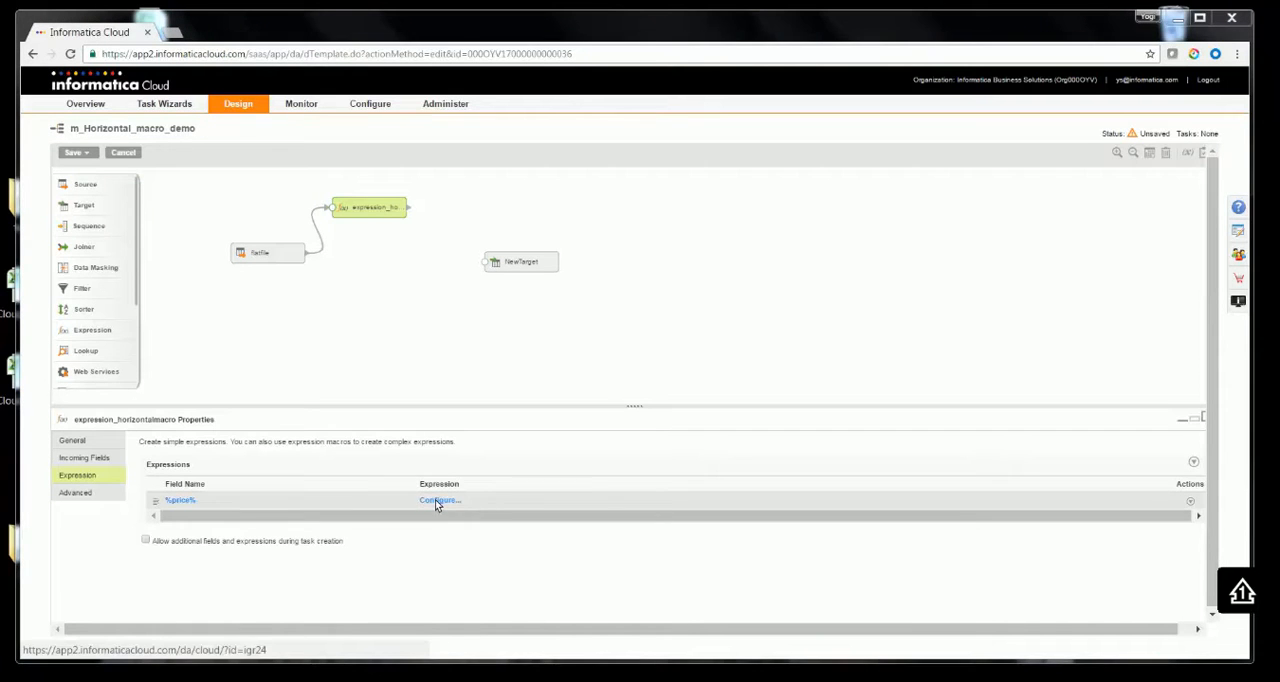
mouse_move(439, 500)
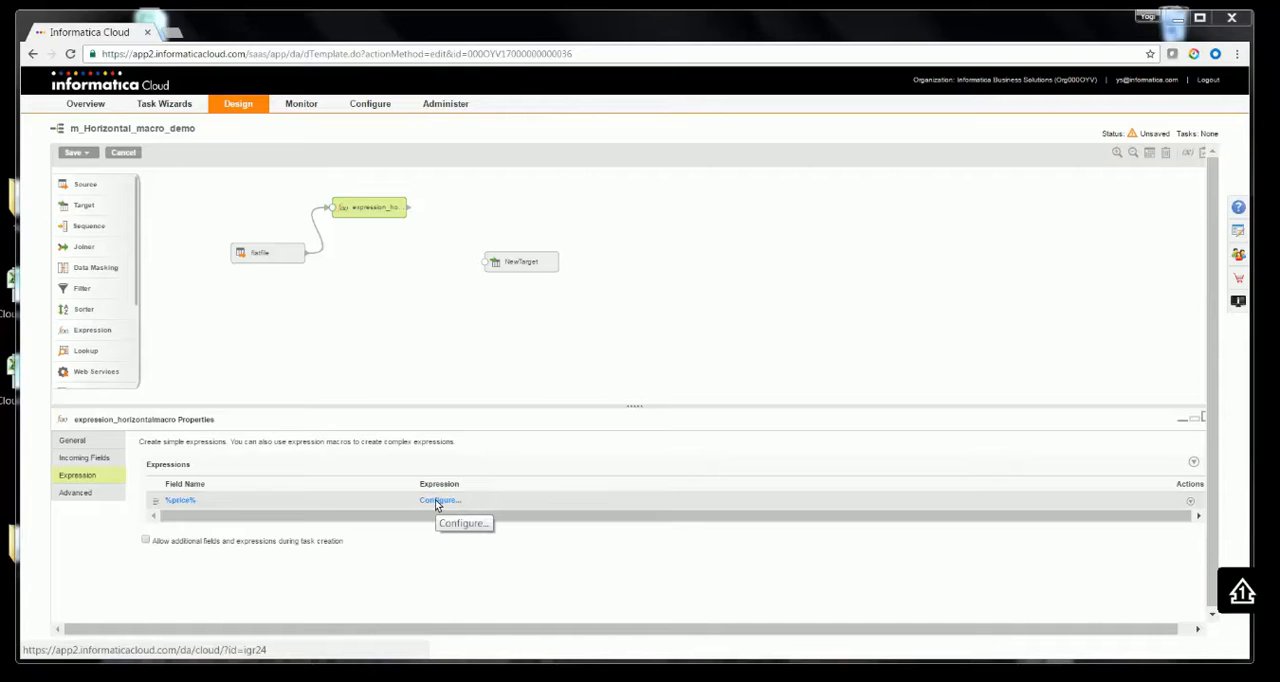
Set the %price% macro inputs to select fields by the prefix Price
click(439, 500)
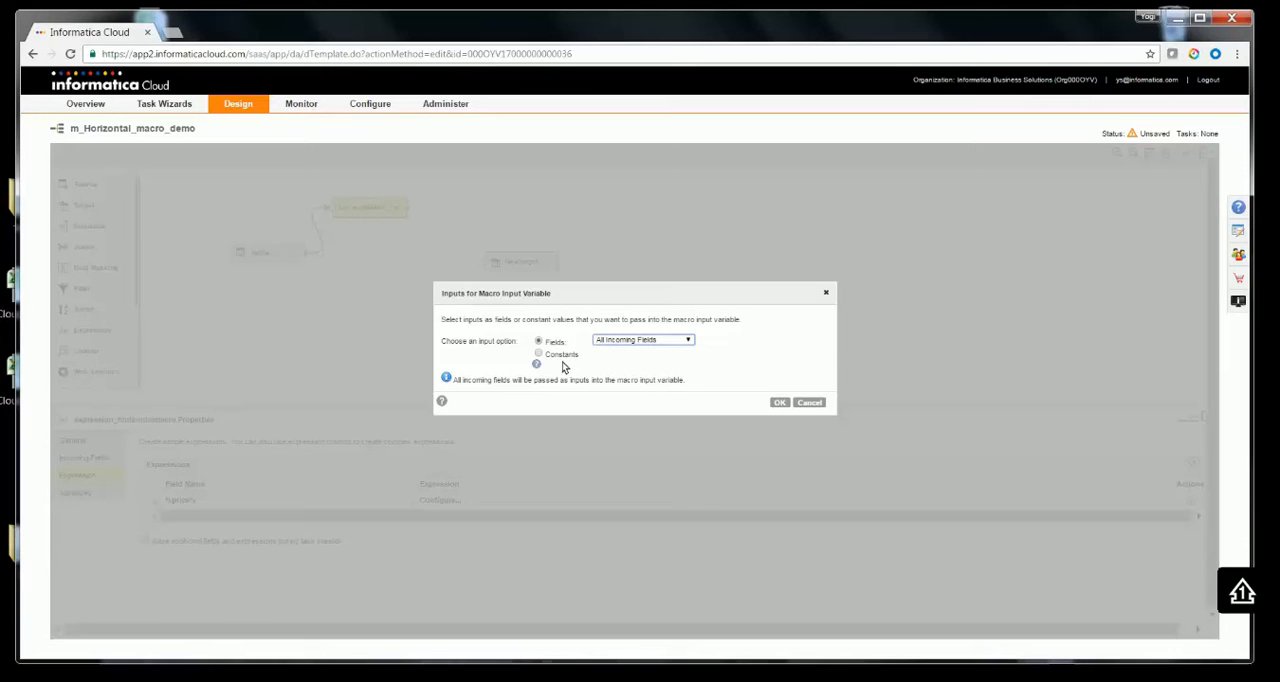
mouse_move(563, 357)
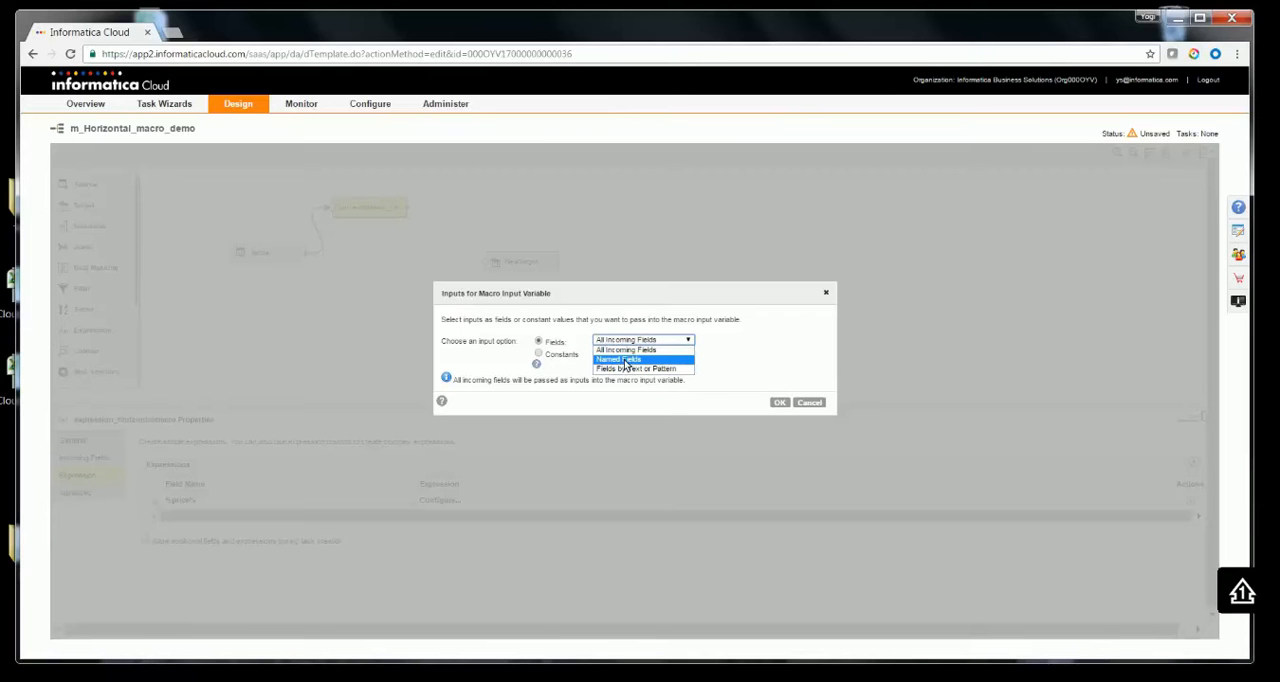
mouse_move(637, 369)
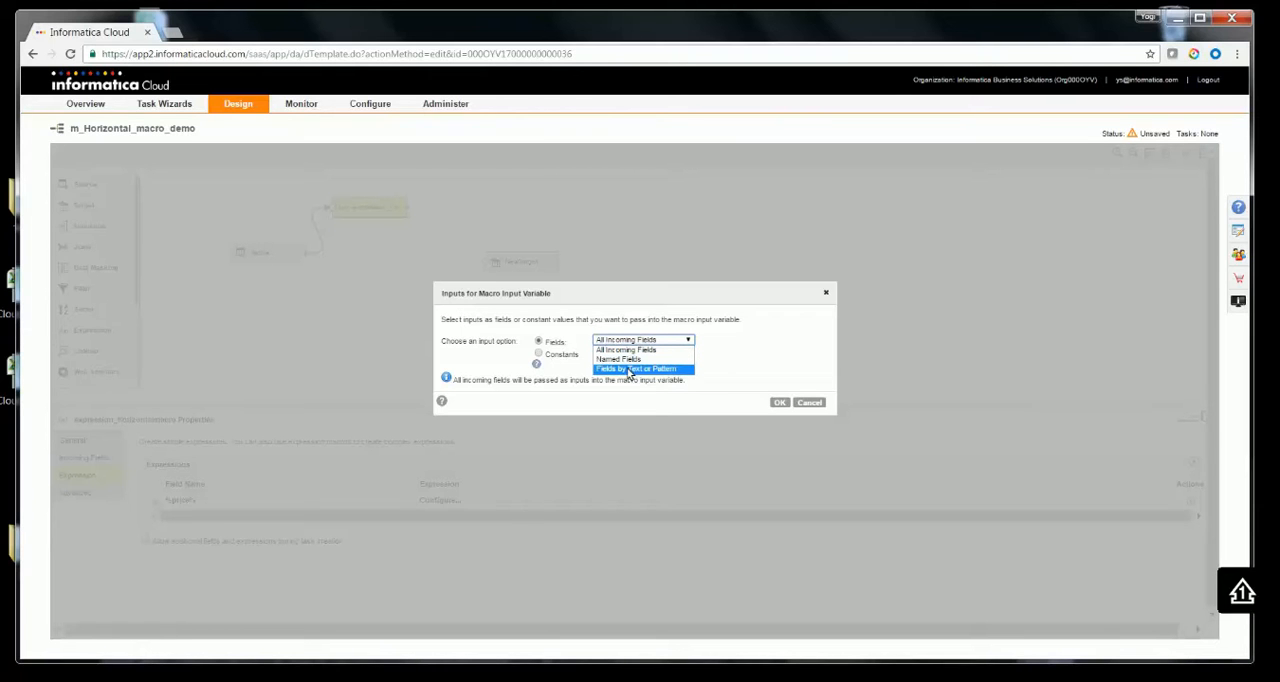
mouse_move(653, 375)
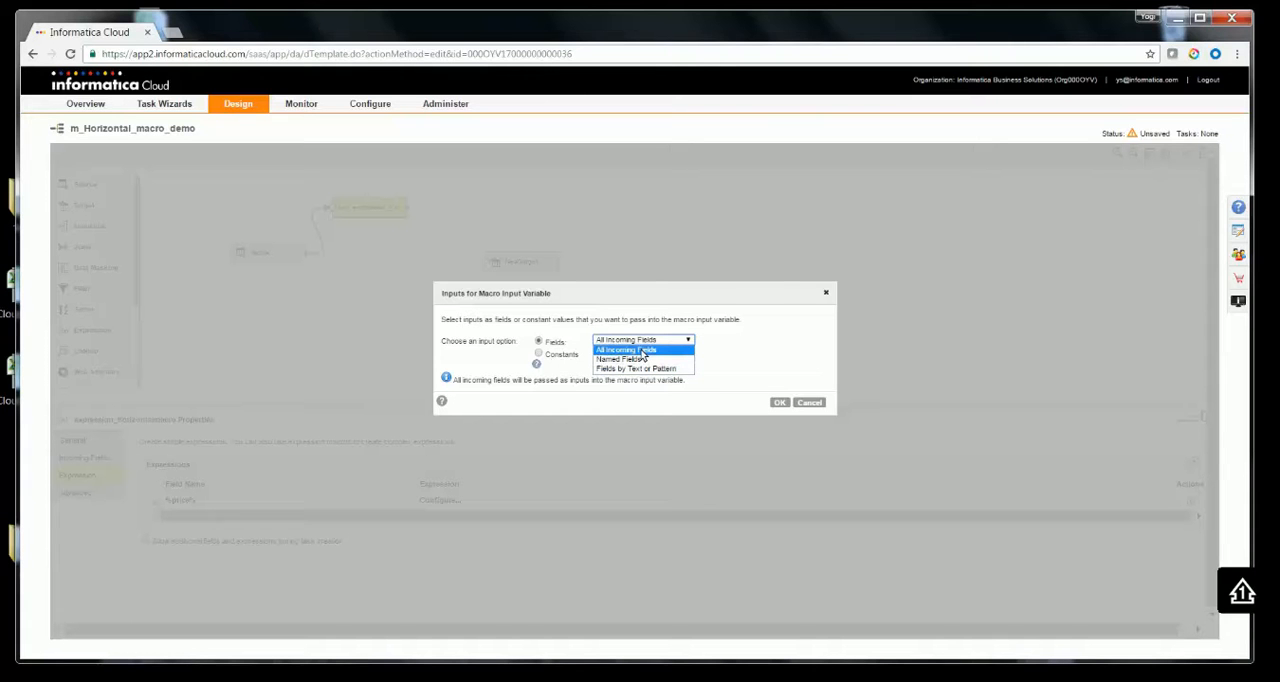
mouse_move(636, 369)
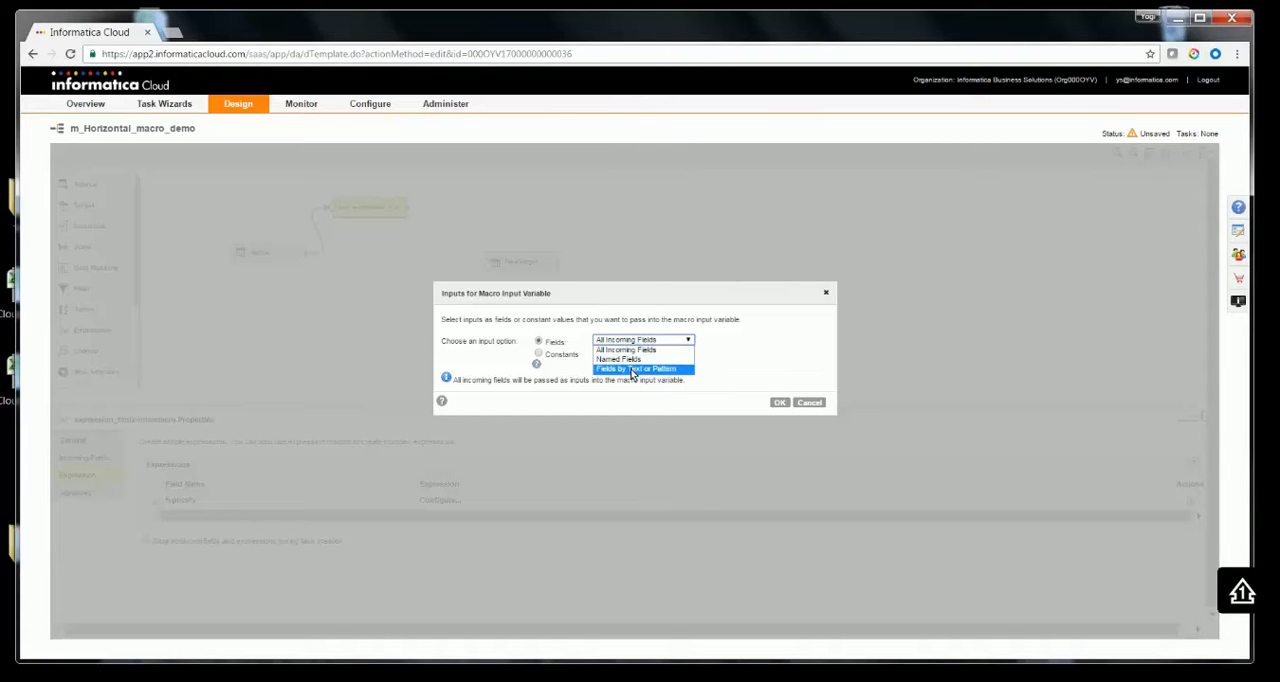
mouse_move(618, 358)
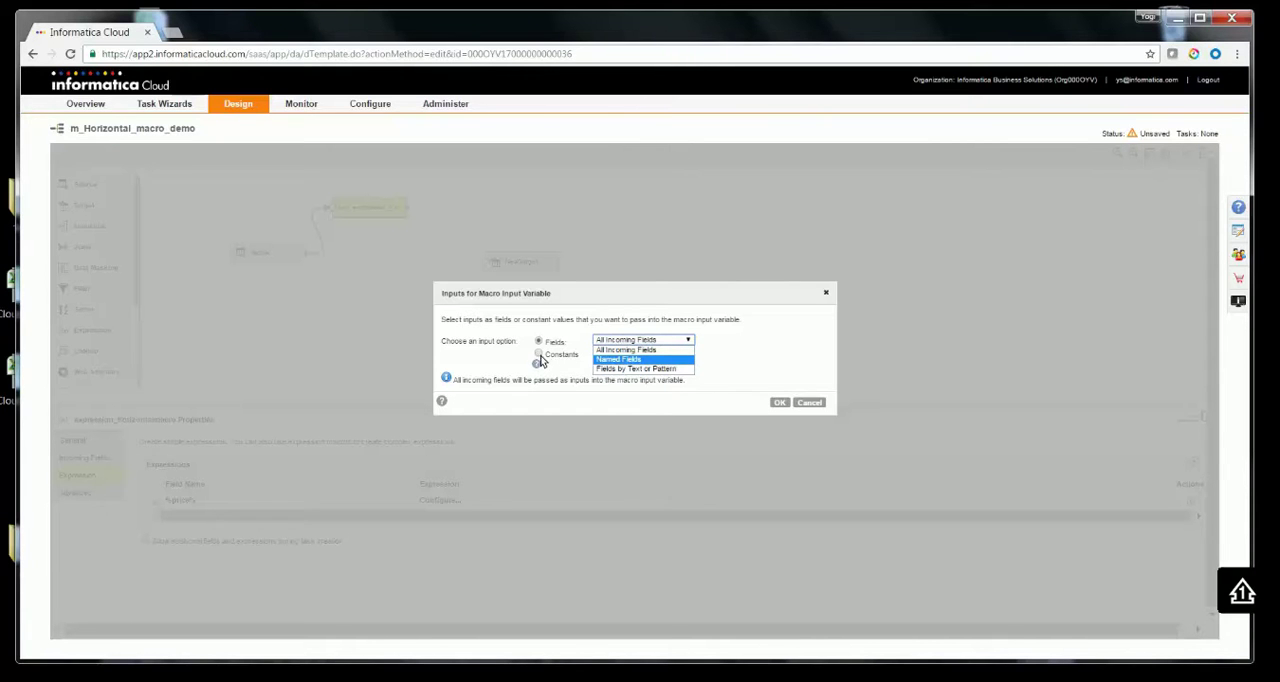
mouse_move(636, 369)
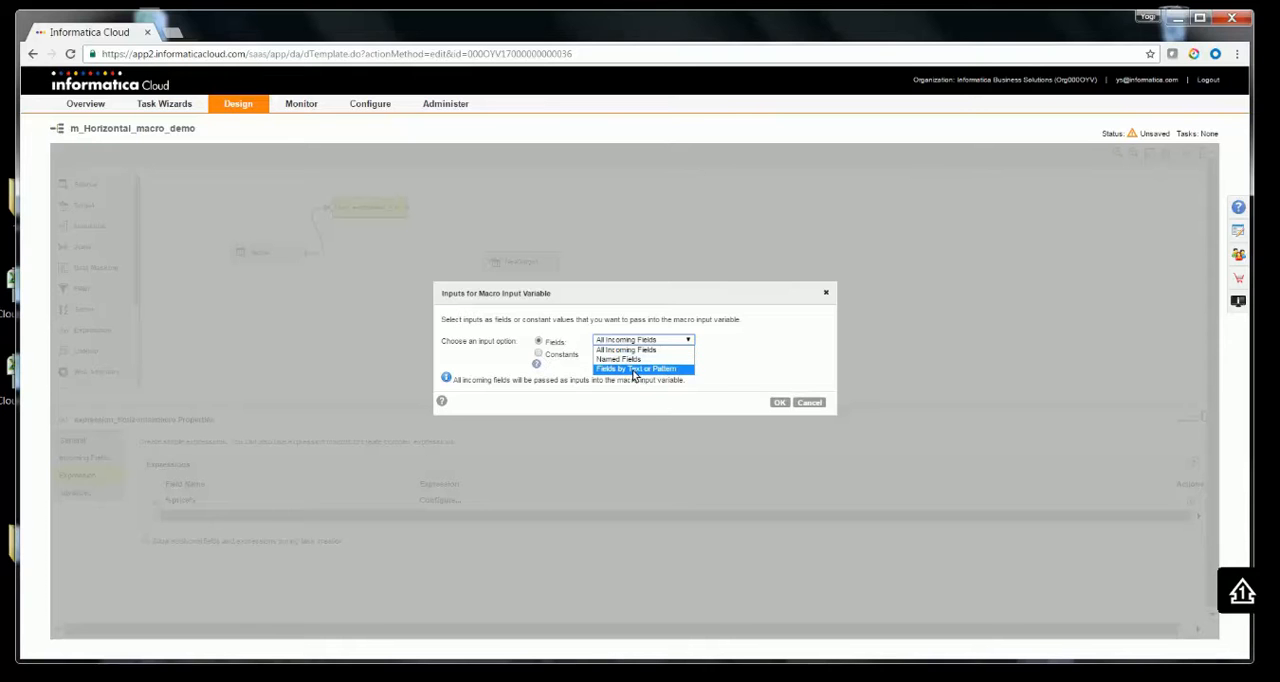
click(636, 369)
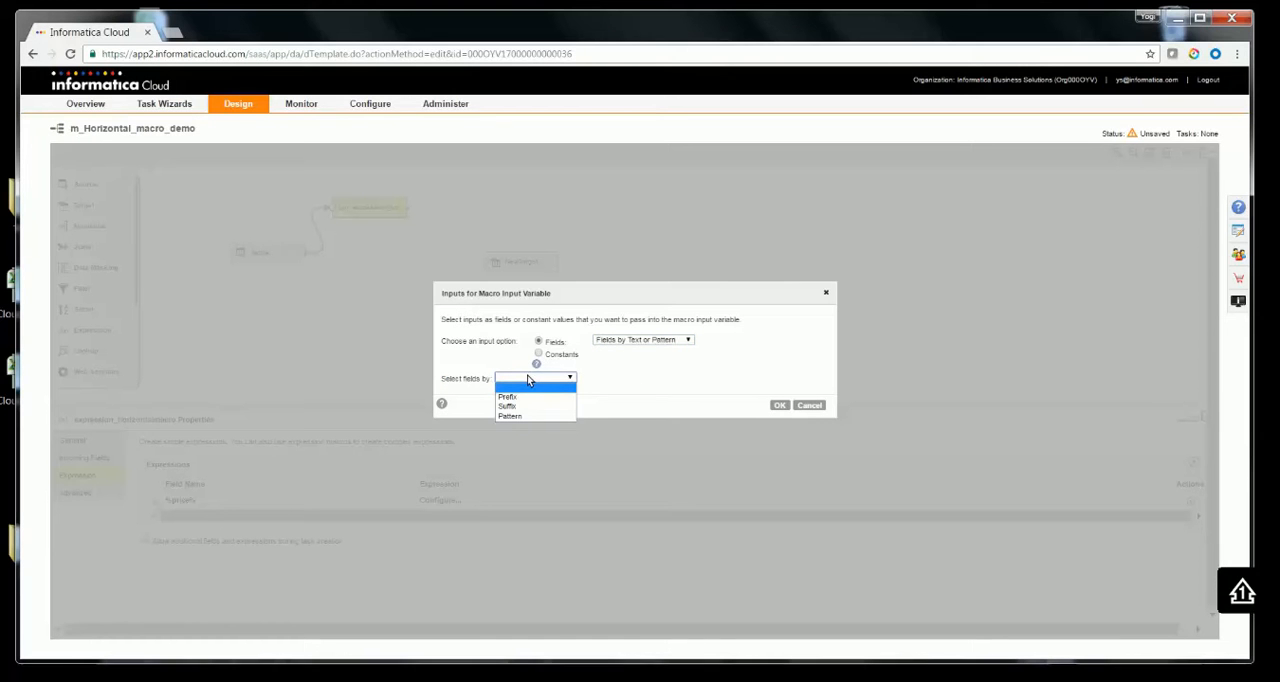
click(507, 396)
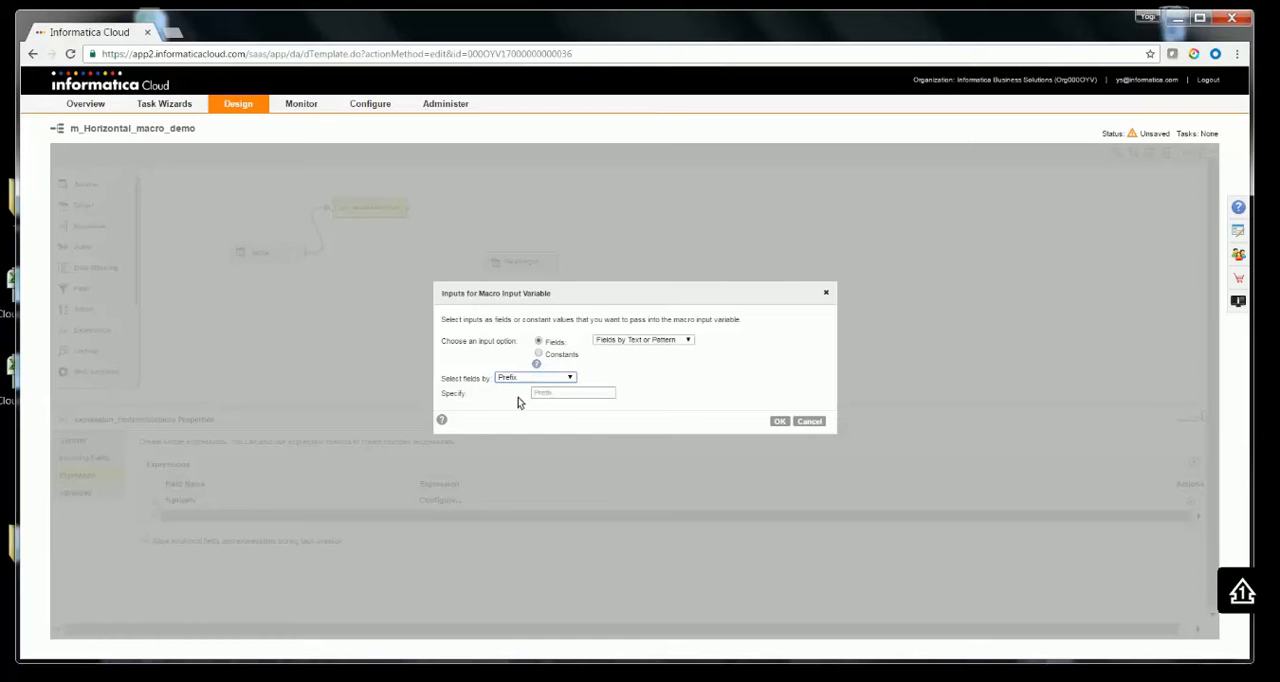
text(Price)
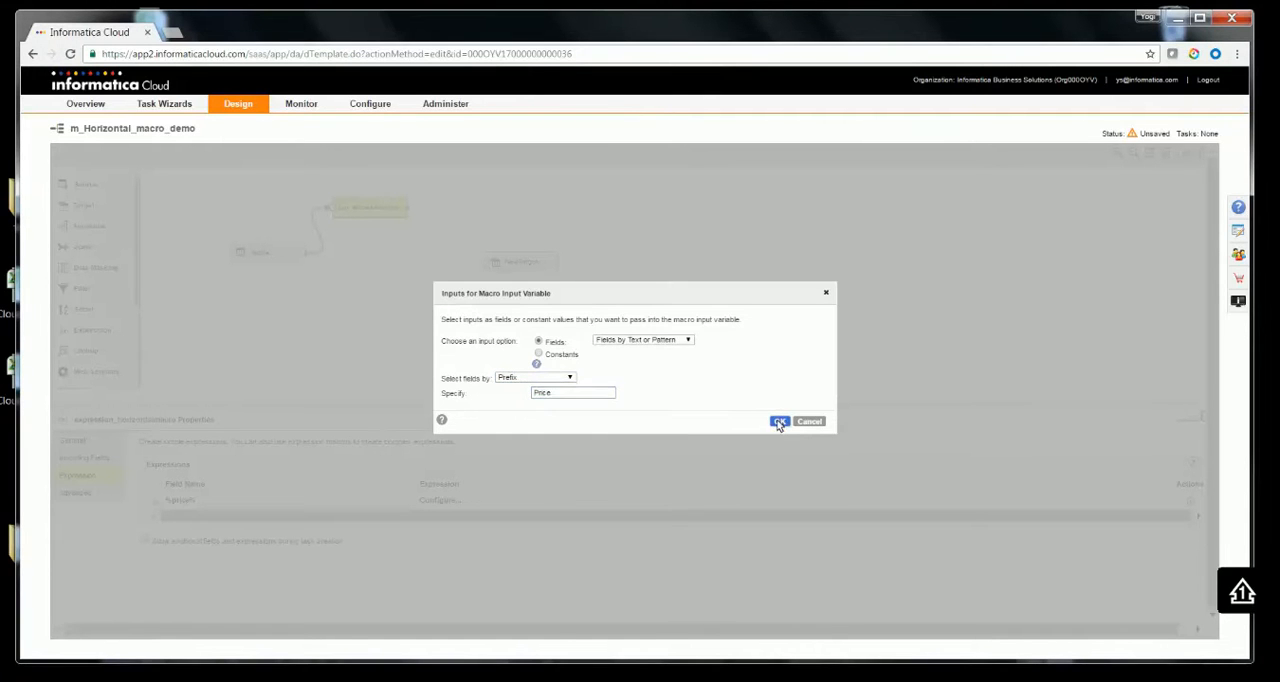
click(779, 421)
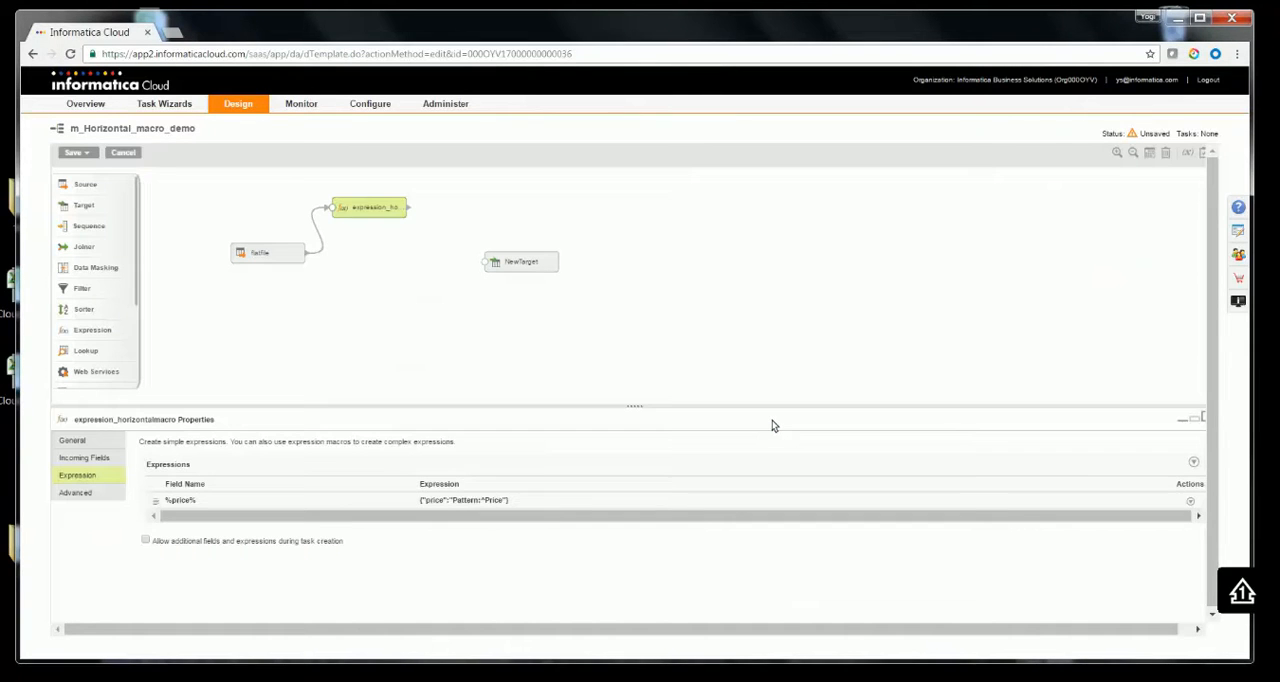
Add an integer output field priceaverage below %price% in the expression list
click(1193, 462)
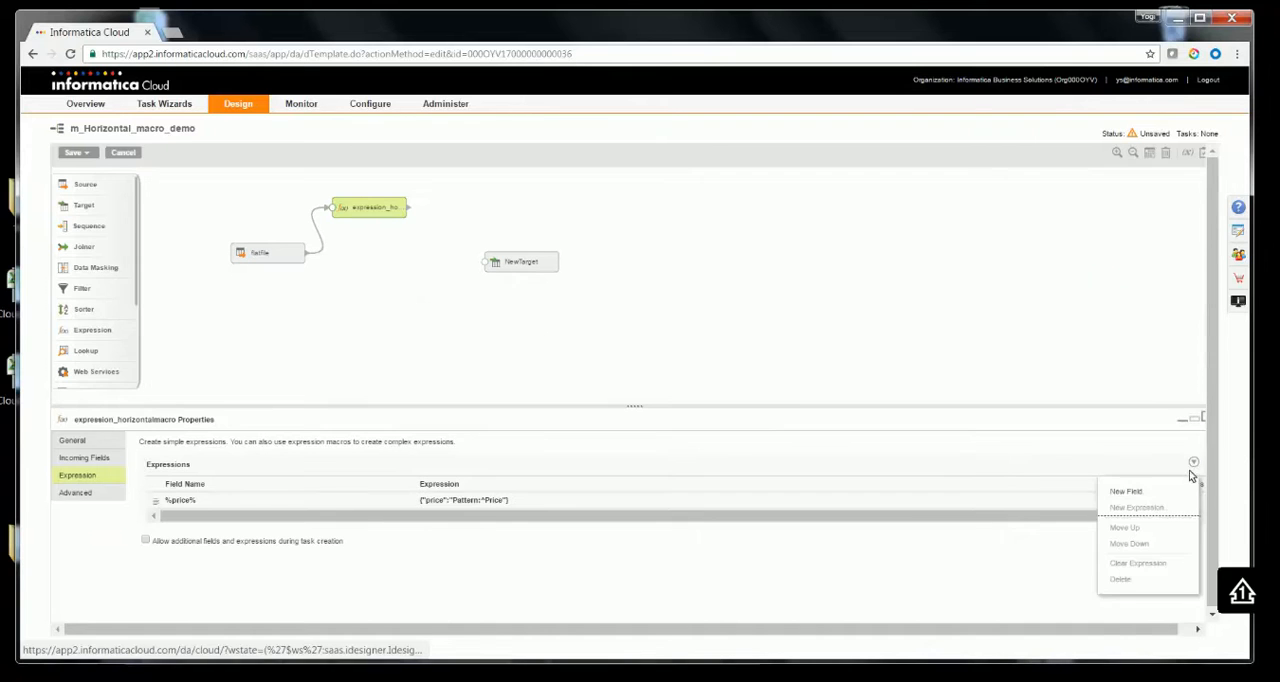
click(1126, 491)
text(priceaverage)
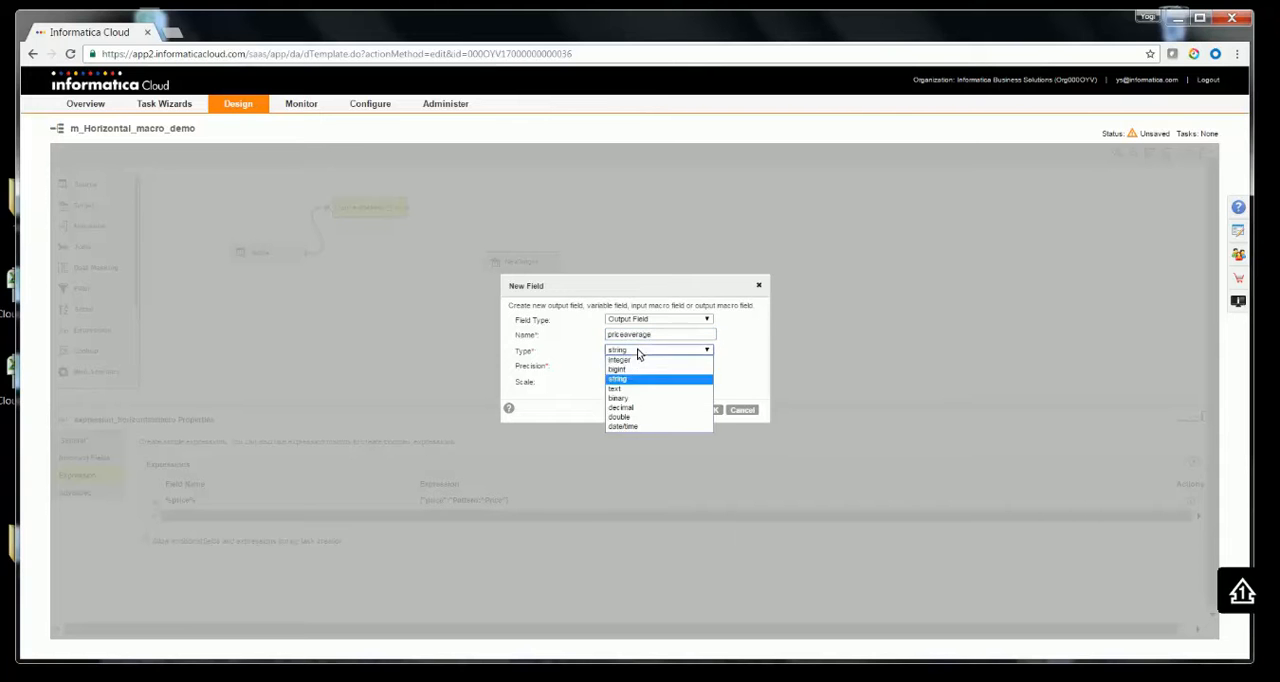
click(619, 360)
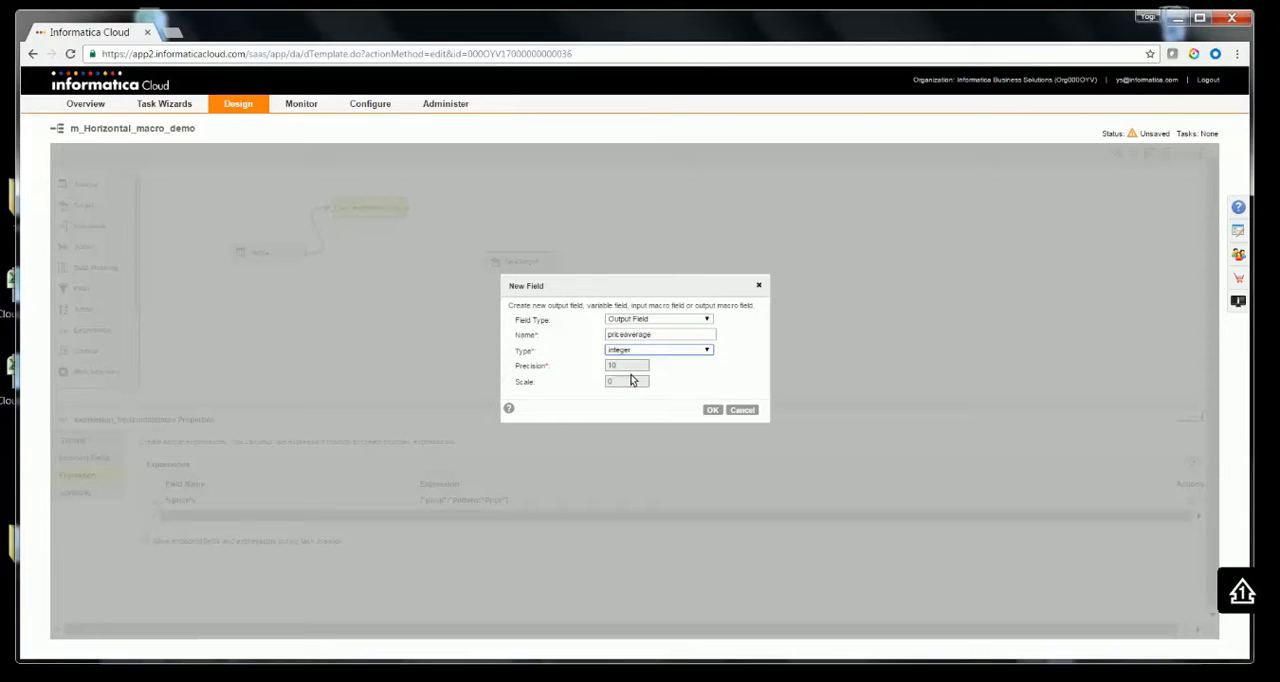
click(712, 409)
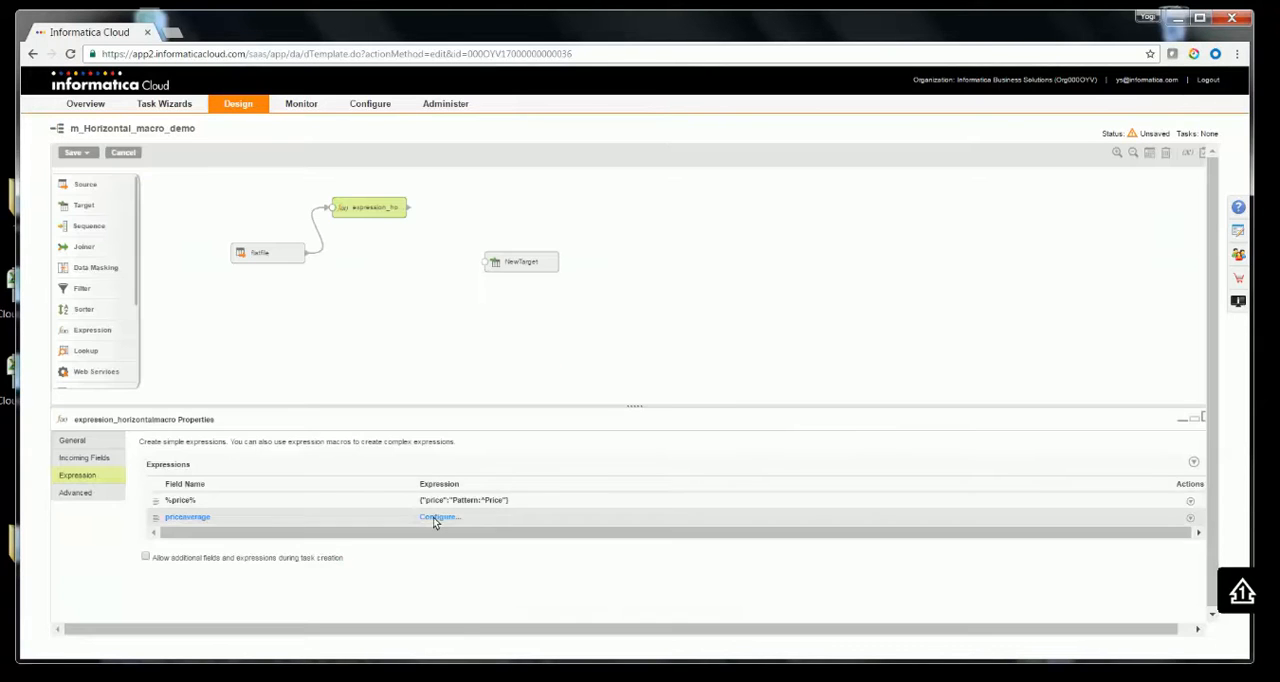
mouse_move(439, 517)
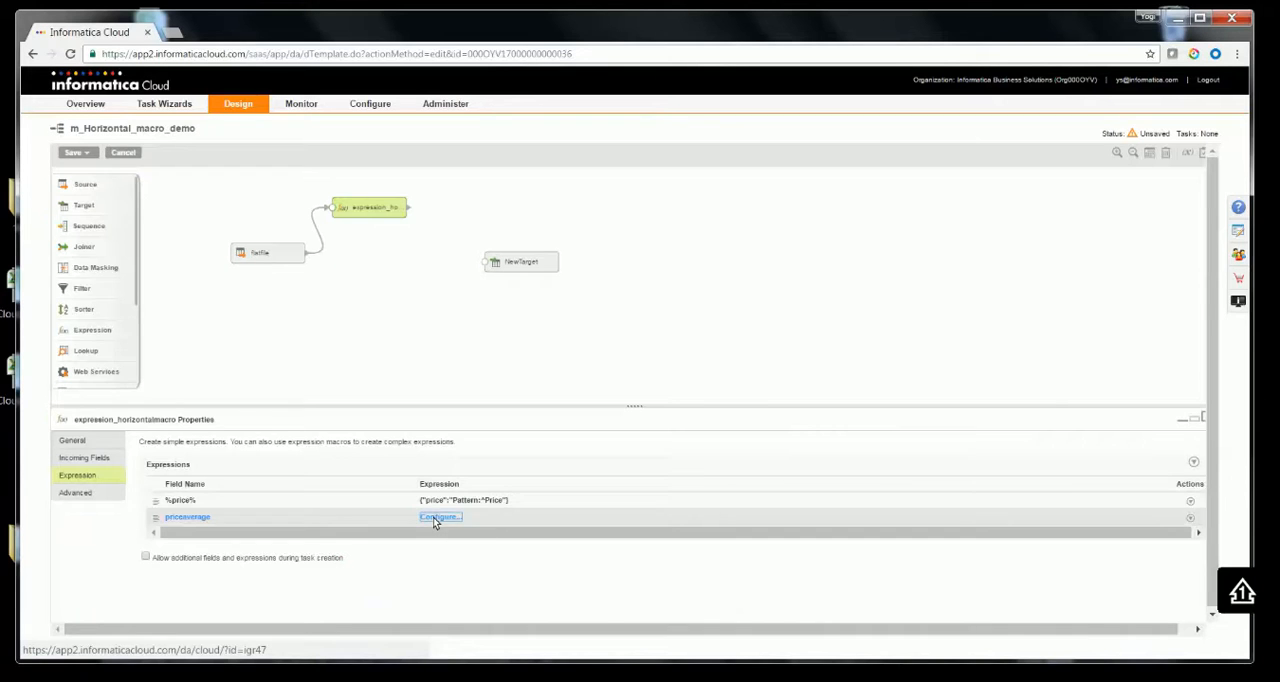
Insert %OPR_SUM[numeric expr]% from the HorizontalExpansion functions into the priceaverage expression
click(440, 516)
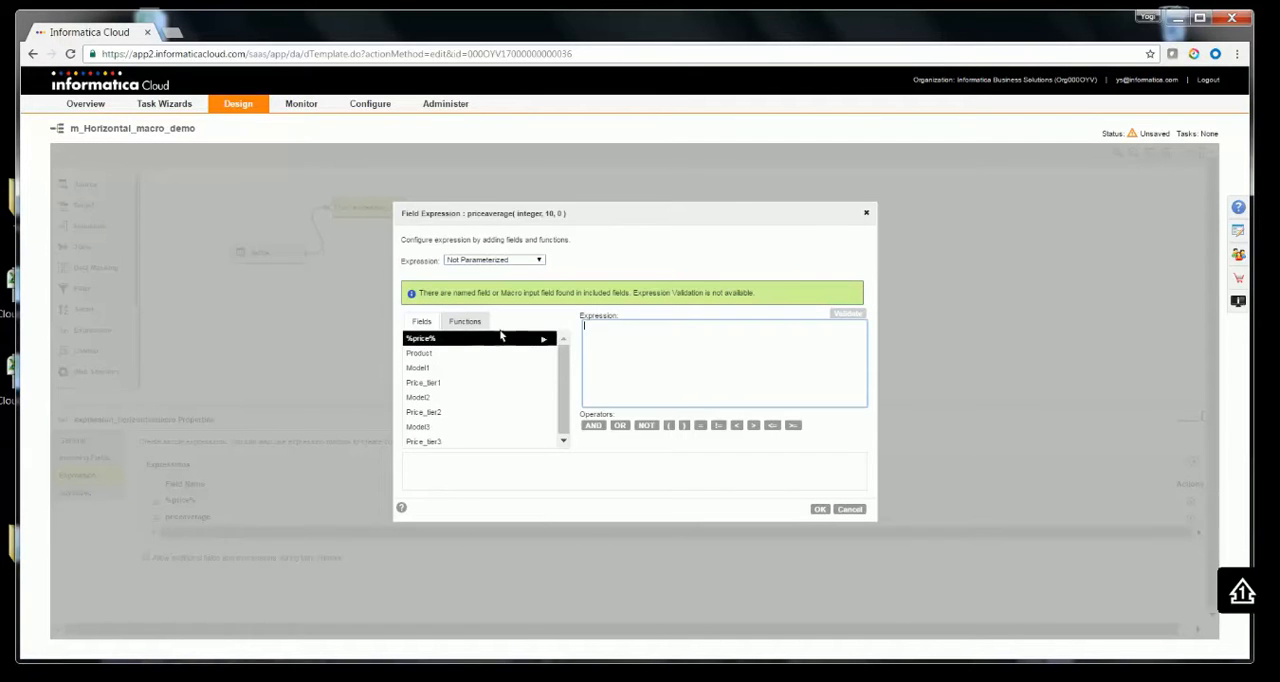
click(464, 321)
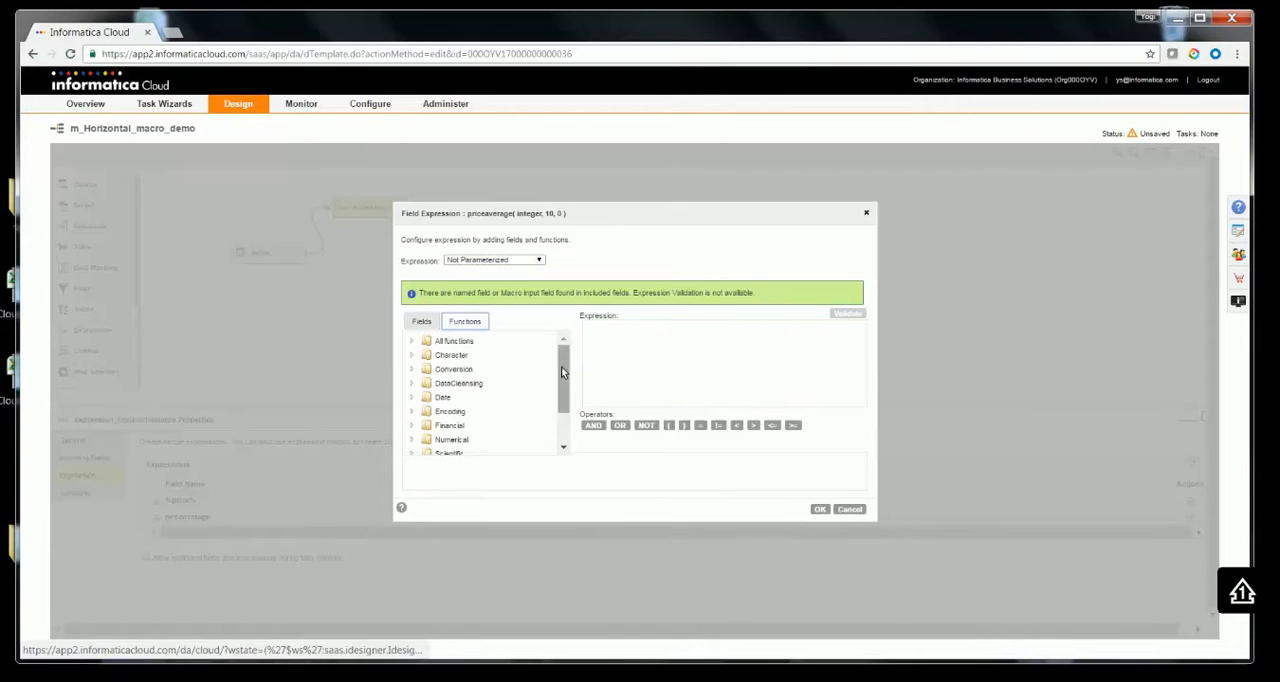
scroll(down, 3)
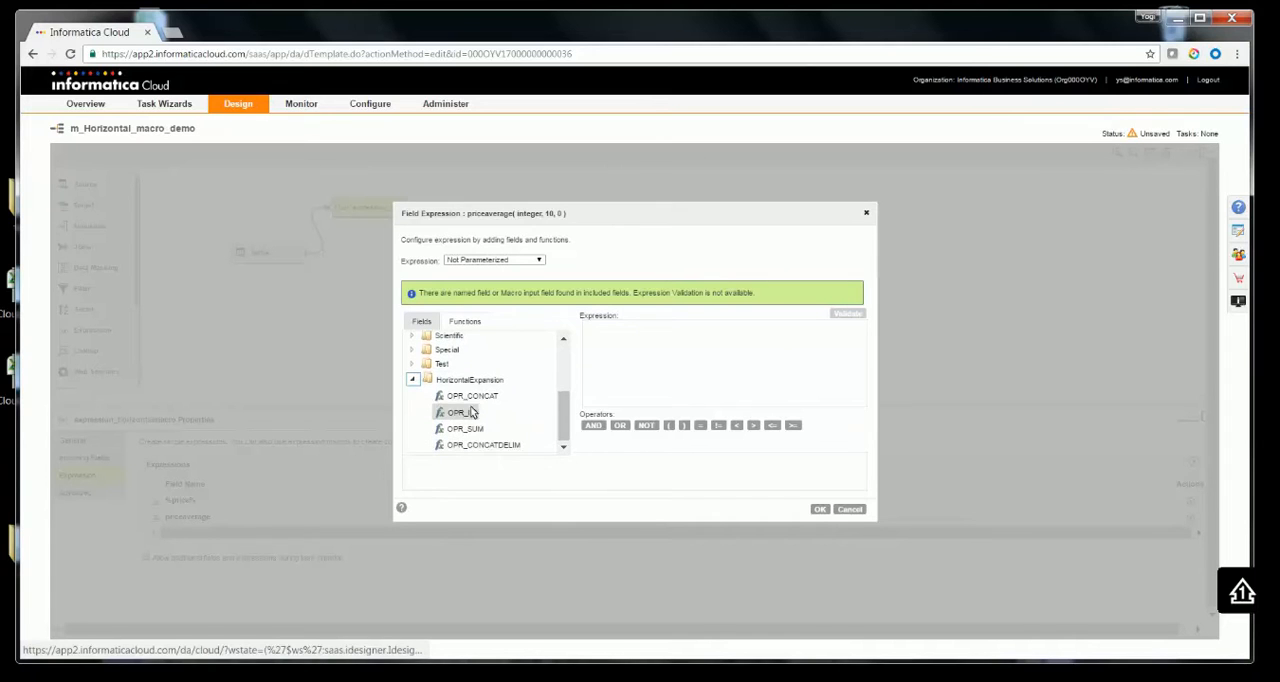
mouse_move(465, 428)
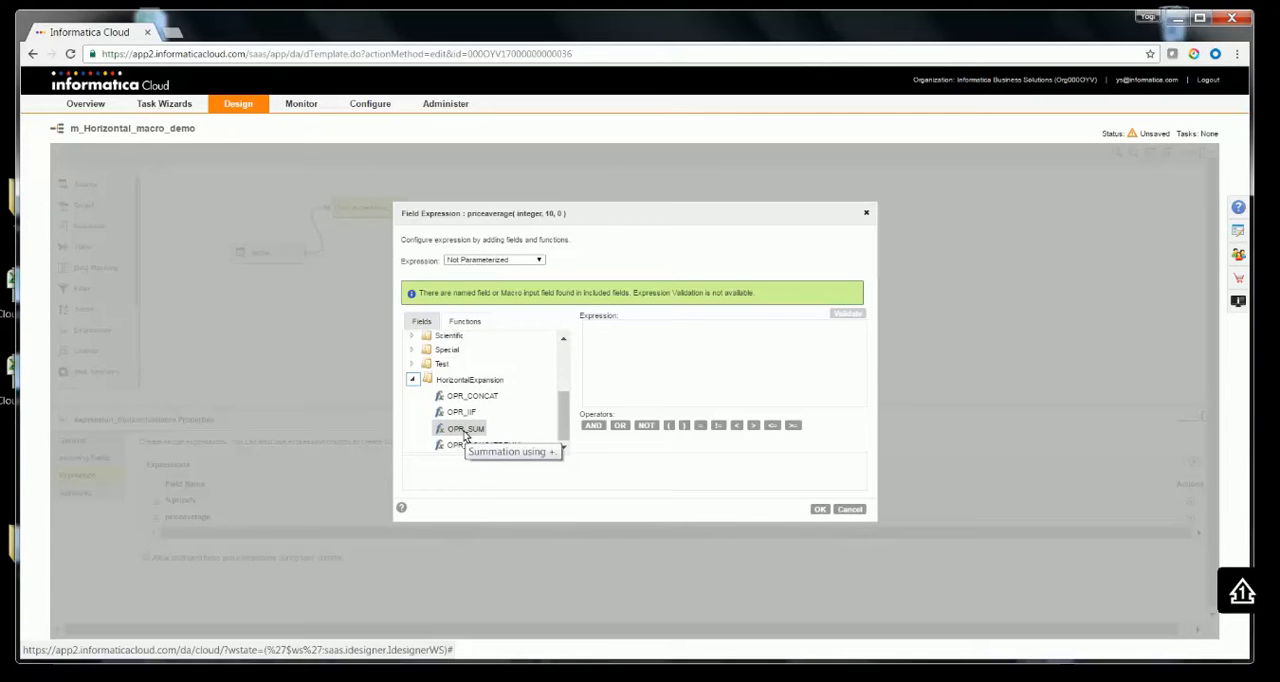
double_click(465, 428)
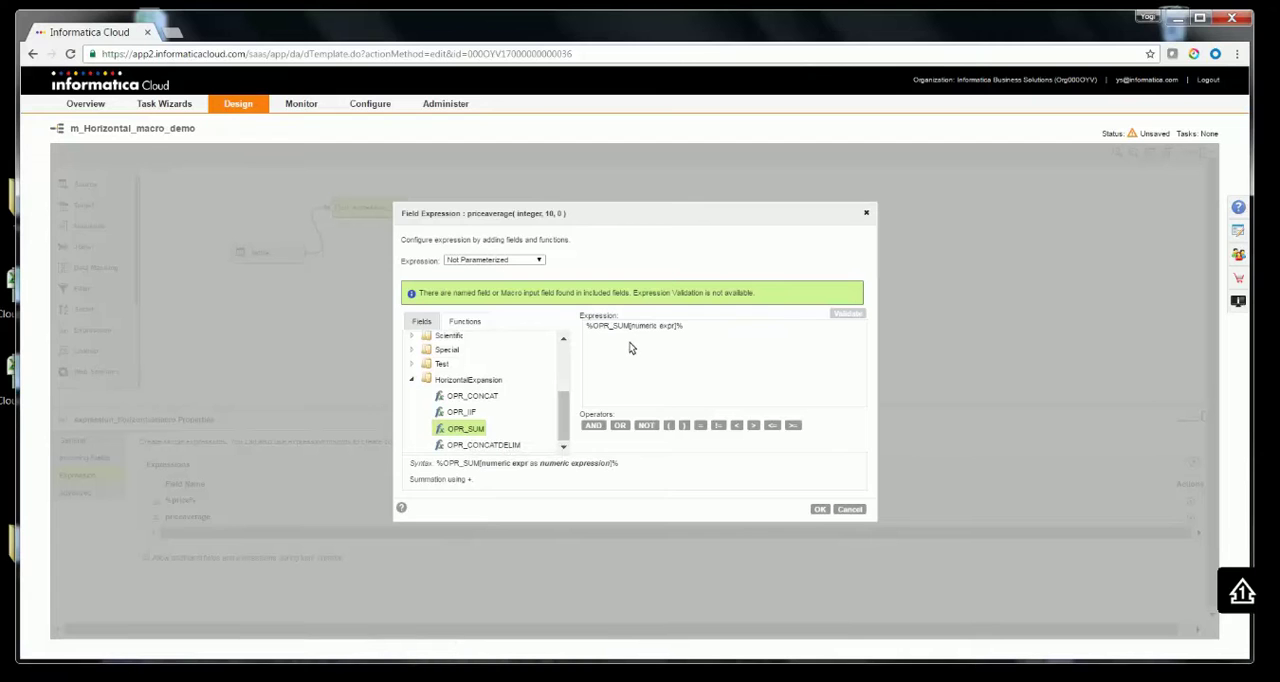
mouse_move(675, 332)
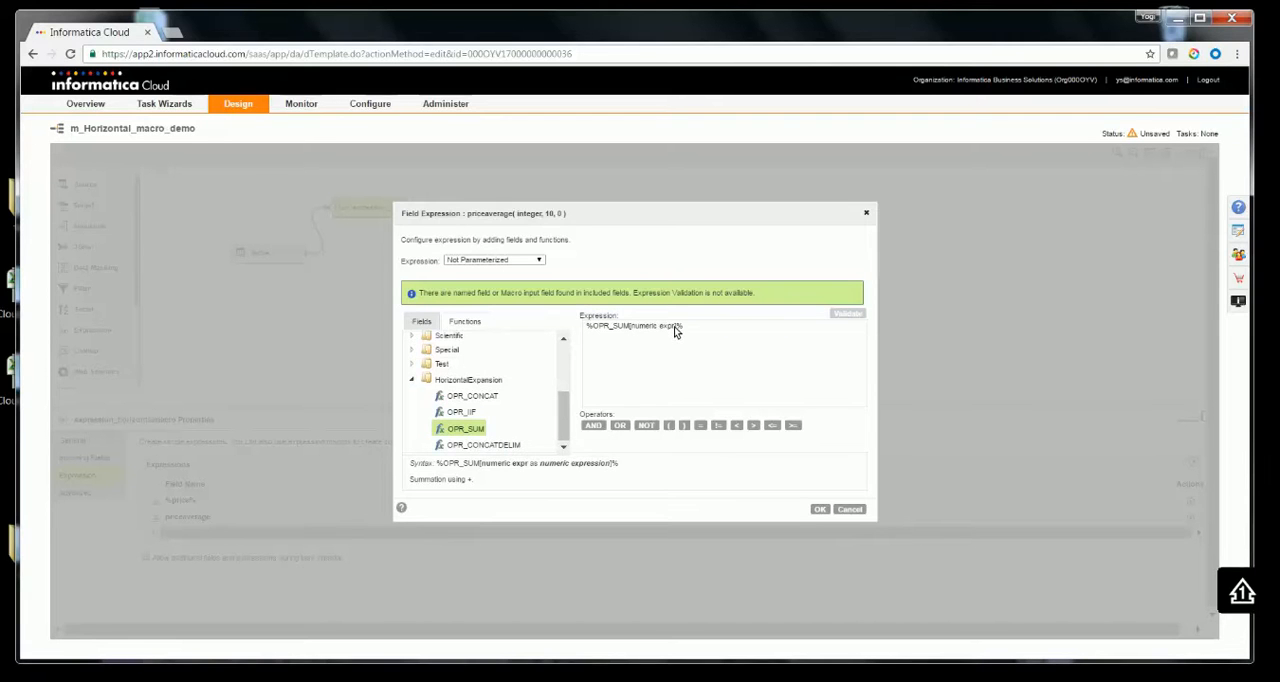
mouse_move(665, 333)
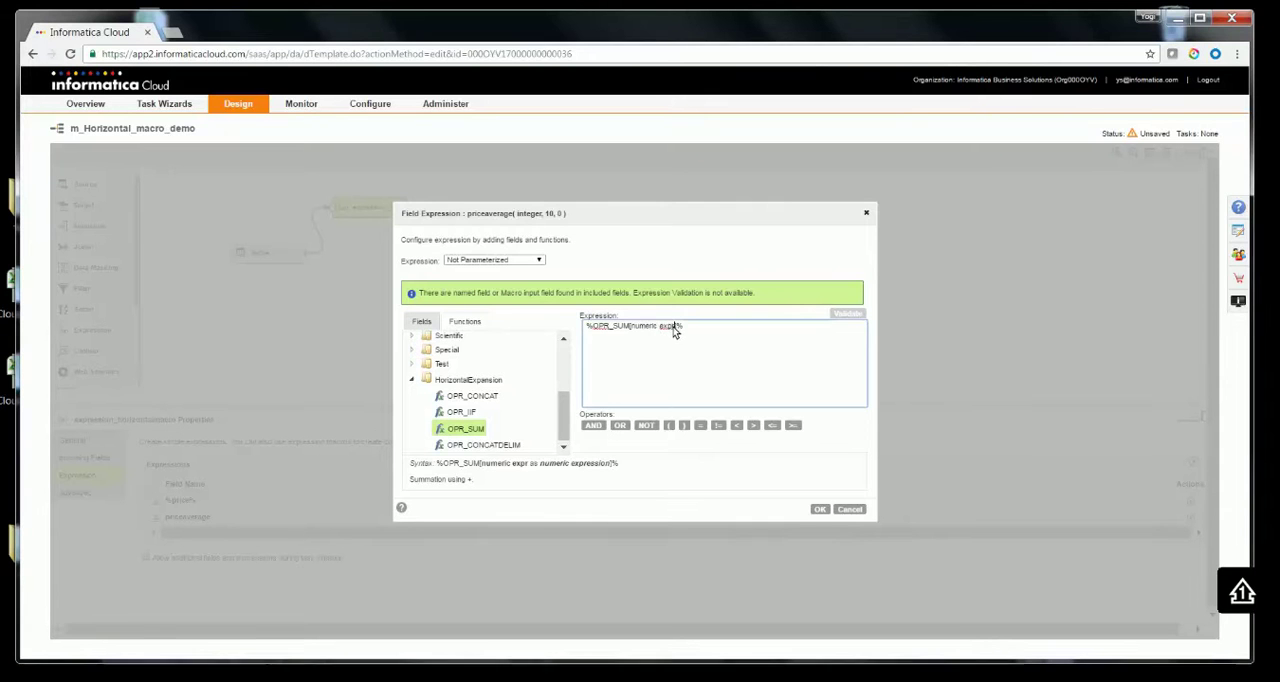
Wrap the price field in TO_INTEGER() inside the OPR_SUM expression divided by 3
double_click(658, 326)
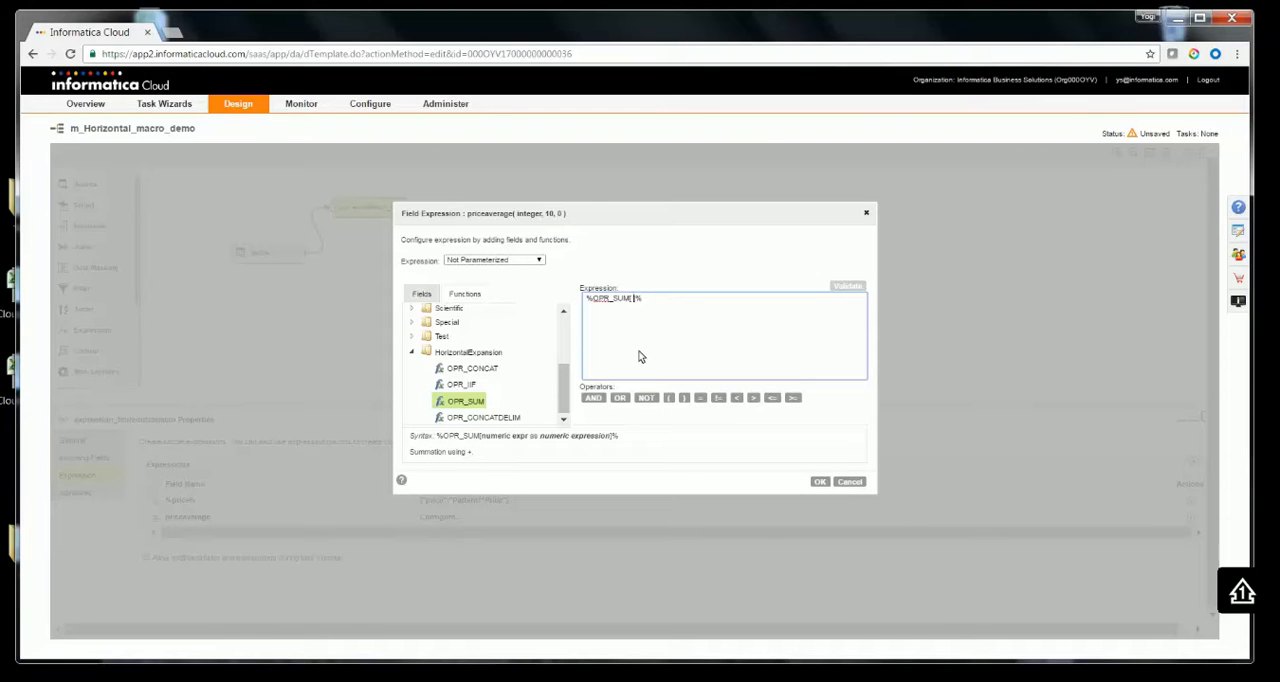
text(TO_INT)
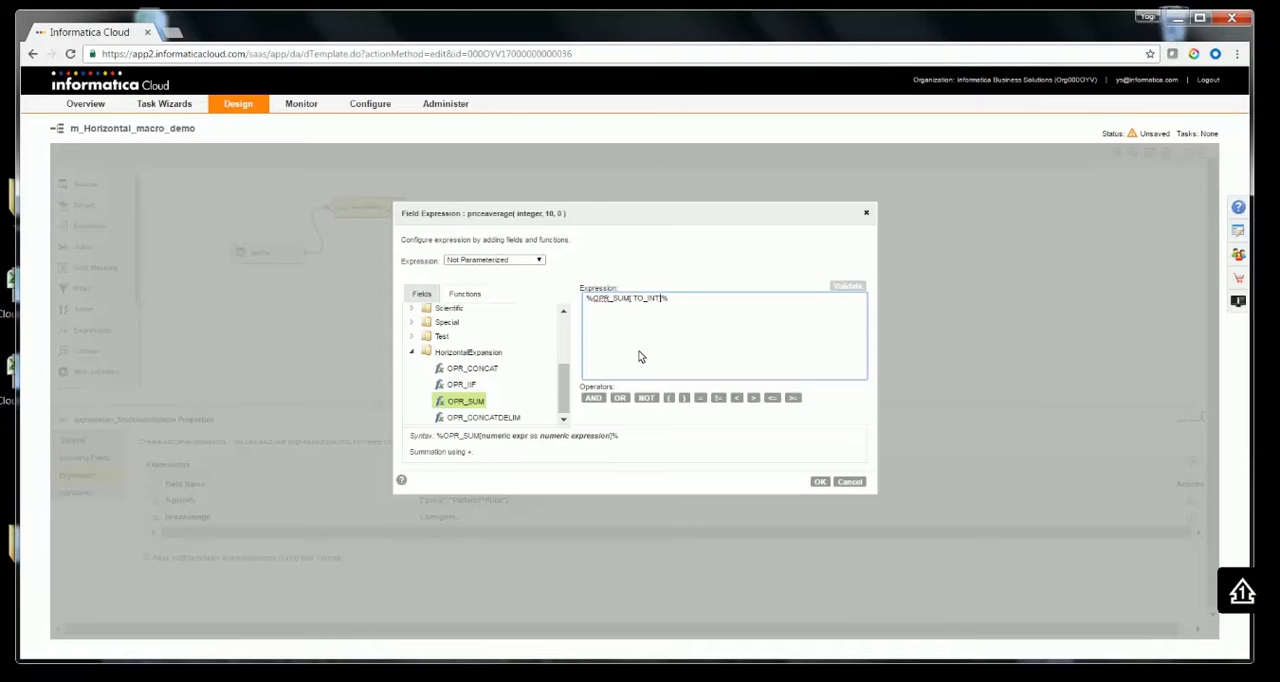
text(EGER())
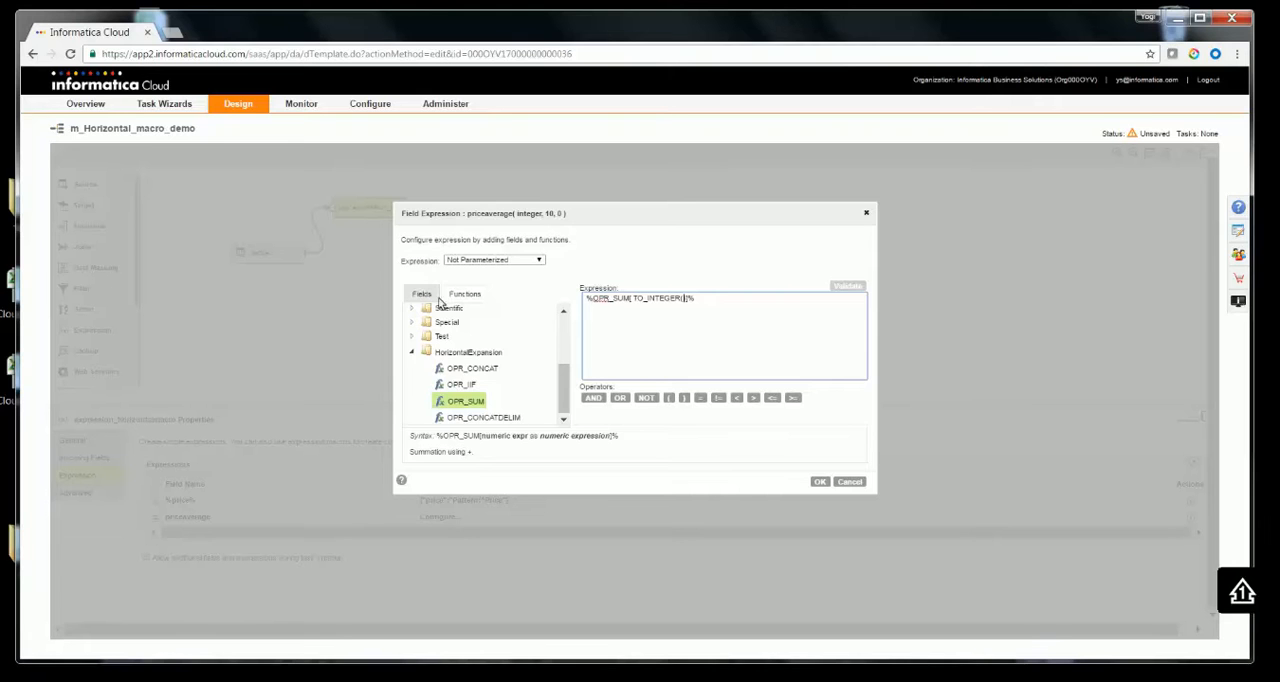
click(421, 293)
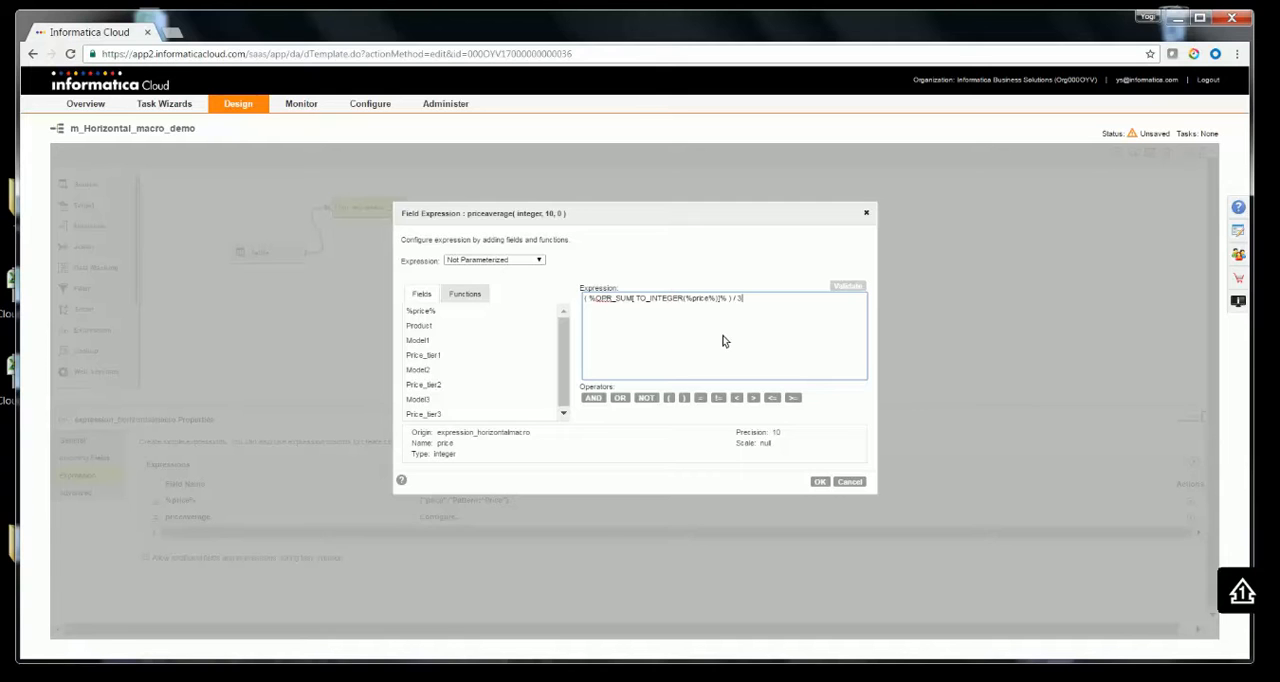
mouse_move(754, 331)
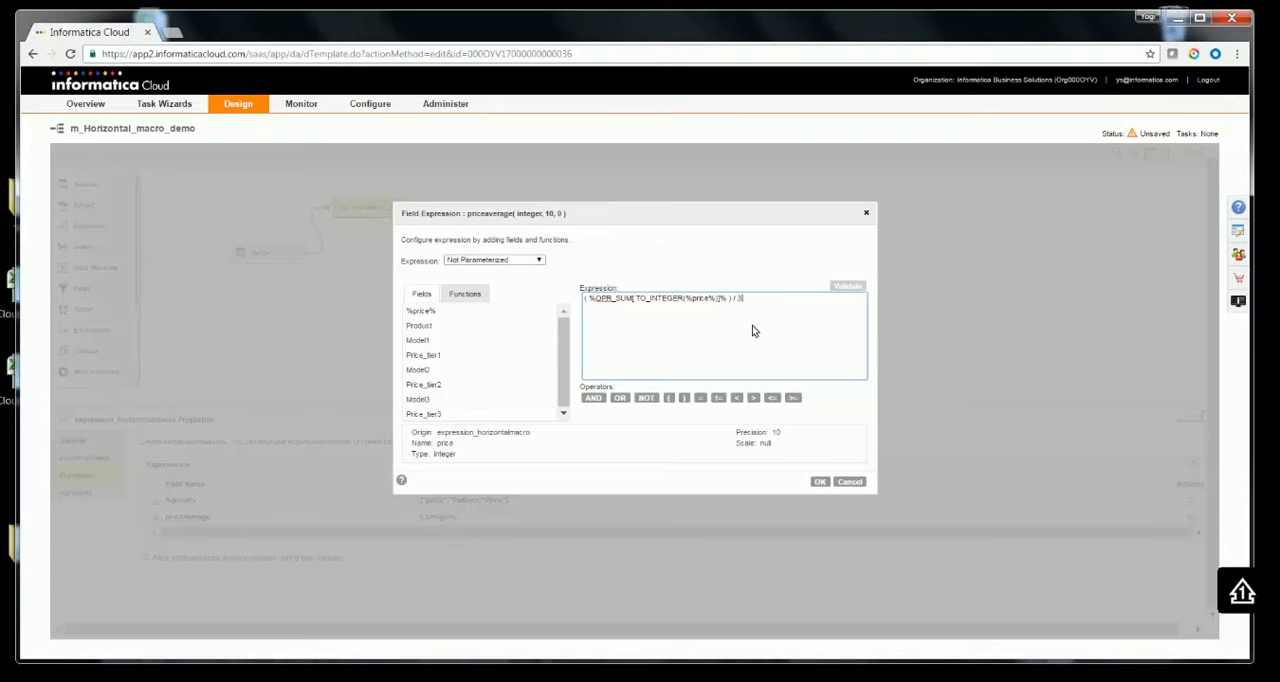
mouse_move(765, 309)
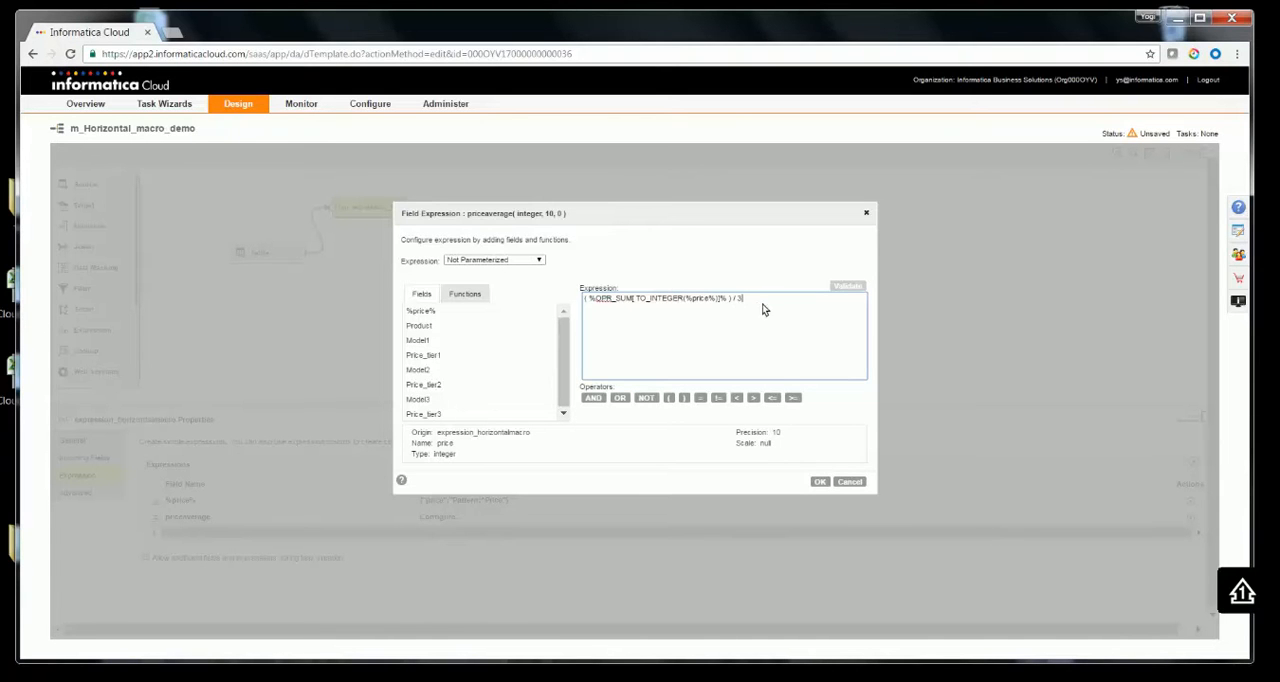
mouse_move(770, 315)
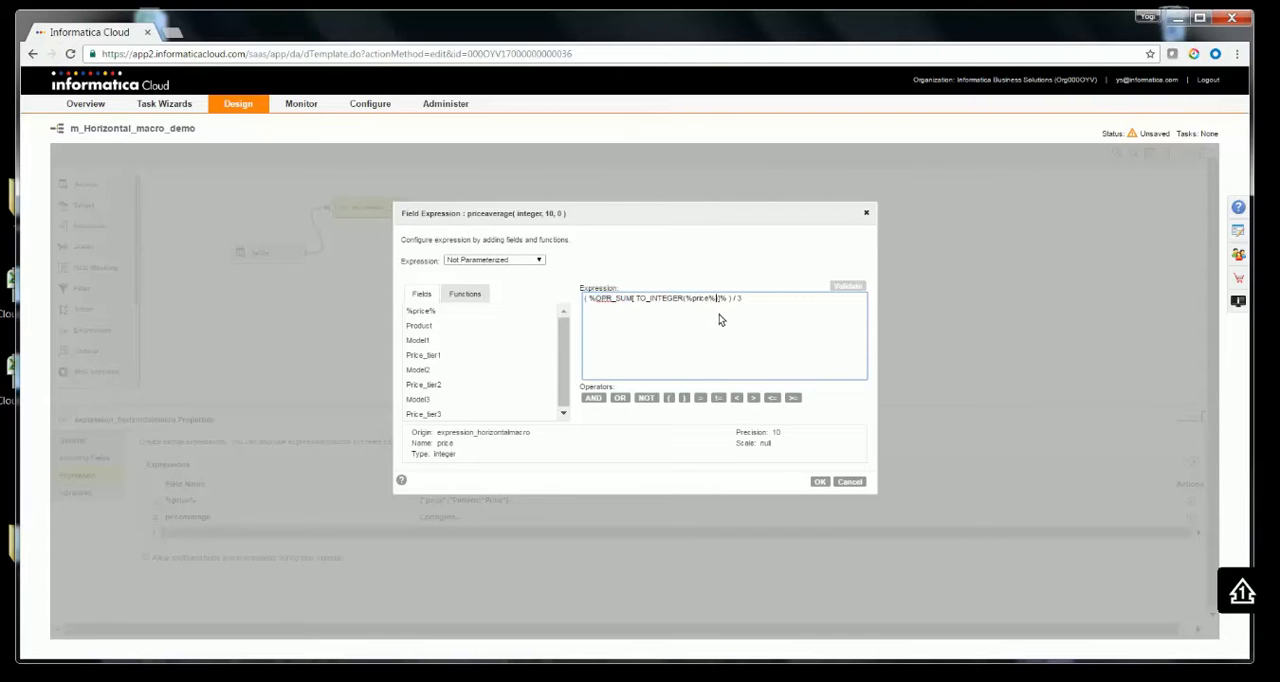
mouse_move(820, 481)
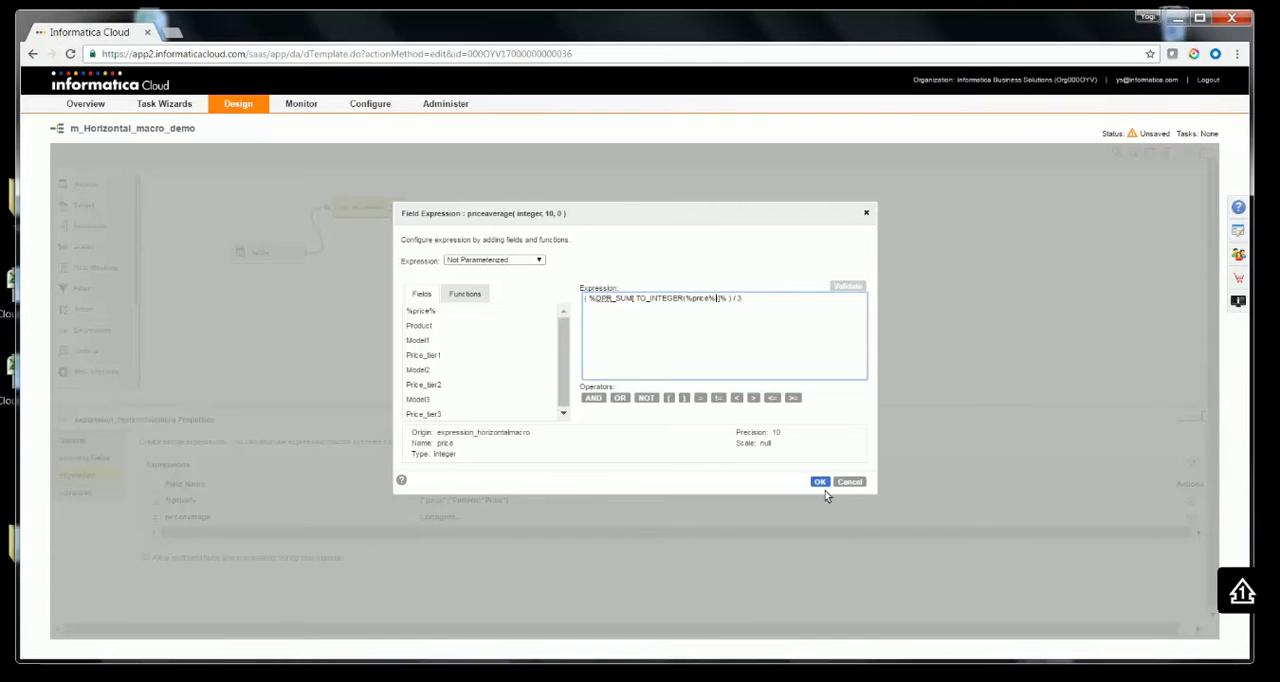
Confirm the priceaverage expression and link the expression transformation to the target
click(819, 481)
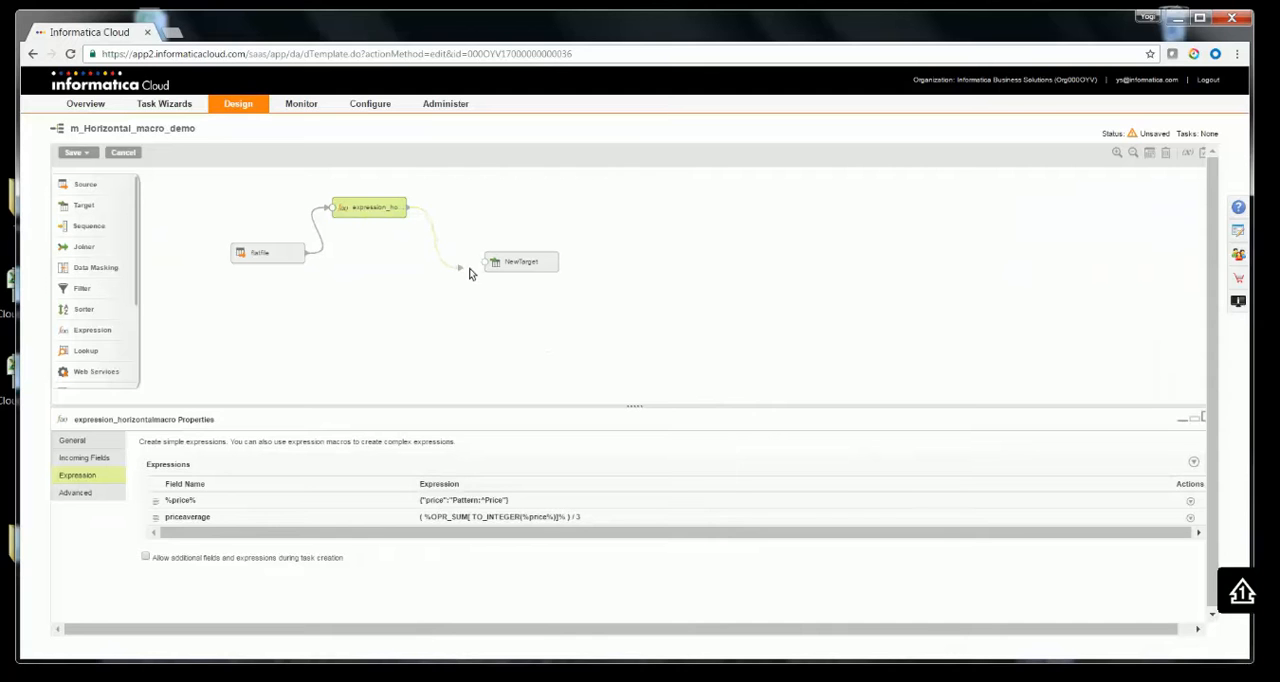
click(520, 261)
text(flatfileTarget)
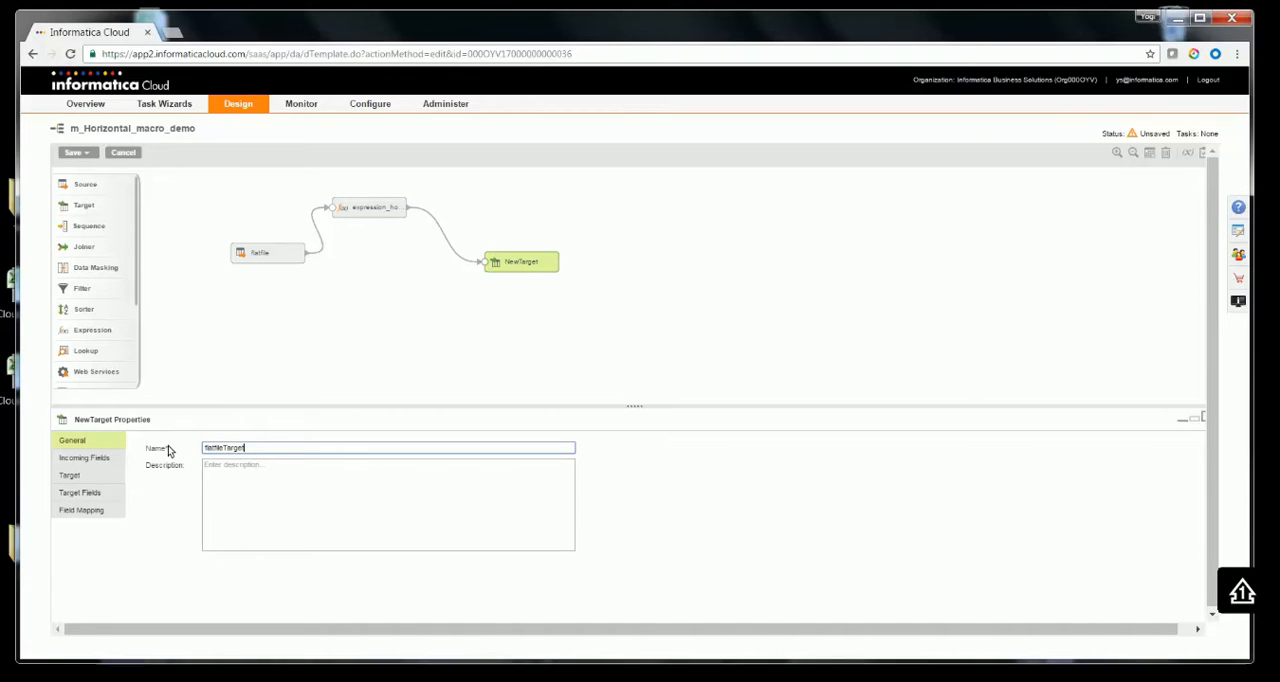
click(69, 475)
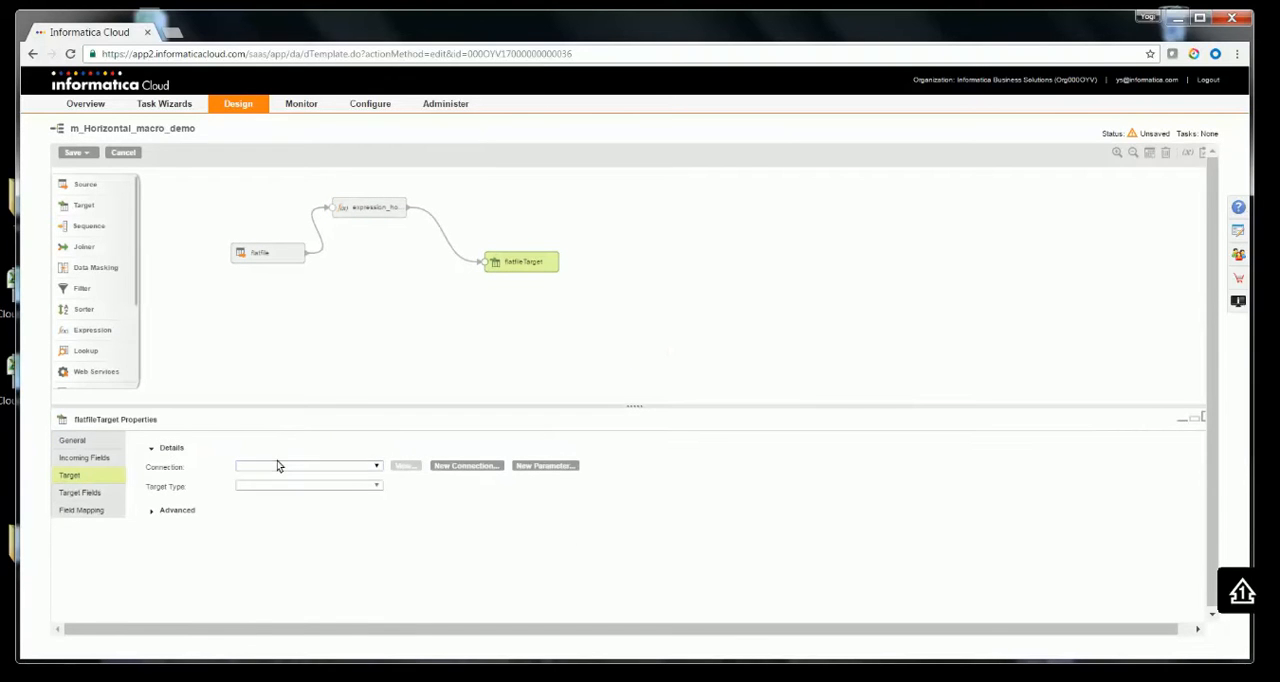
Point the target at macrotarget_horizontal.csv on the Flatfile_FF_Tgt connection
click(376, 466)
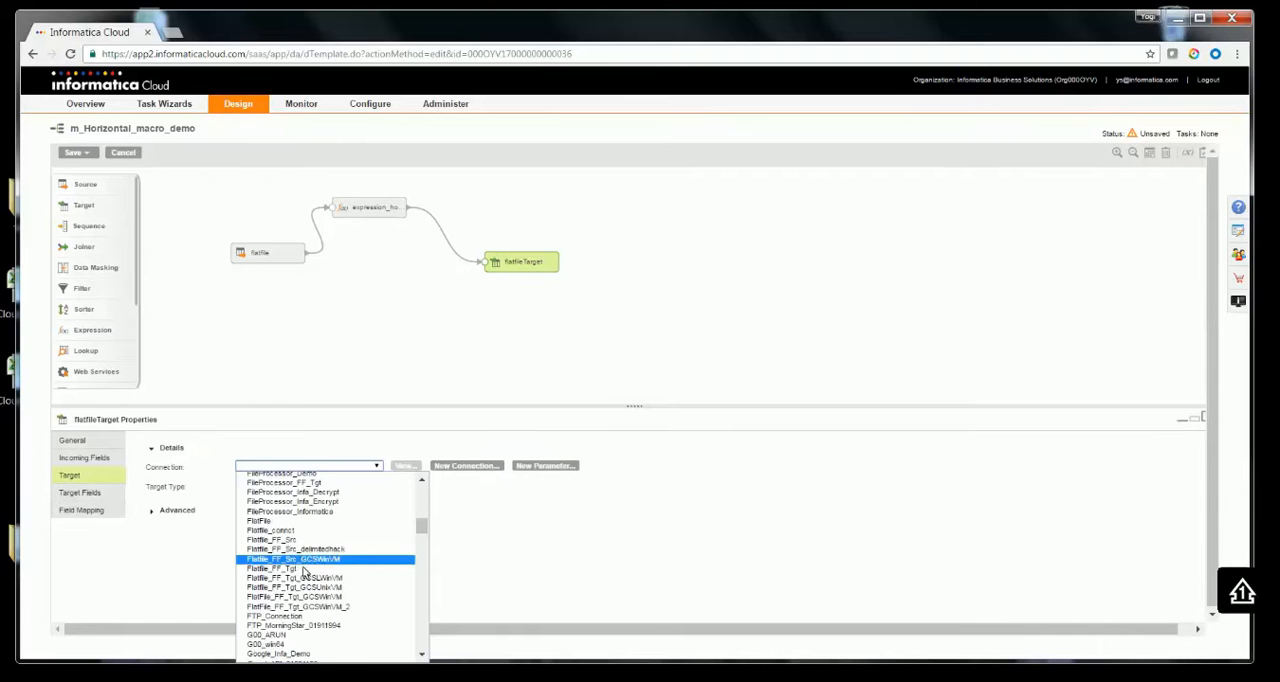
click(265, 568)
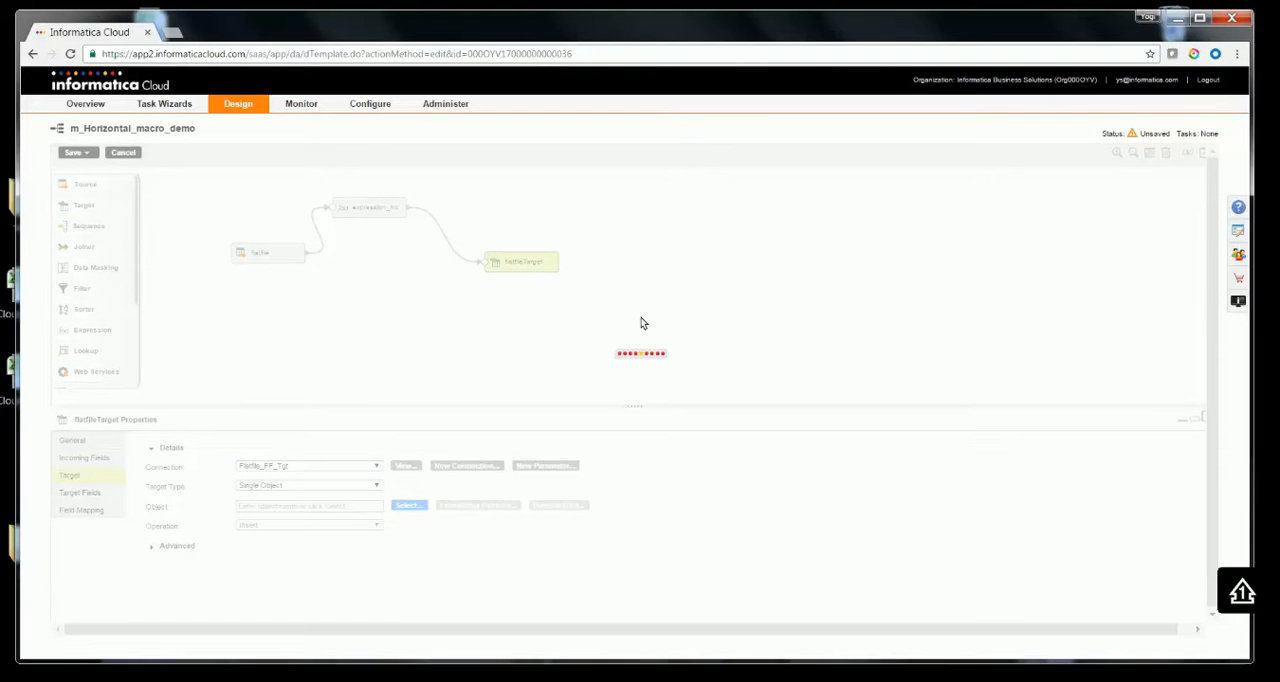
click(407, 505)
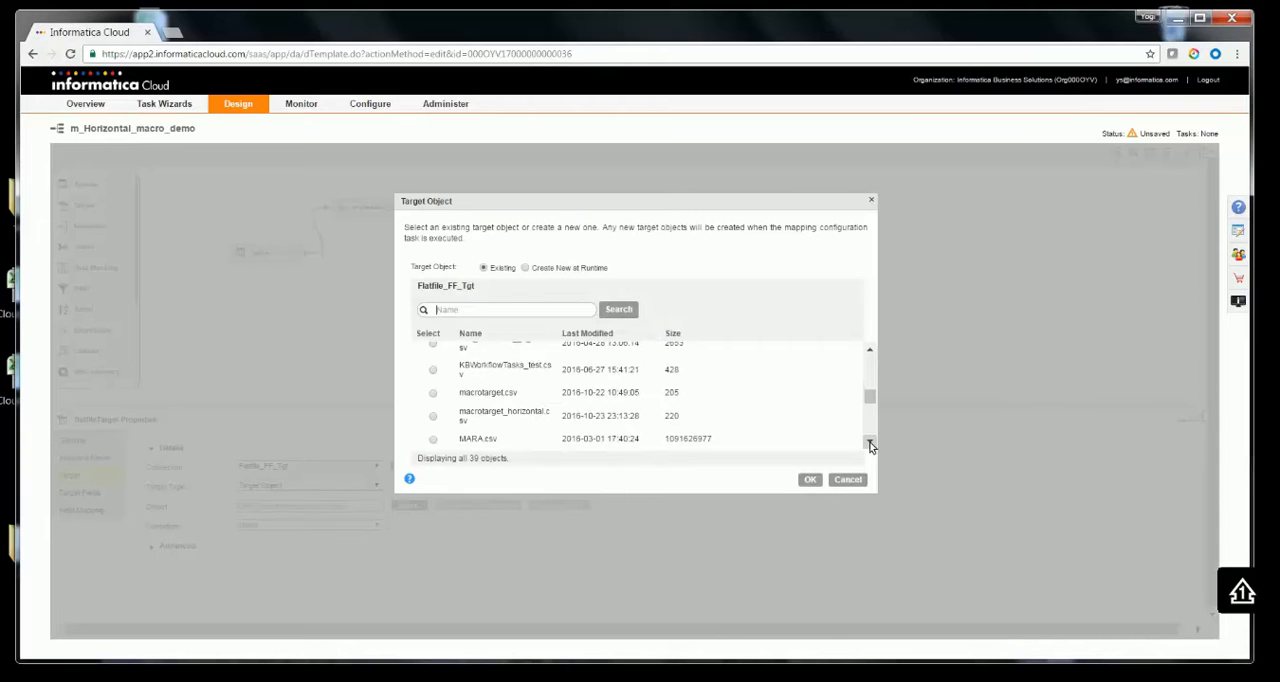
click(433, 415)
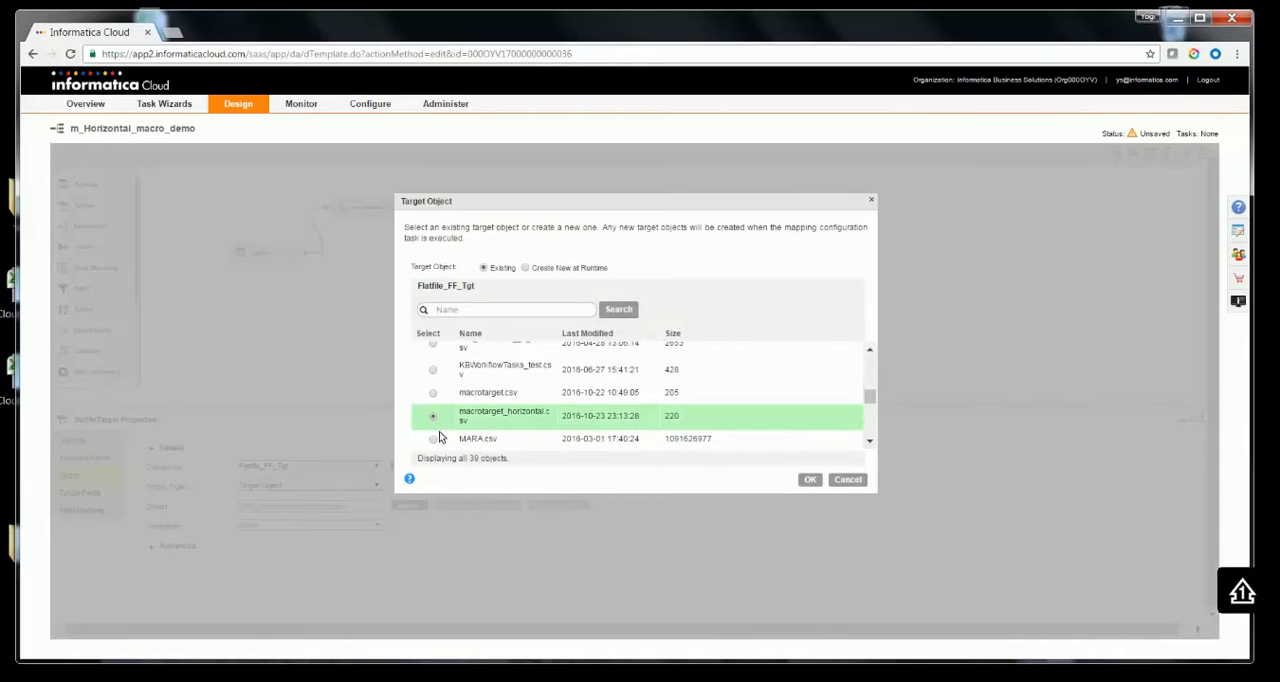
click(810, 479)
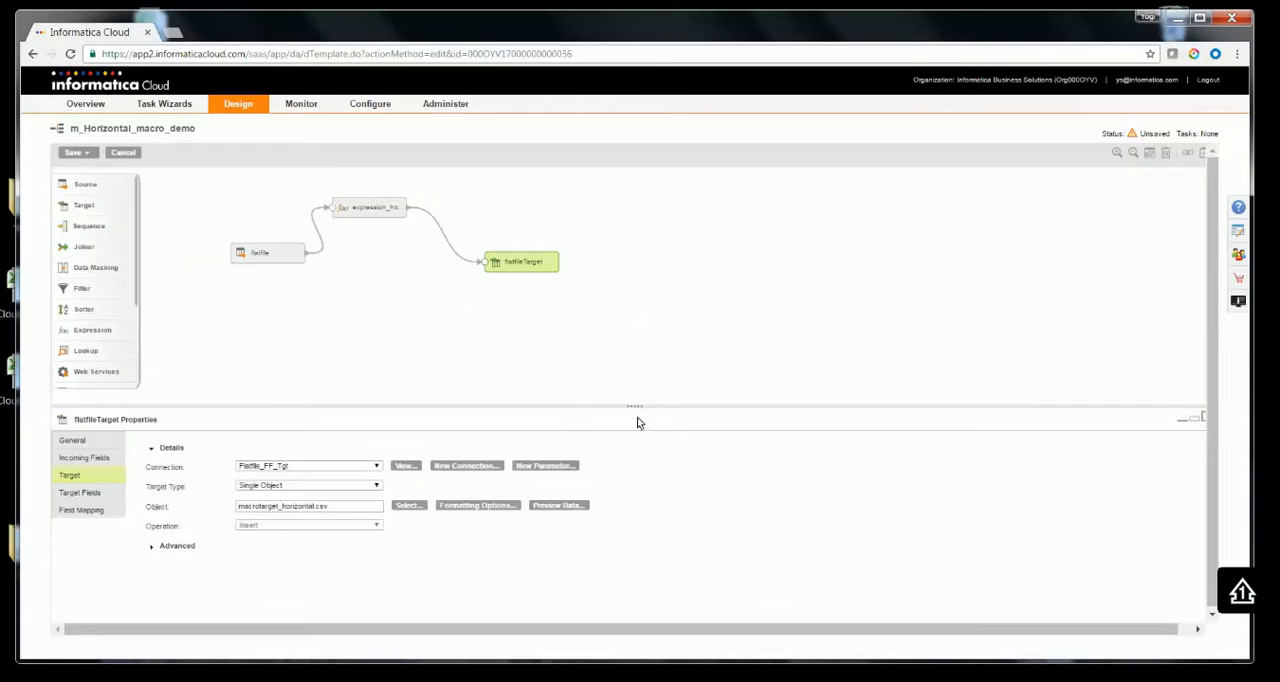
click(80, 510)
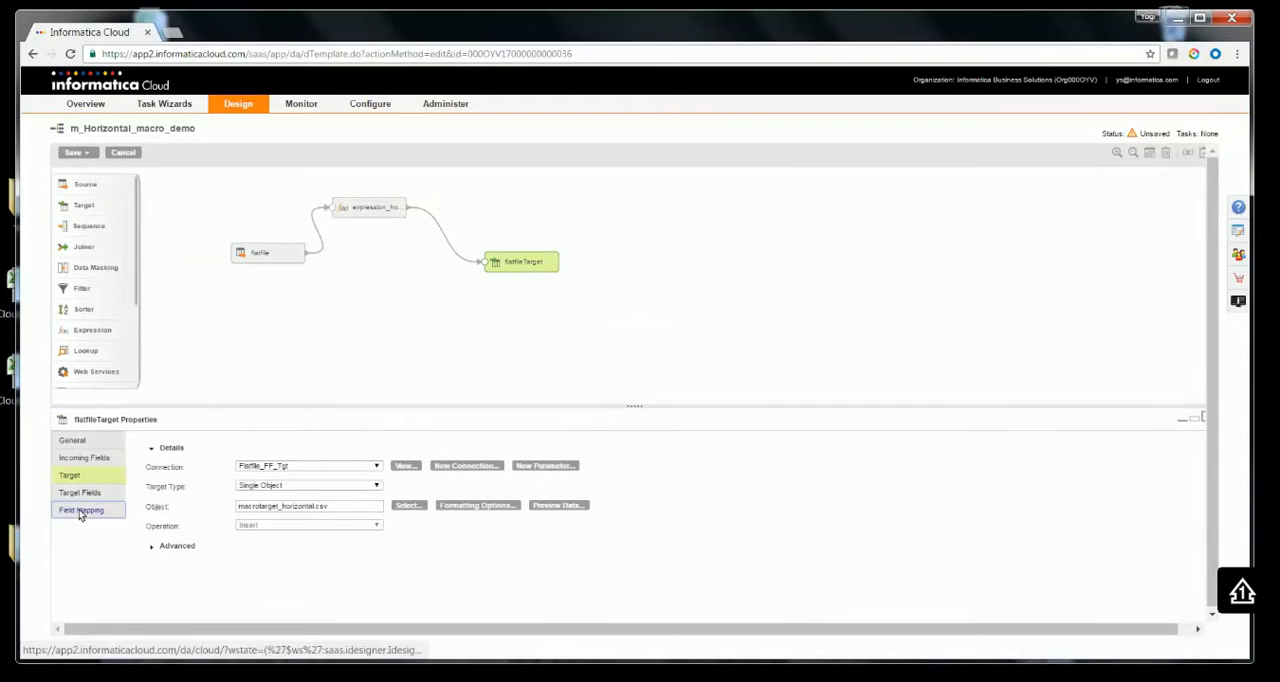
Automatch the eight incoming fields to the target, including priceaverage, and save m_Horizontal_macro_demo
click(81, 510)
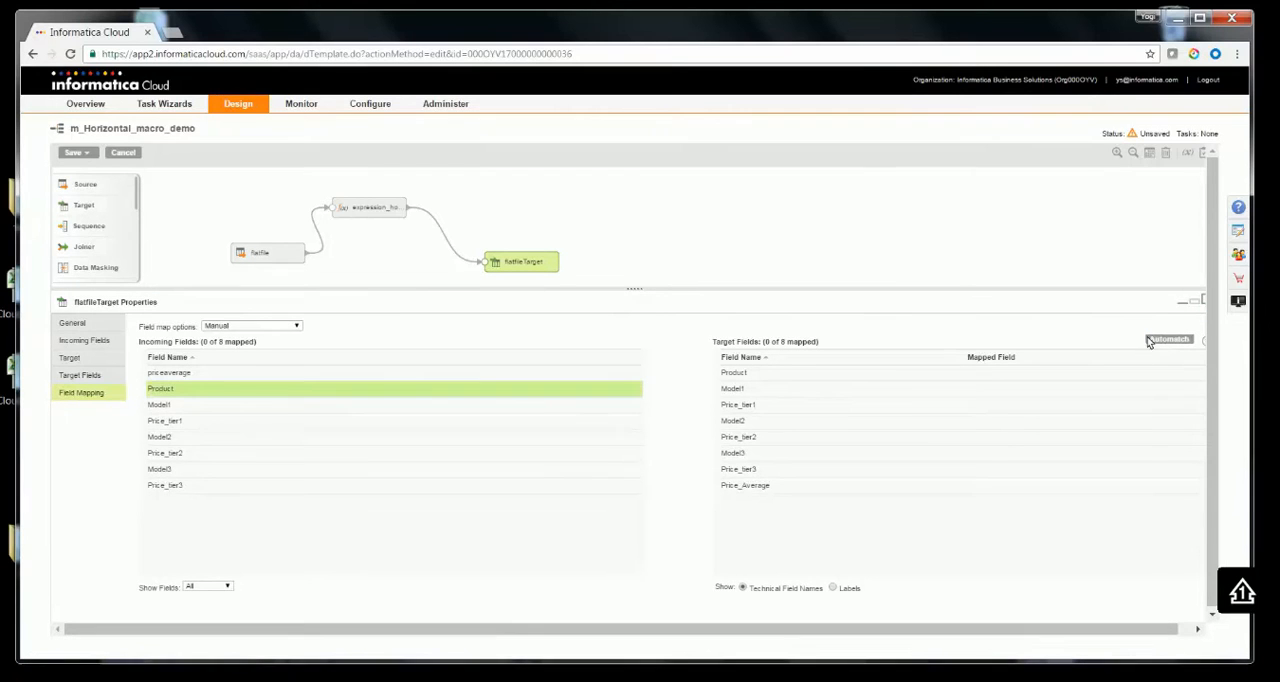
click(1168, 338)
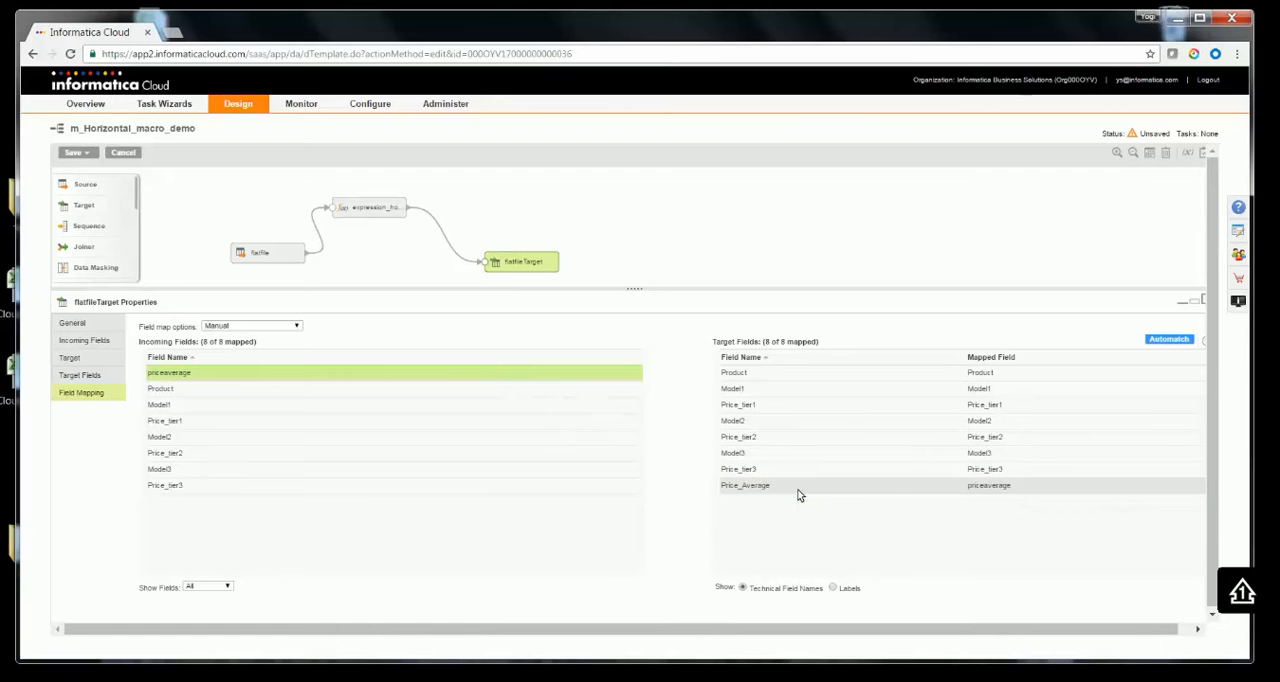
mouse_move(273, 290)
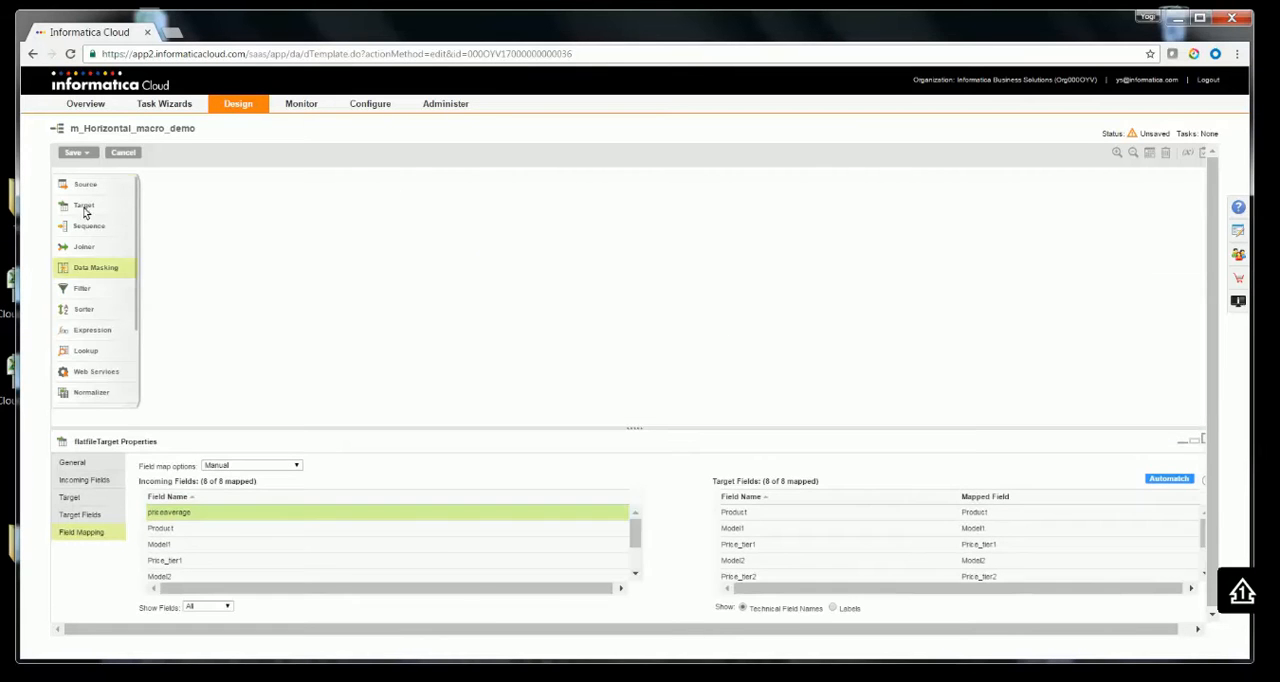
click(85, 184)
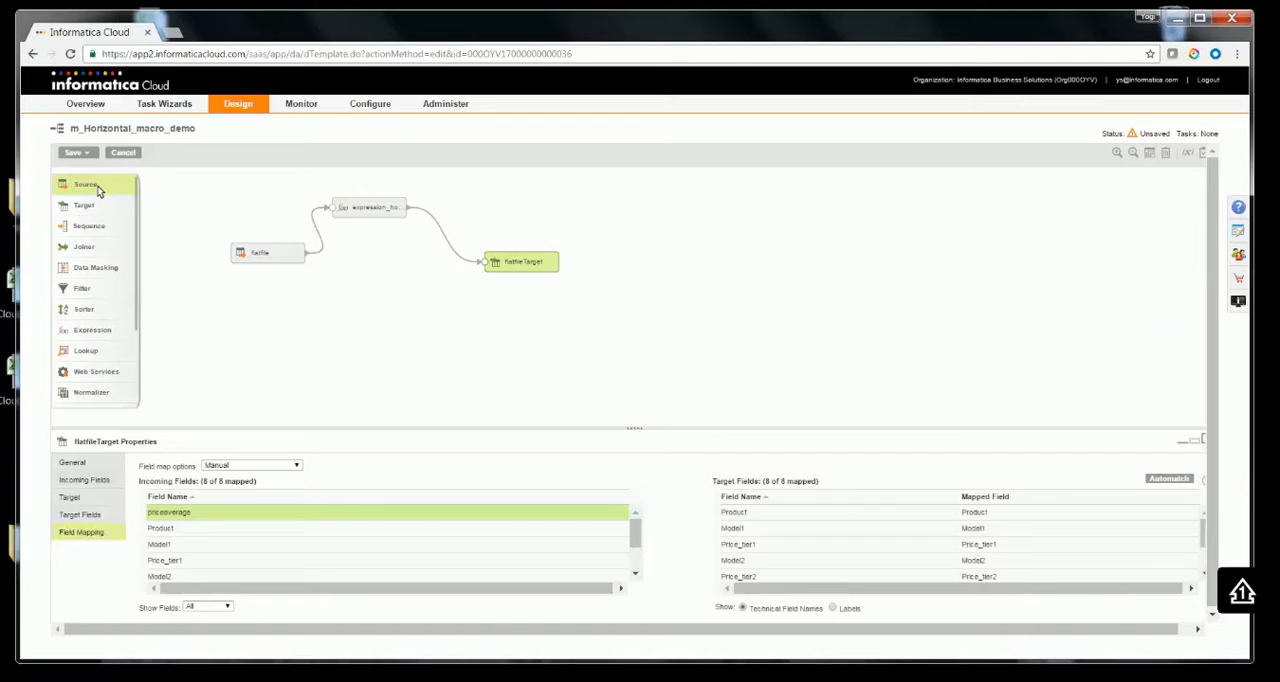
click(74, 152)
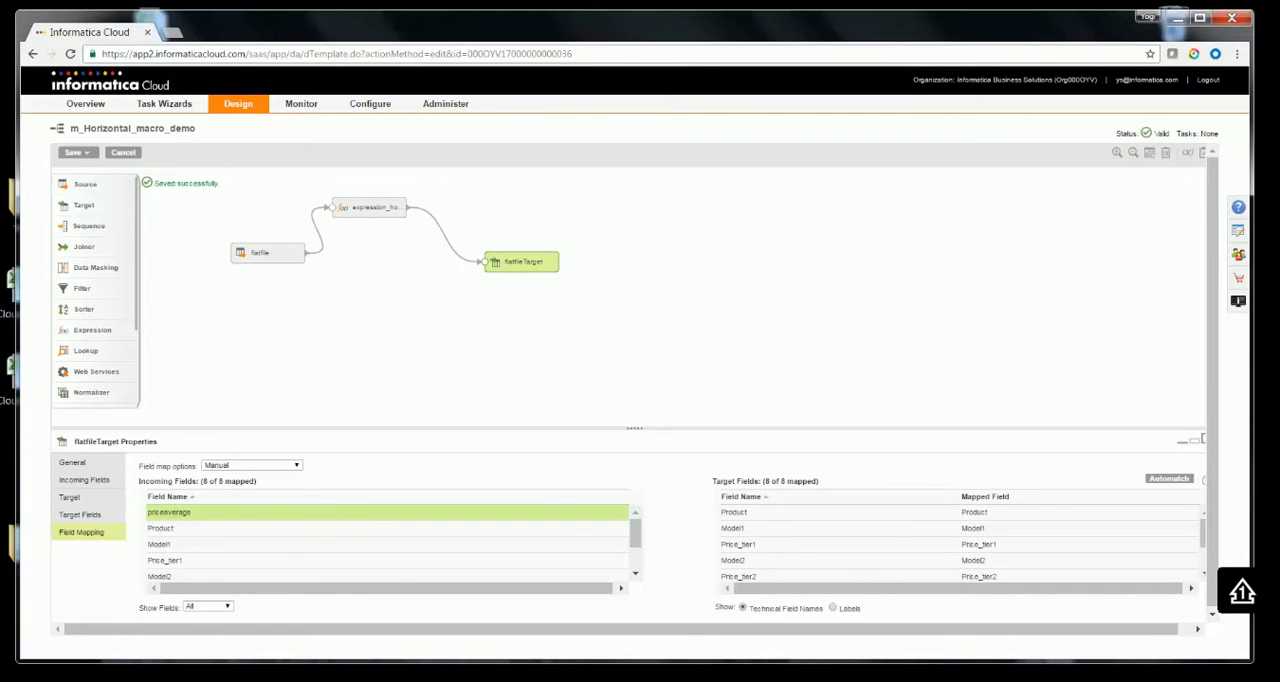
Start a new mapping configuration task with a description and Primary-Group runtime environment
click(77, 152)
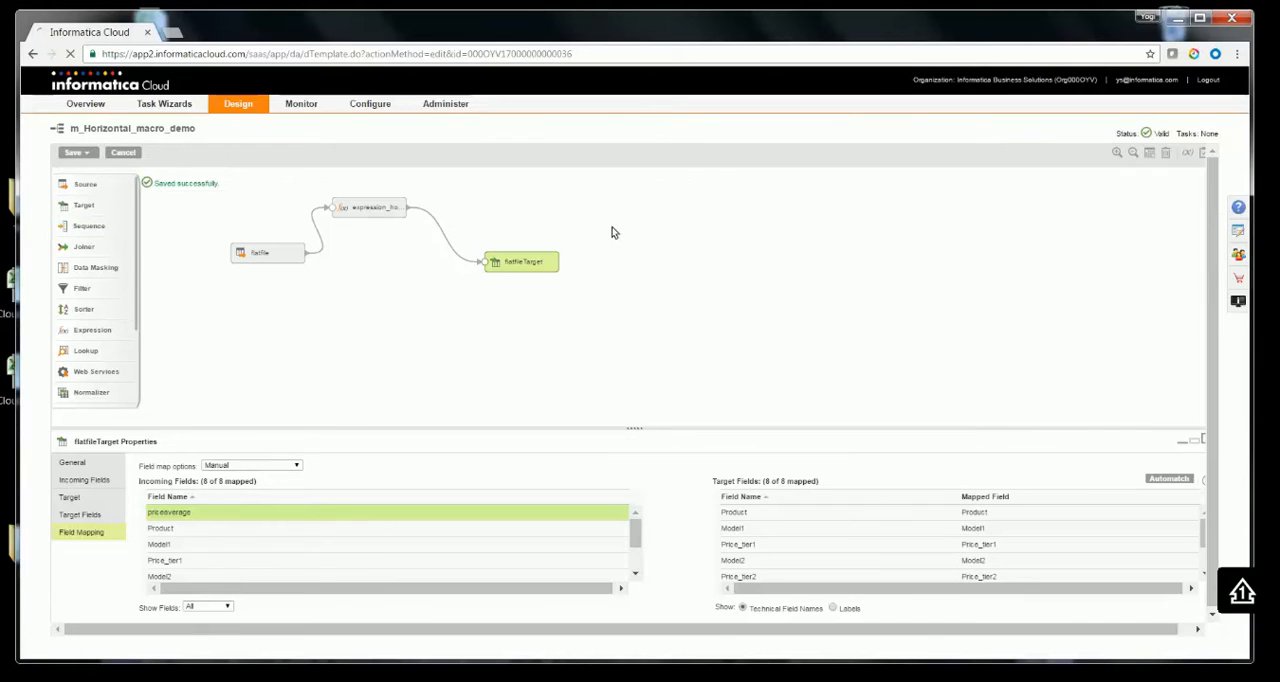
click(163, 103)
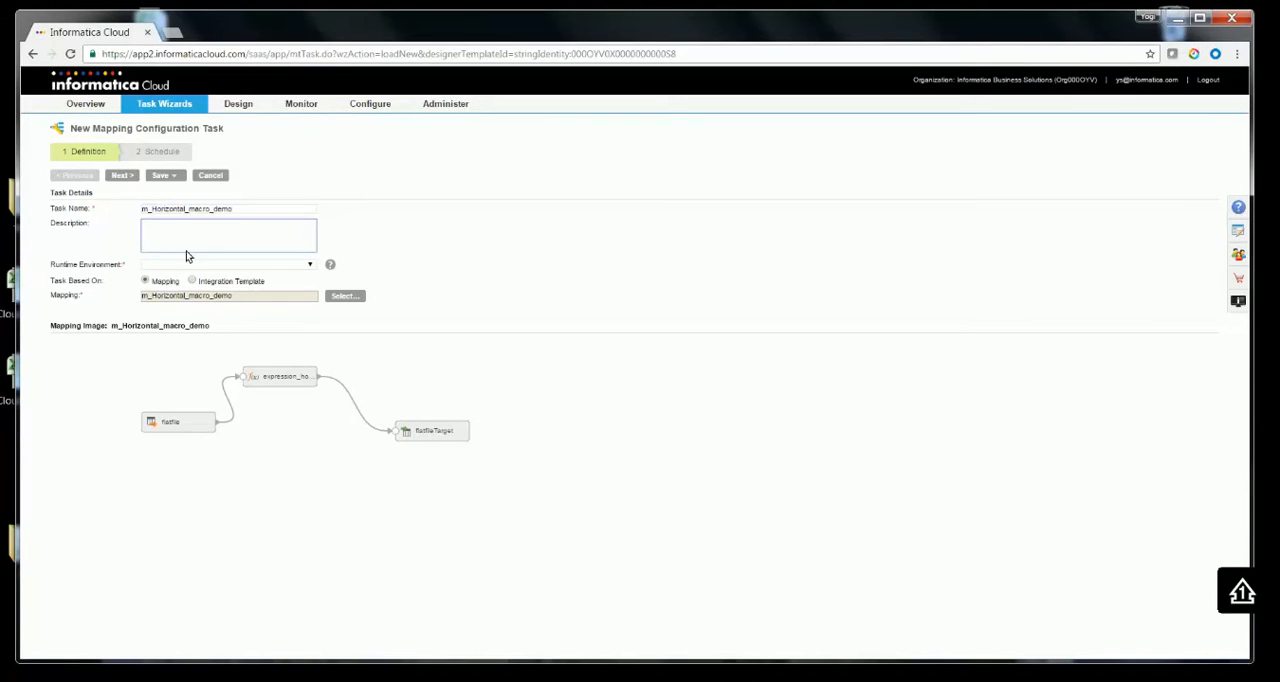
click(310, 264)
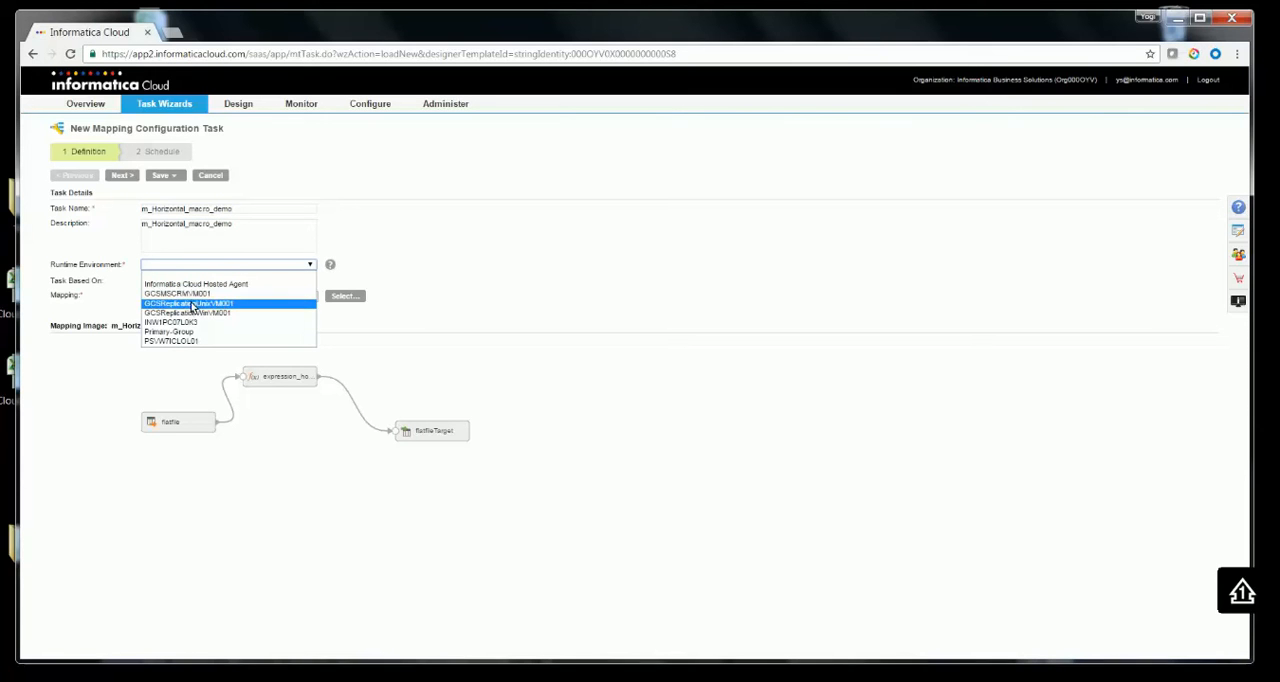
click(169, 331)
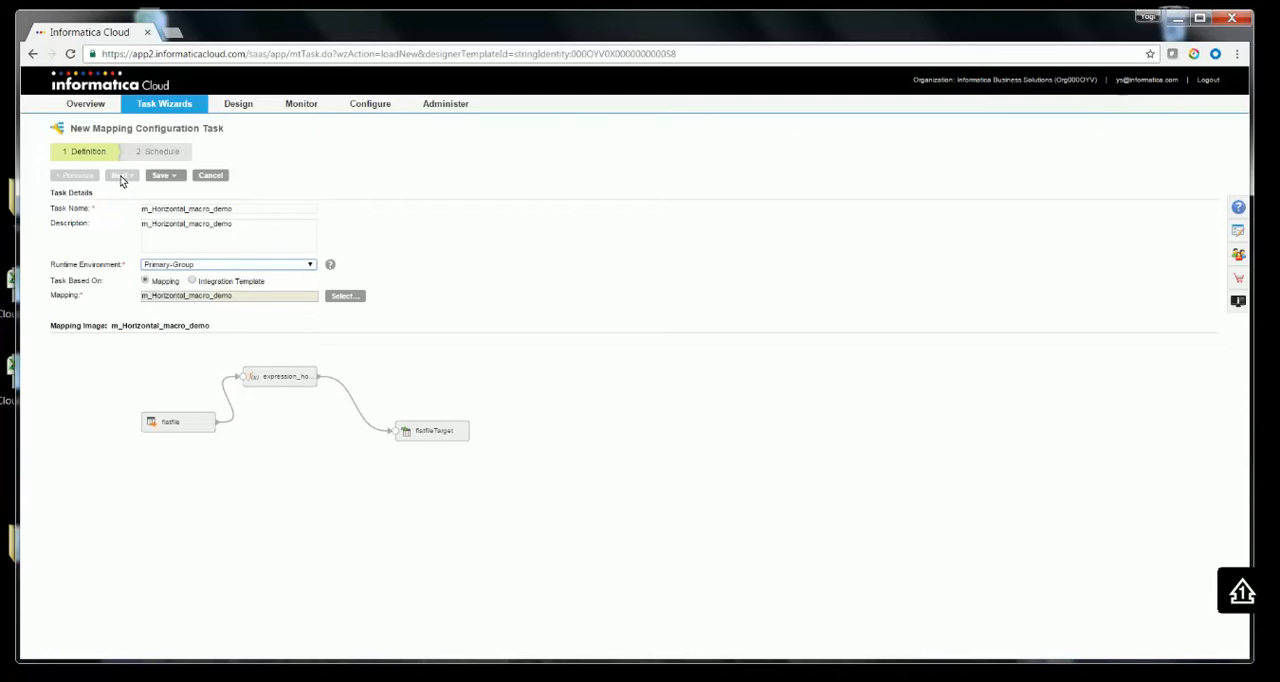
Save and run the task, then show end time and row count in Activity Monitor
click(122, 175)
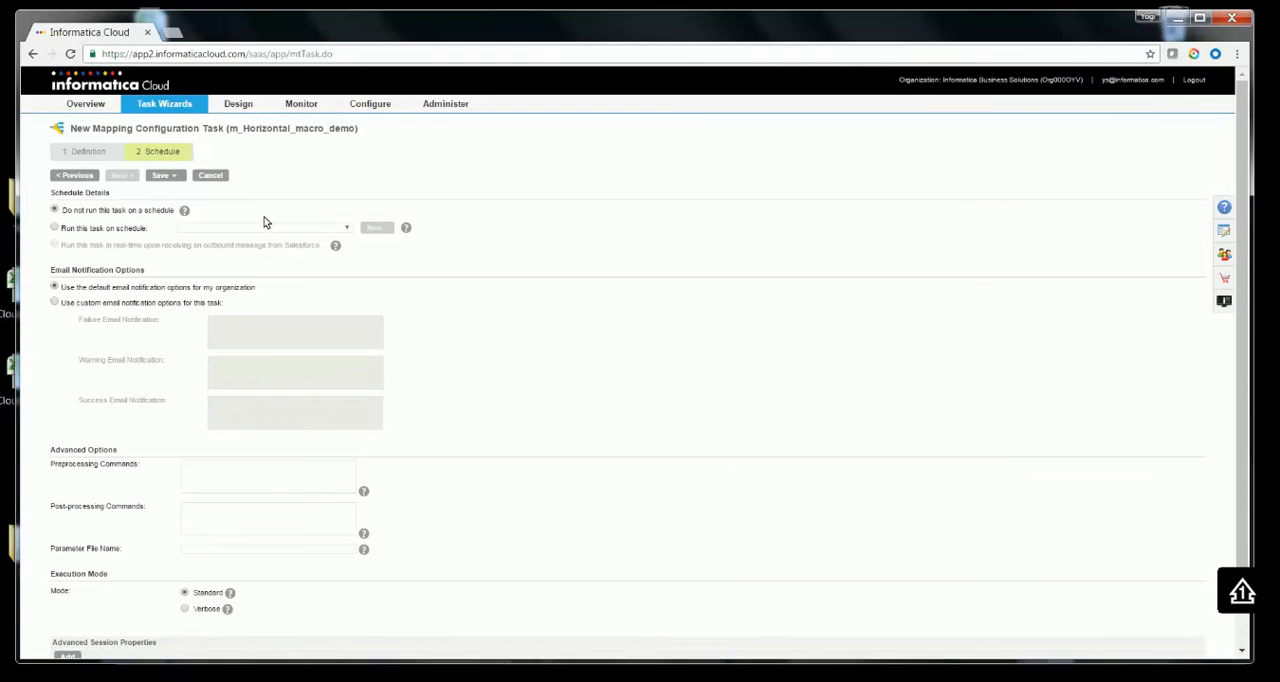
mouse_move(160, 287)
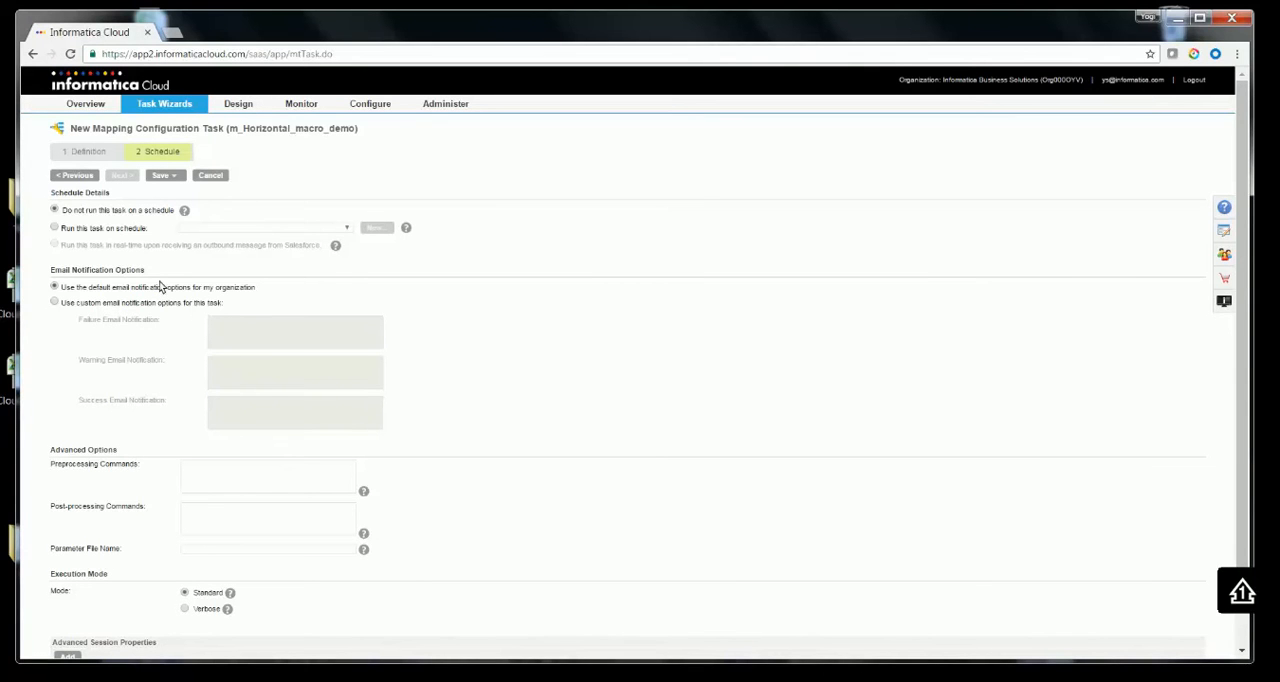
mouse_move(338, 231)
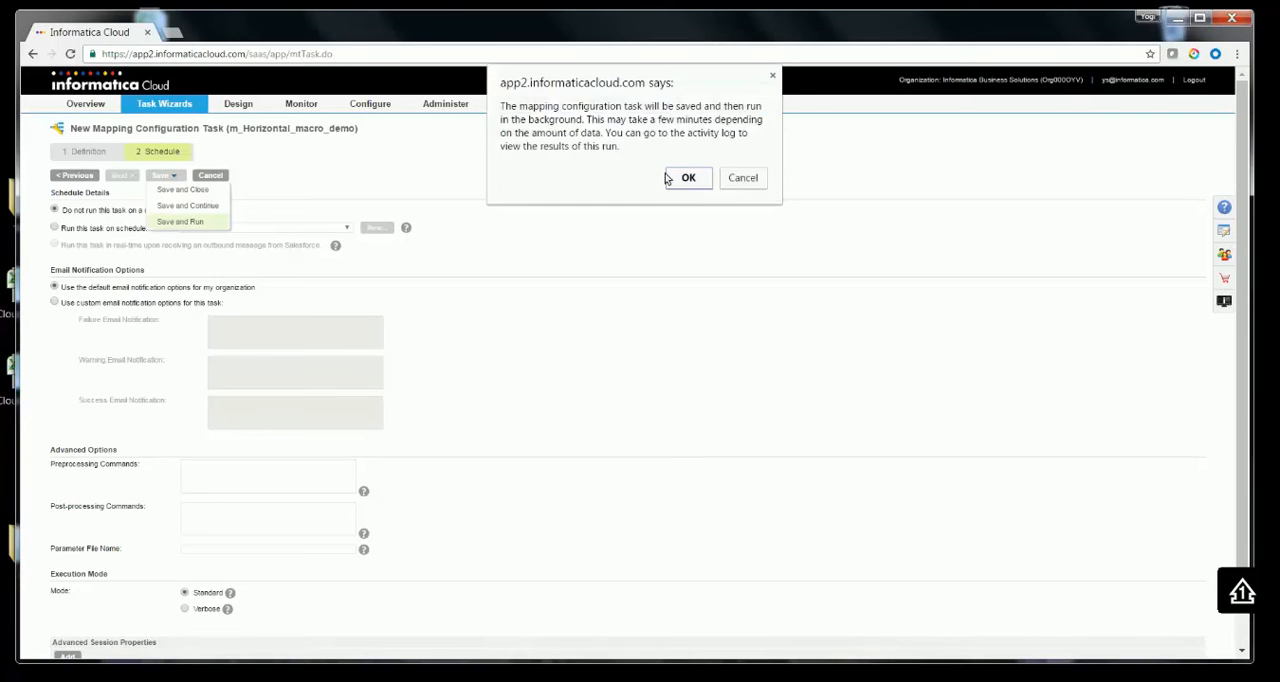
click(688, 177)
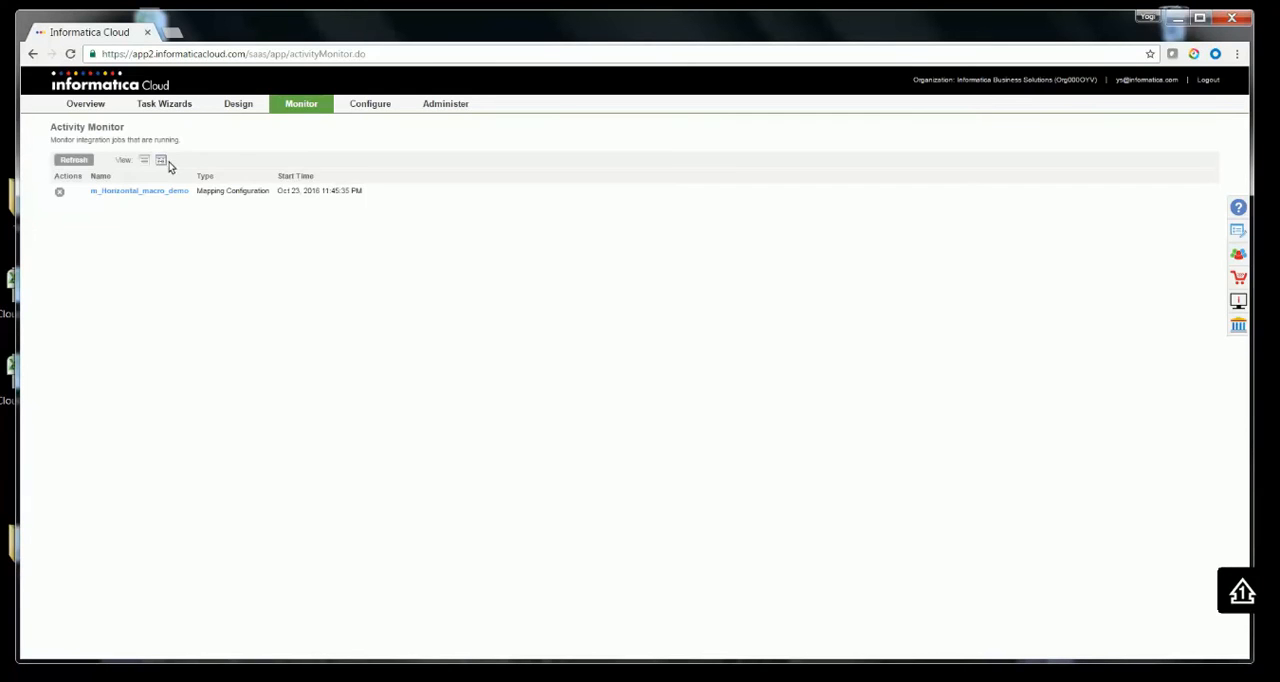
click(160, 160)
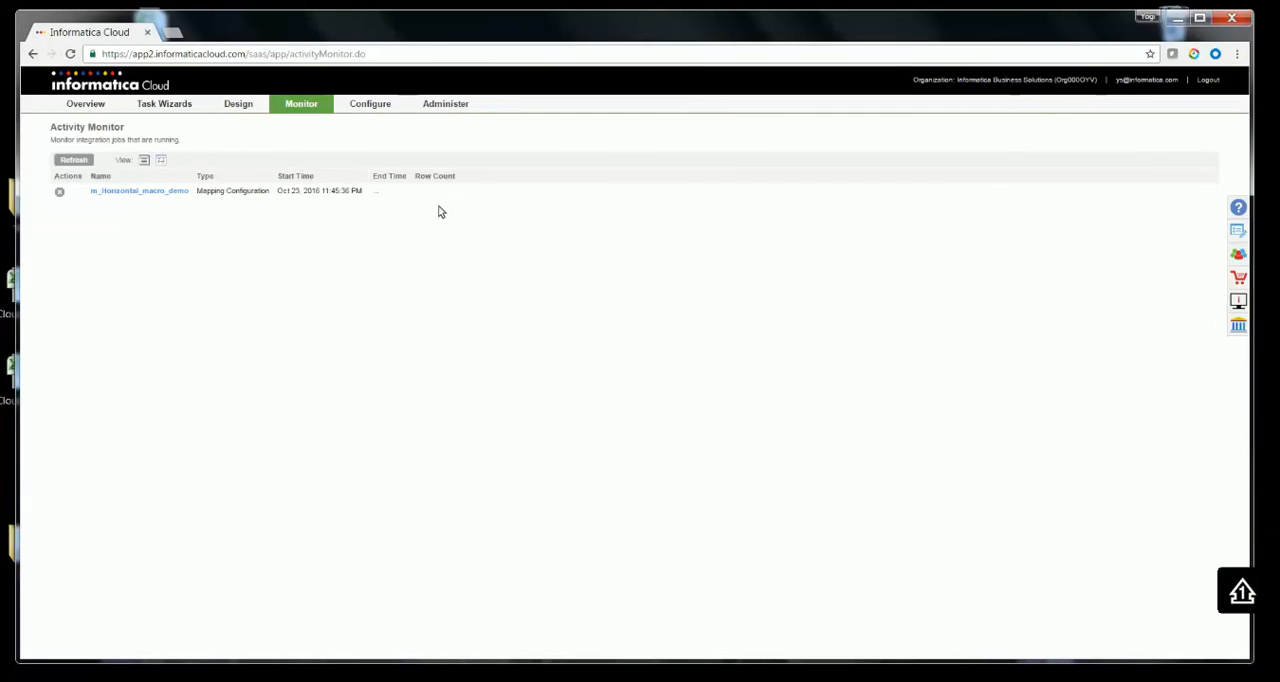
mouse_move(574, 561)
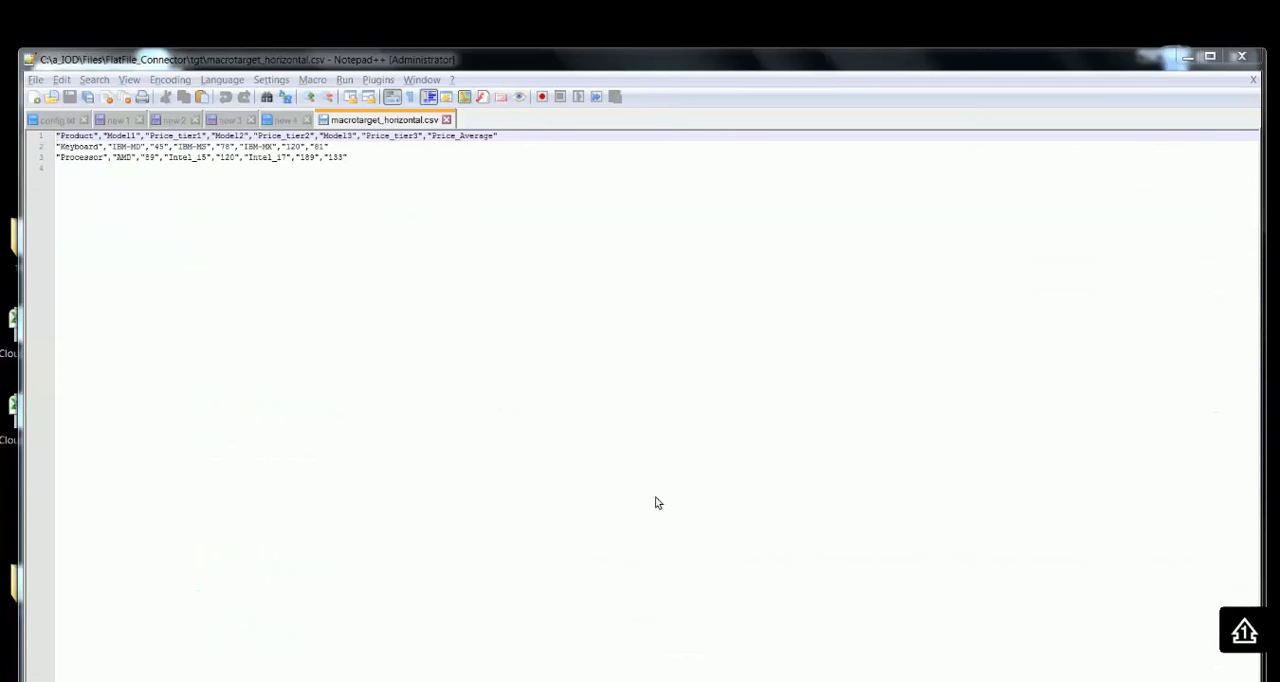
mouse_move(408, 290)
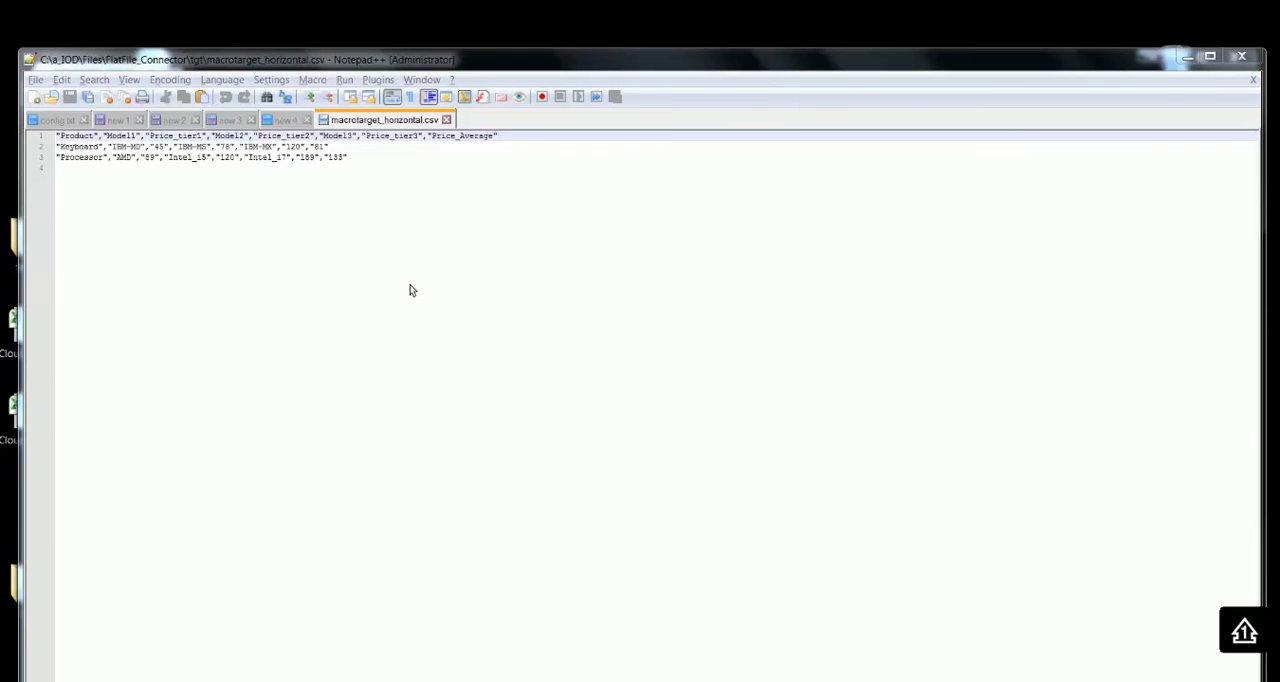
Highlight the Price_Average header in macrotarget_horizontal.csv to check the computed averages
double_click(461, 135)
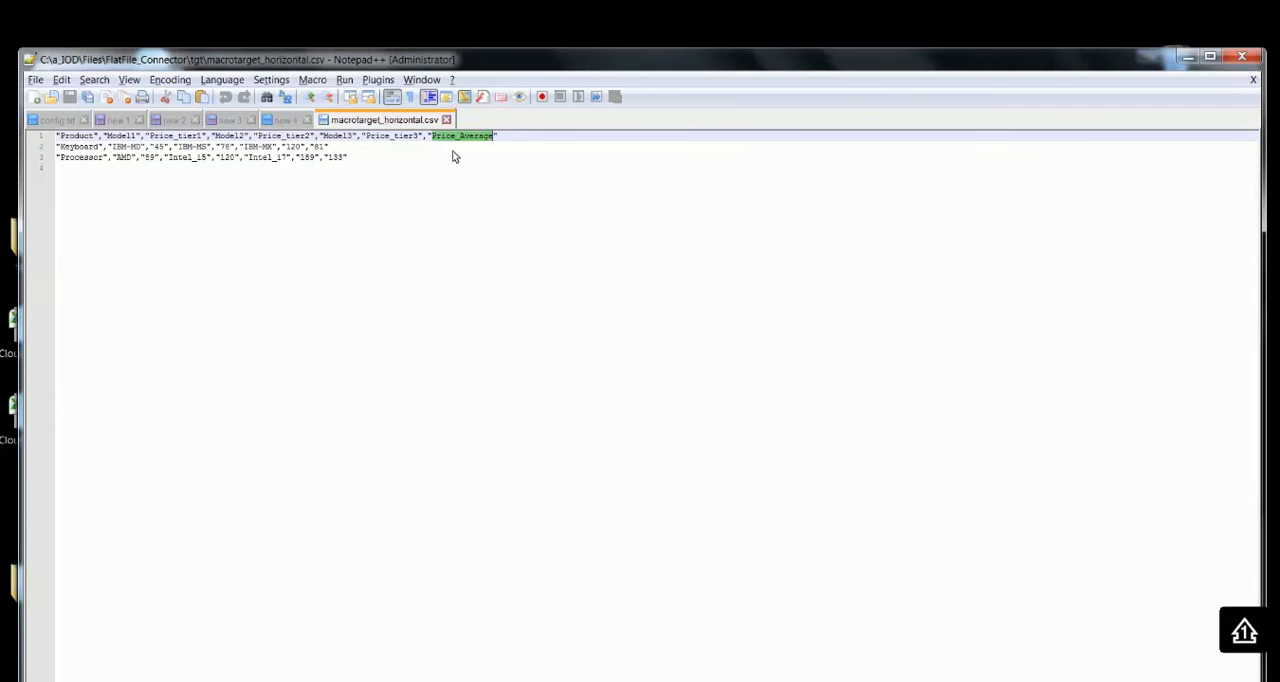